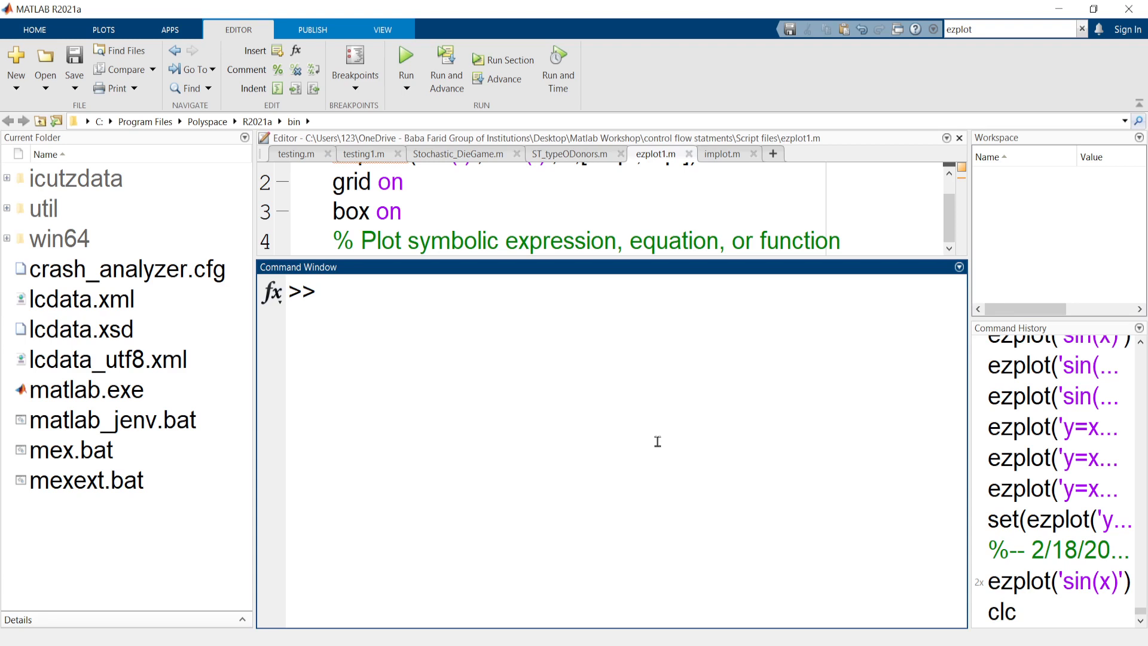
Step: Enter the command ezplot('sin(x)') at the >> prompt
text(ez)
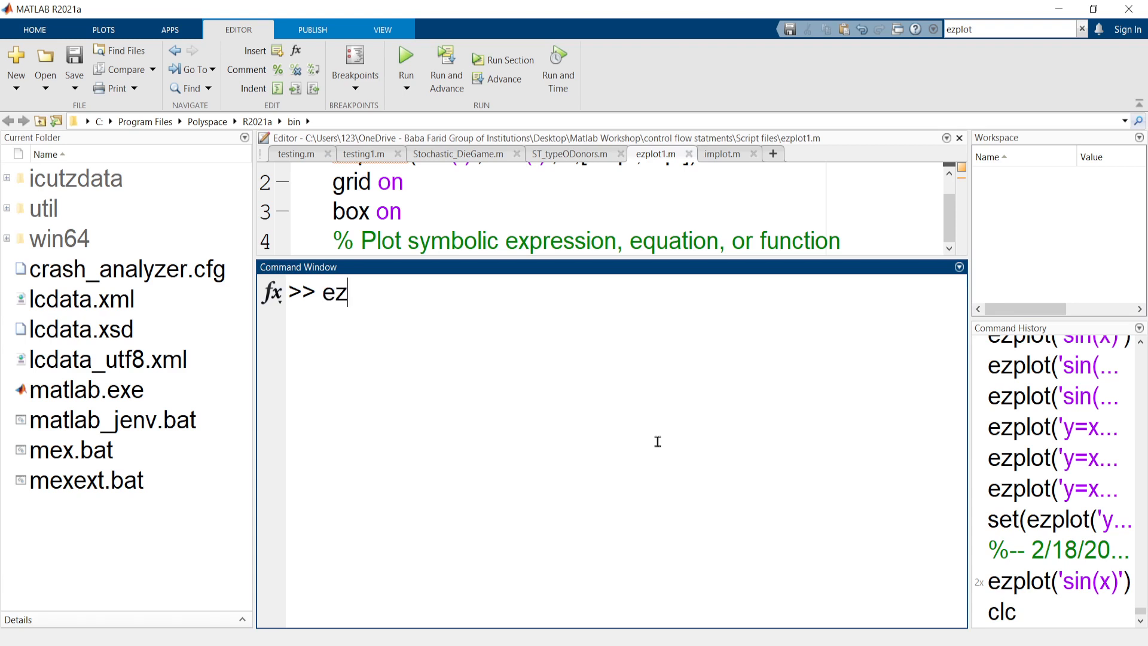
text(plot)
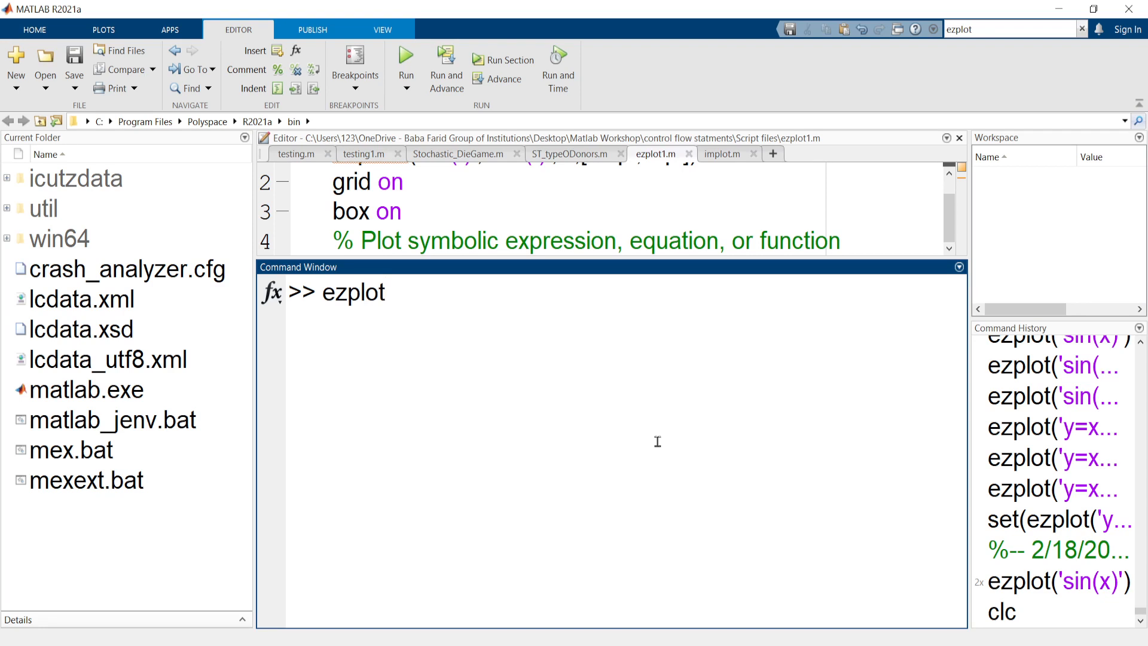
text(())
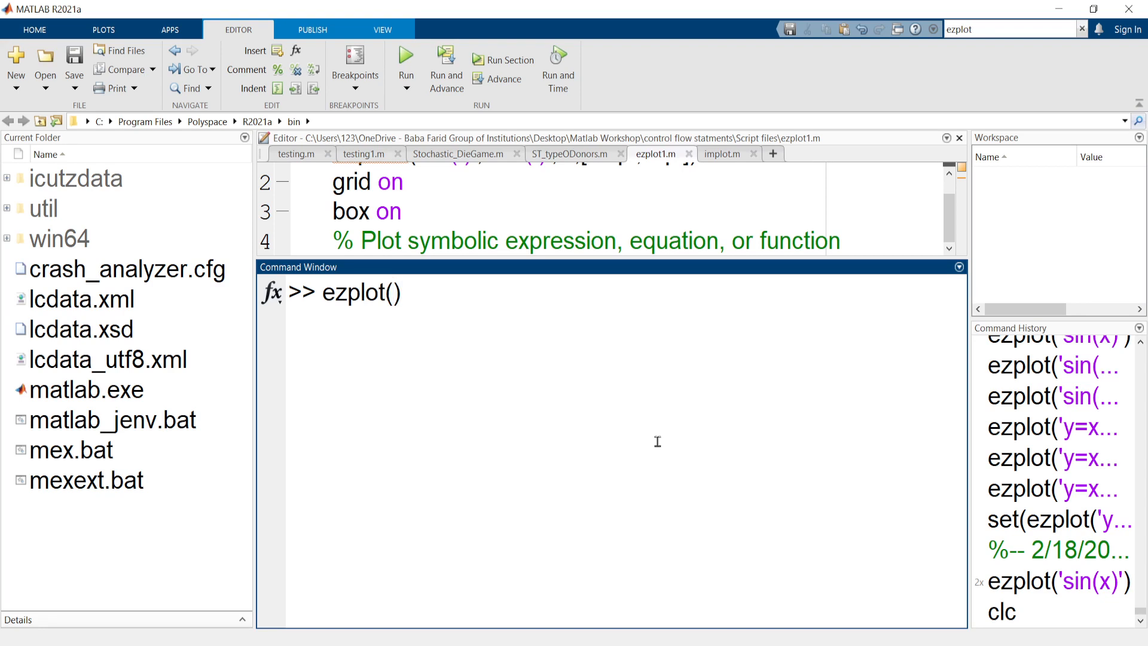
text(")
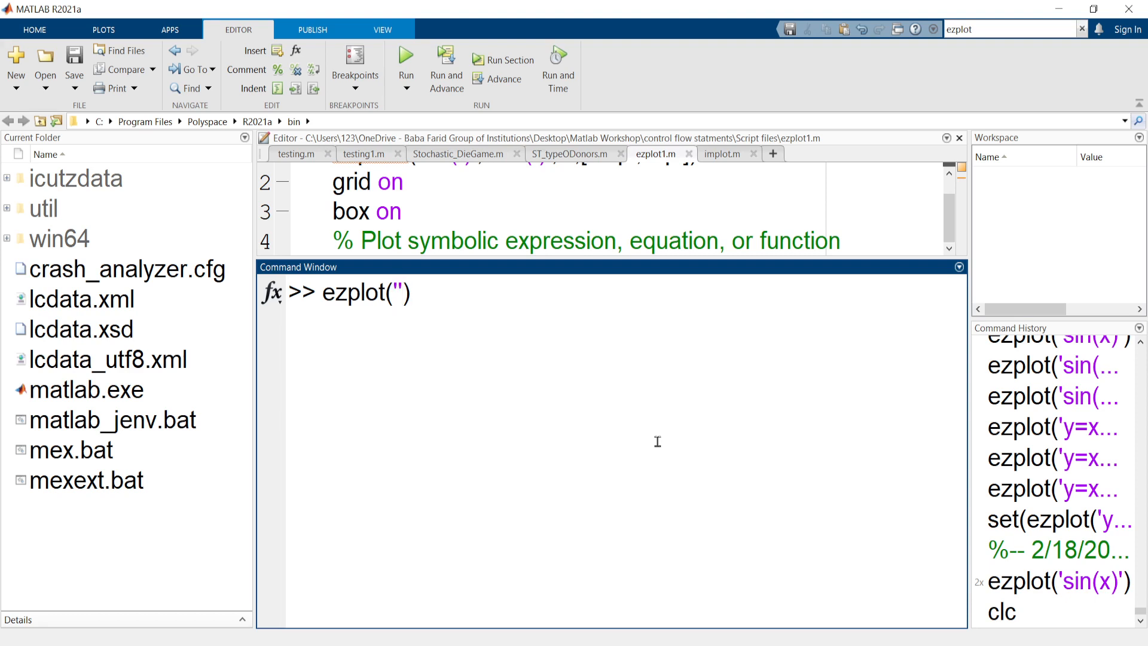
text(sin)
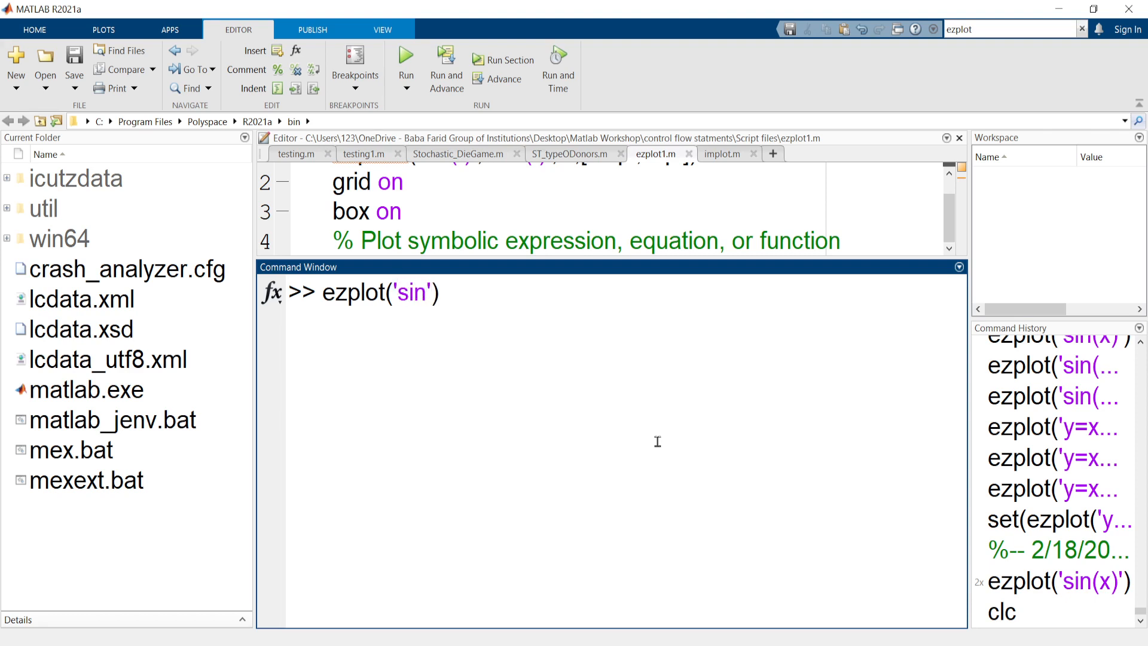
text((x))
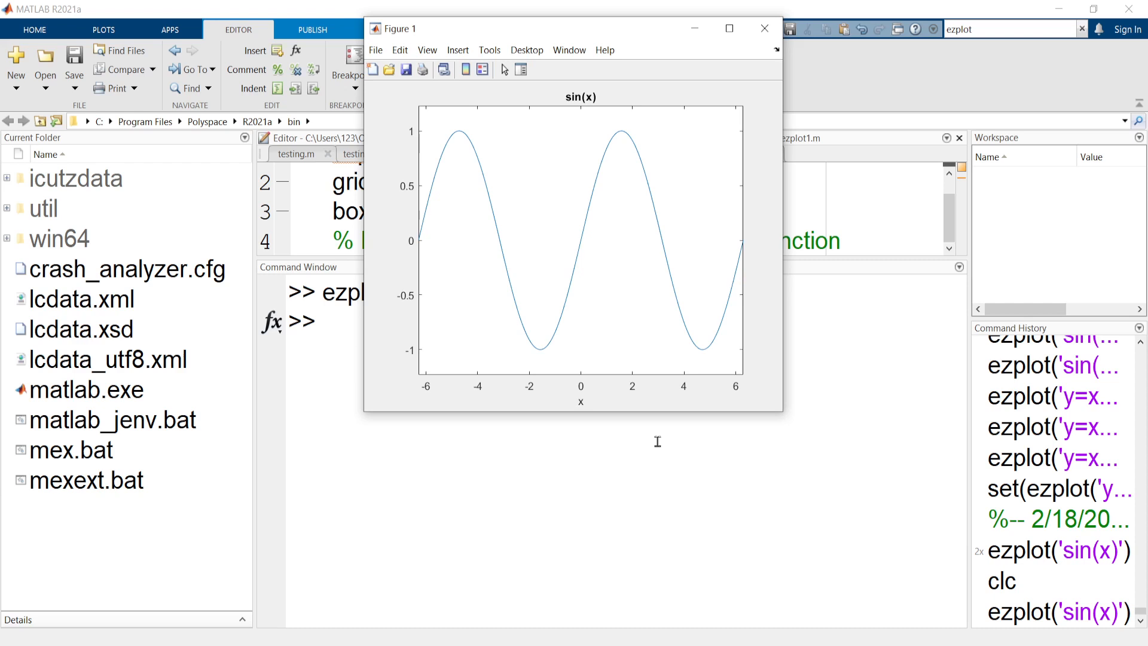
mouse_move(613, 190)
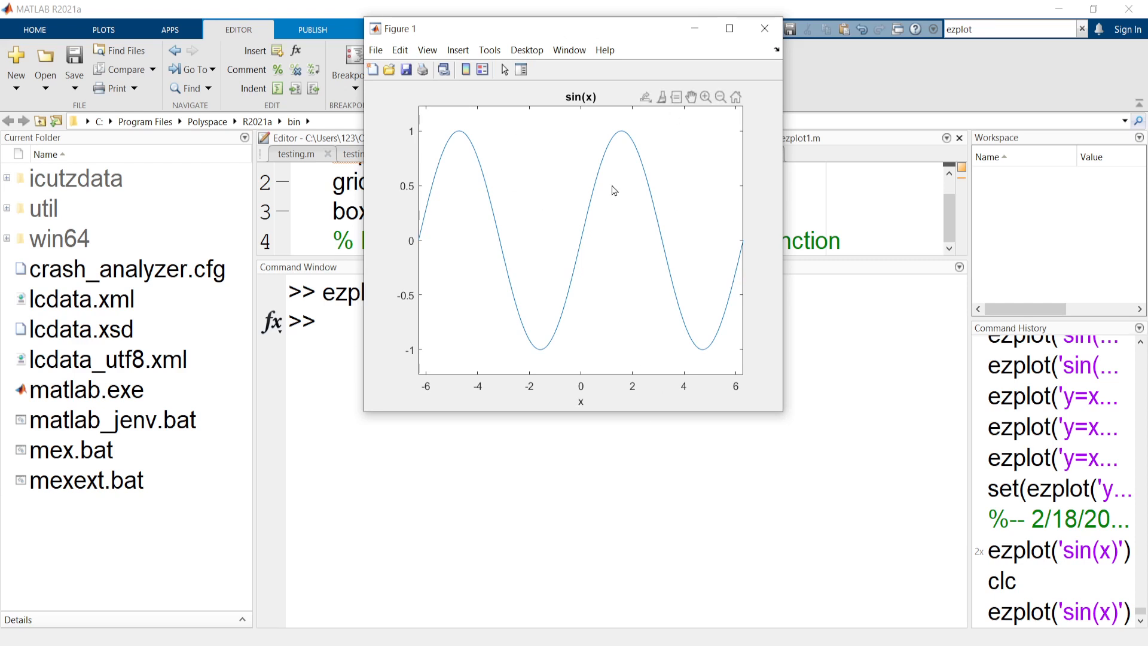
mouse_move(685, 327)
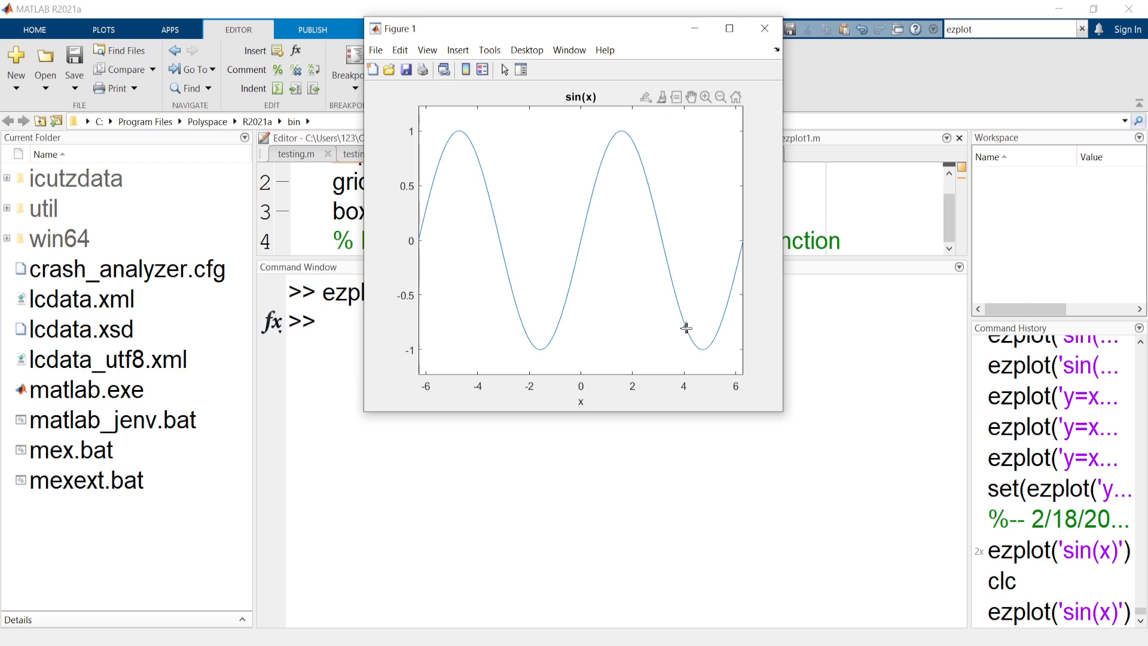
Step: View the default-range sine curve in Figure 1, then return to the Command Window
click(685, 327)
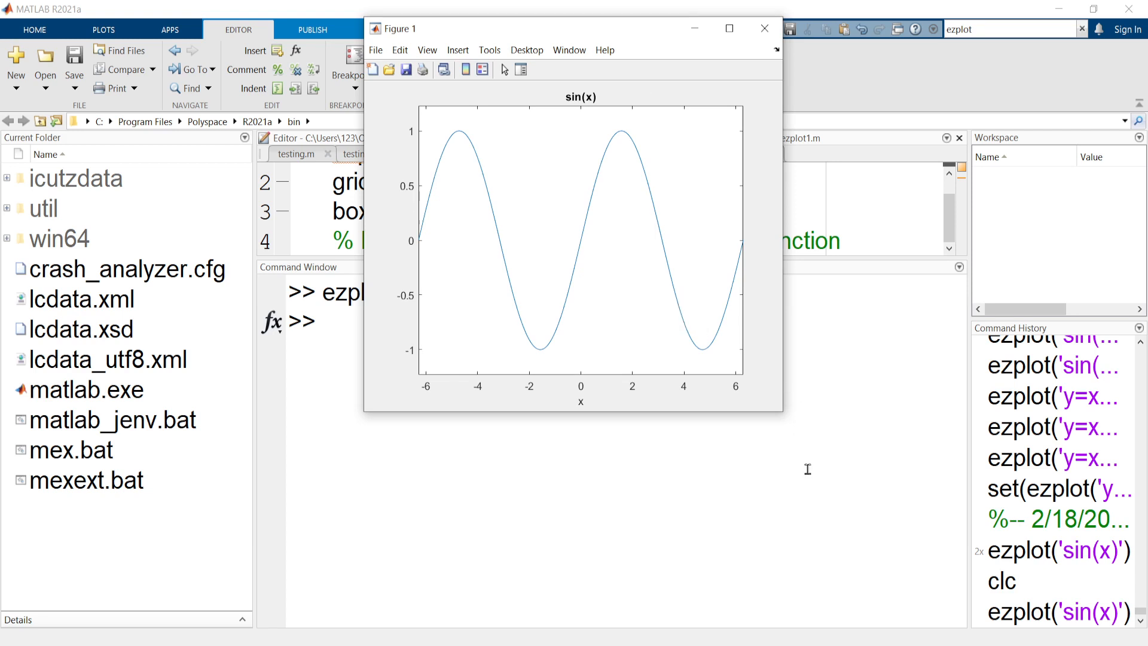
click(764, 28)
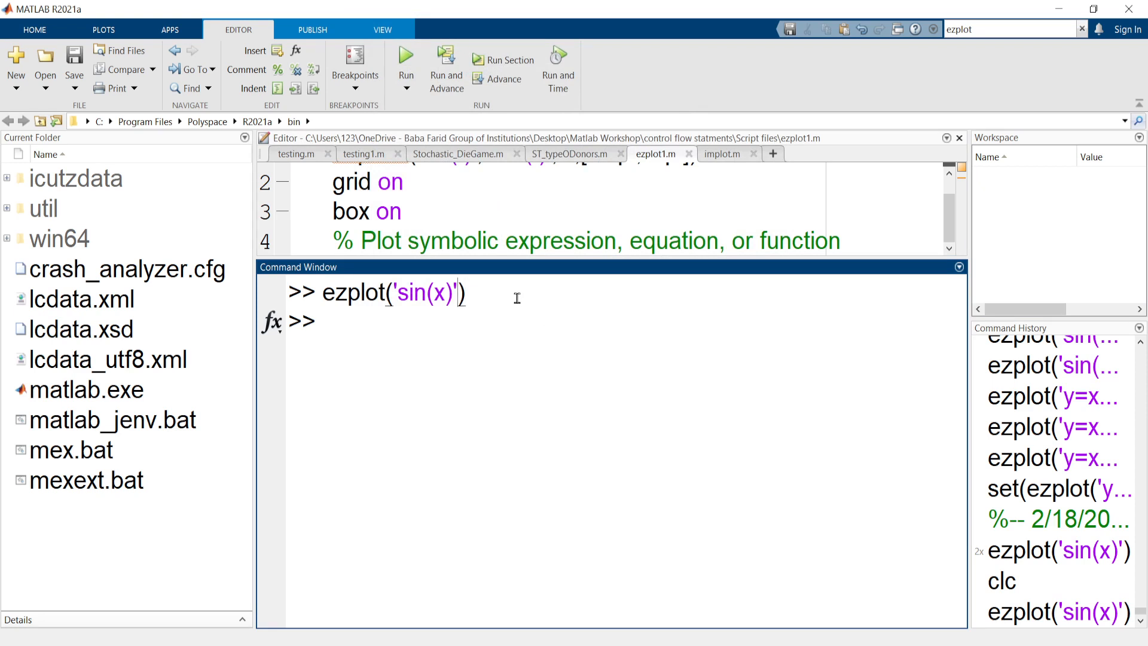
Step: Enter ezplot('sin(x)',[-4*pi,4*pi]) to plot sine from -4π to 4π
text(ezplot('sin(x)',)
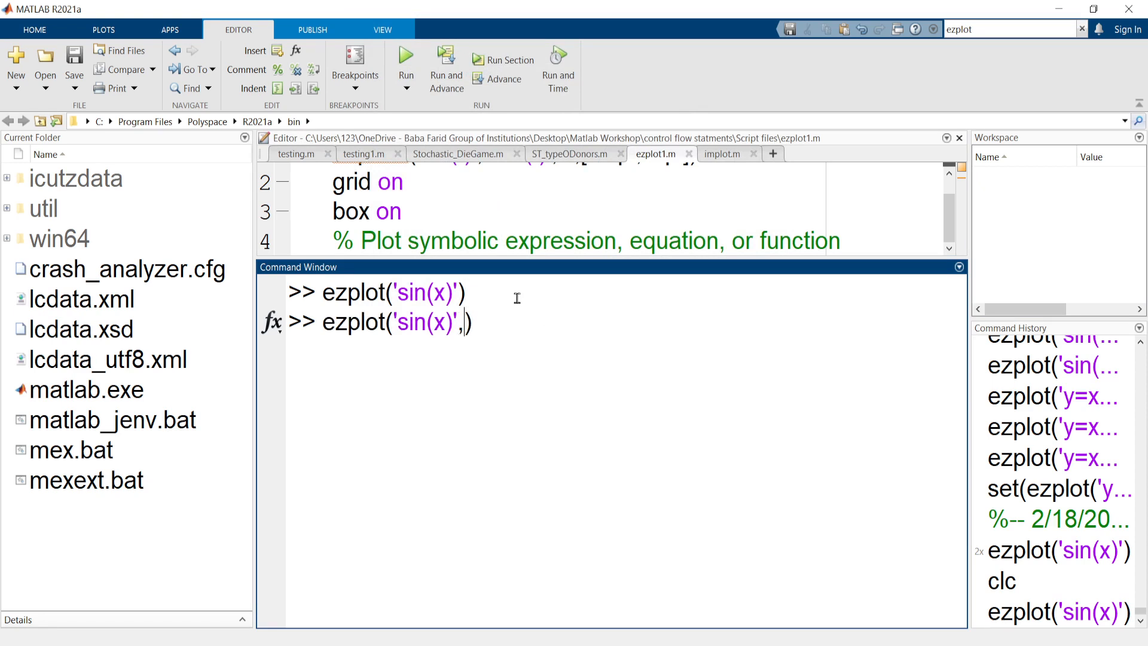
text([)
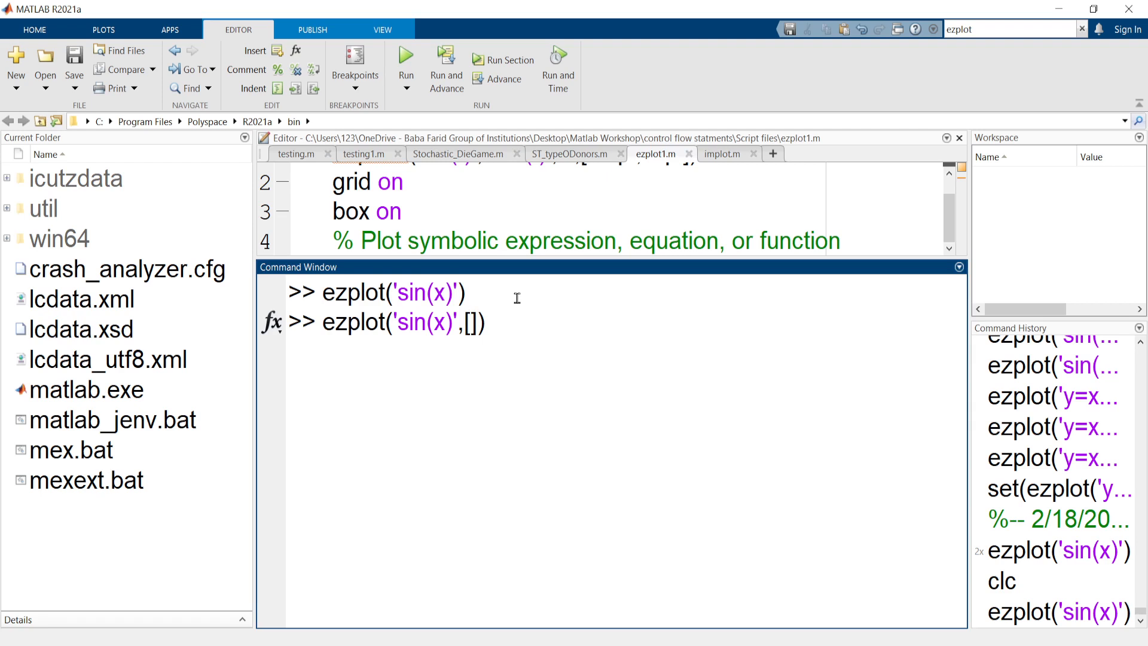
text(-)
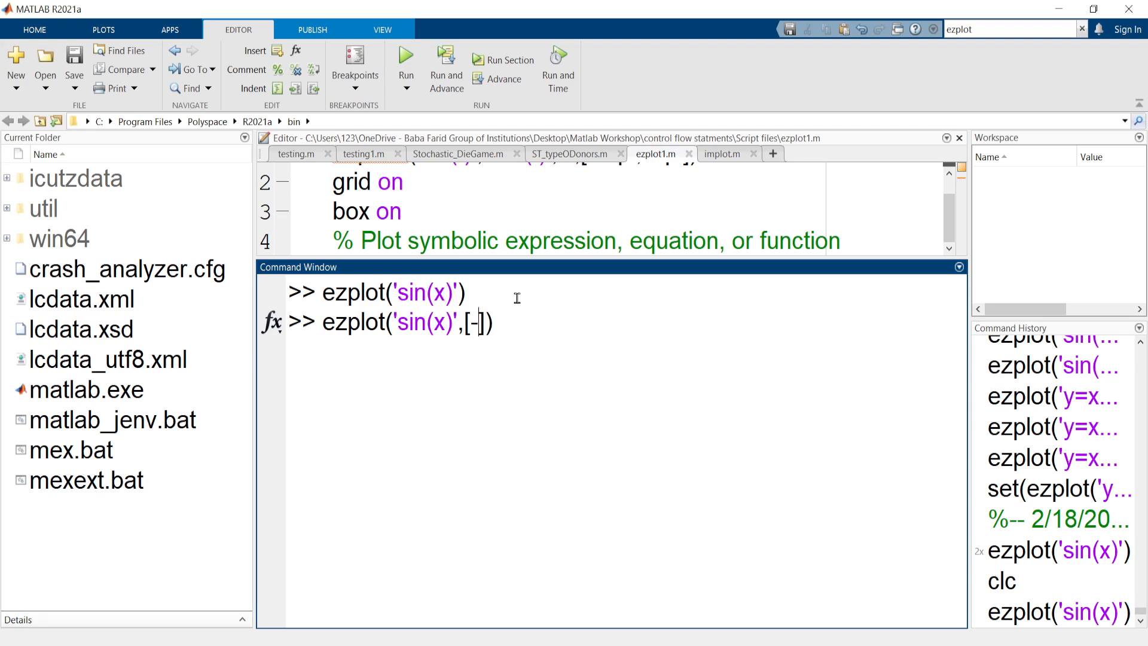
text(4*pi,)
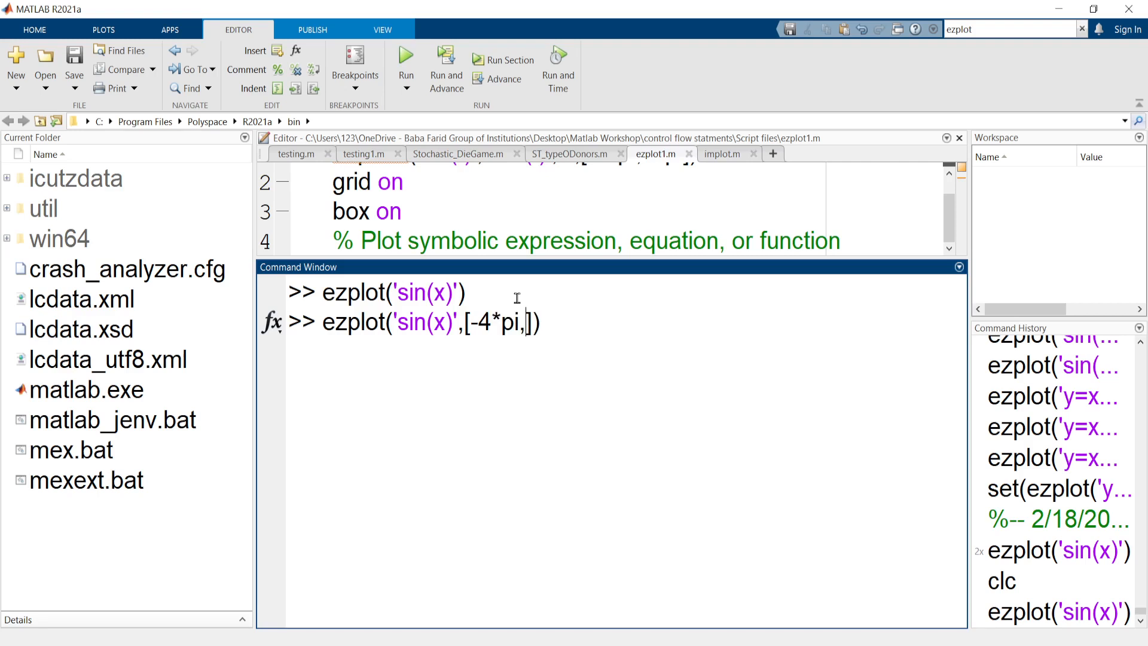
text(4*pi)
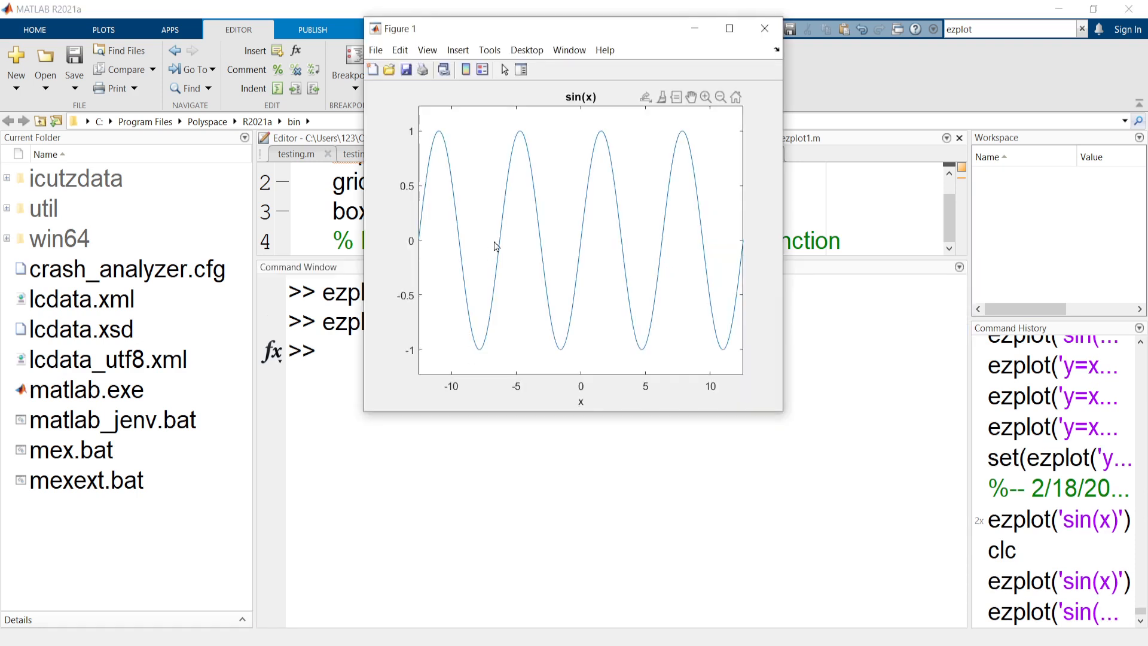
mouse_move(491, 388)
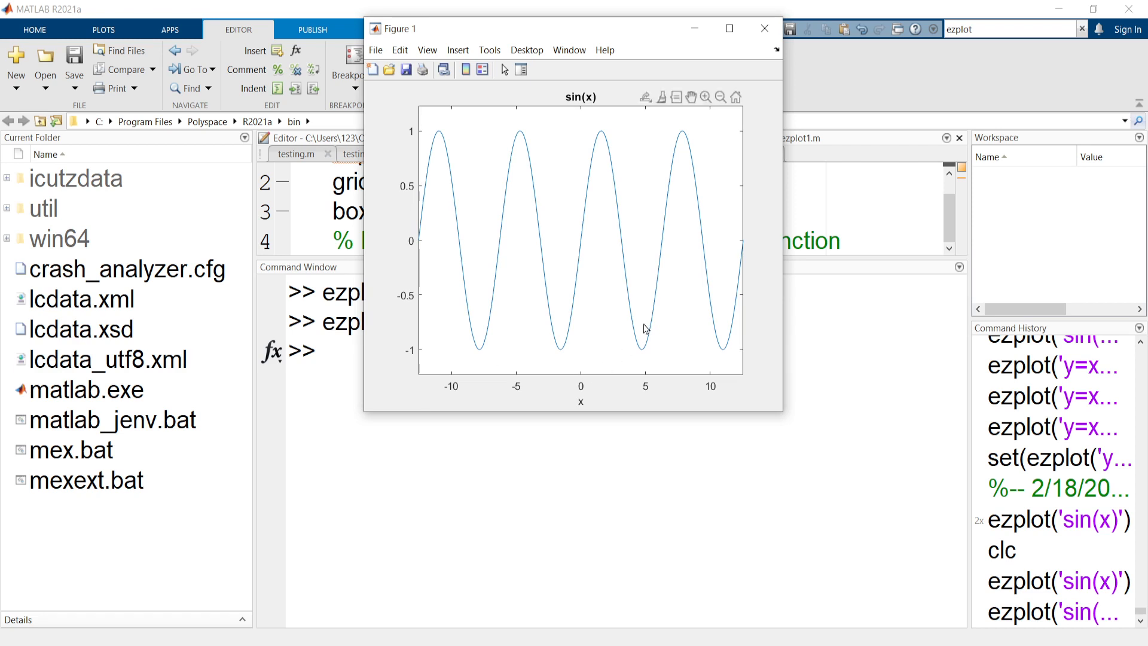
Step: Go back to the Command Window after viewing the four-wave sine figure
click(764, 28)
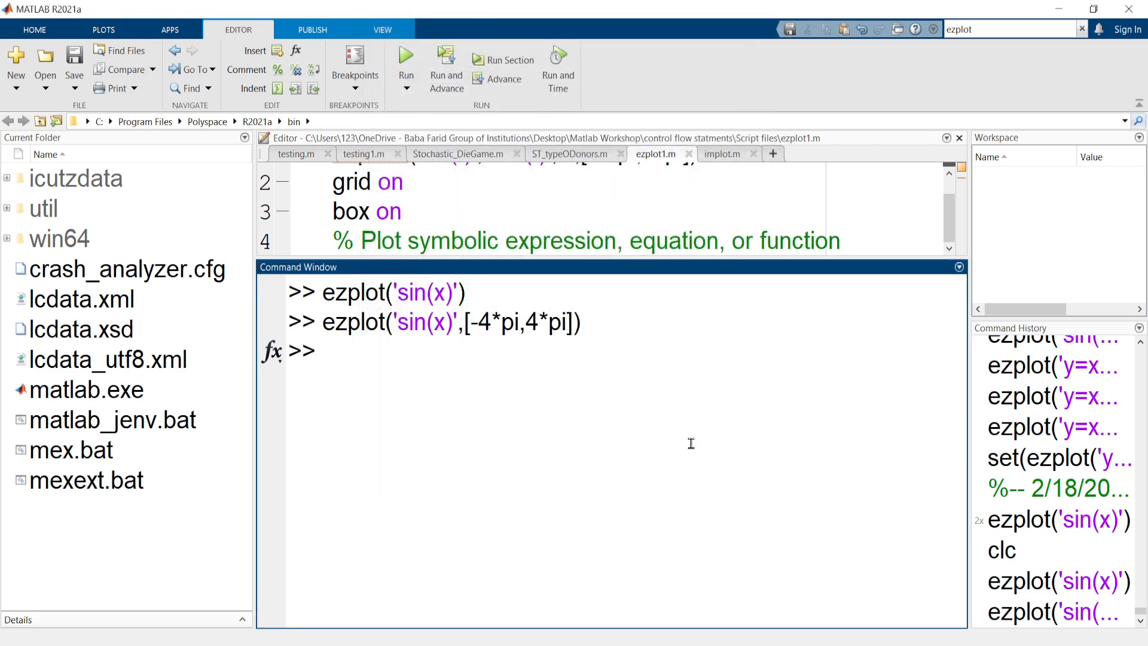
text(ezplot('sin(x)',[-4*pi,4*pi]))
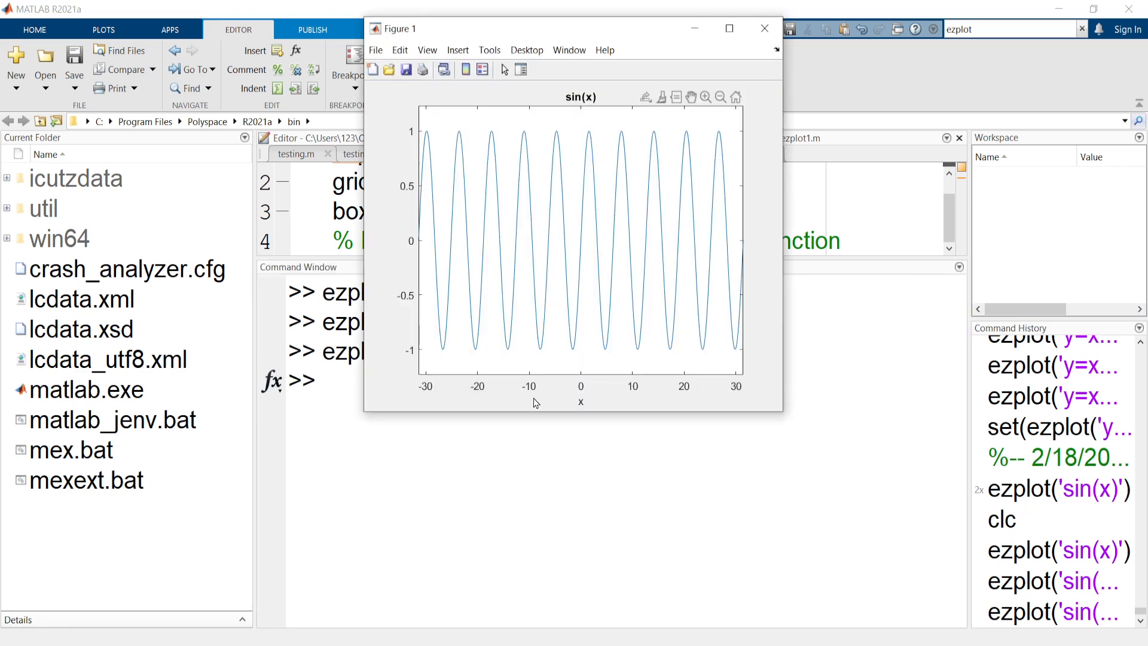
mouse_move(581, 233)
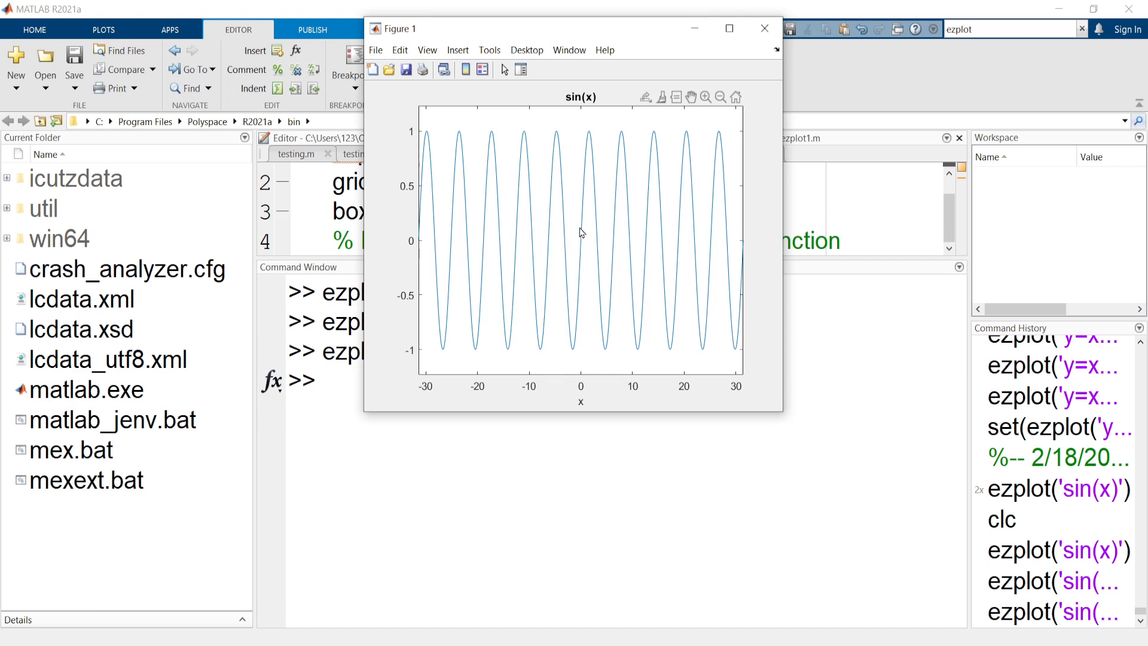
mouse_move(717, 71)
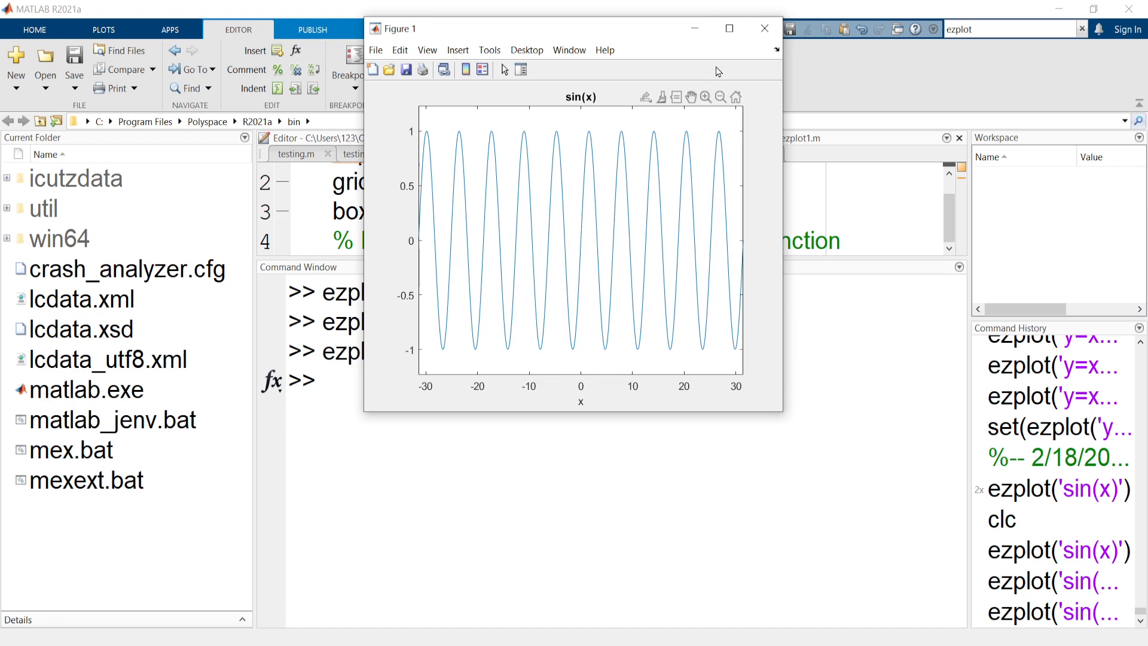
Step: Maximize the -10π to 10π sine figure to fill the screen
click(727, 28)
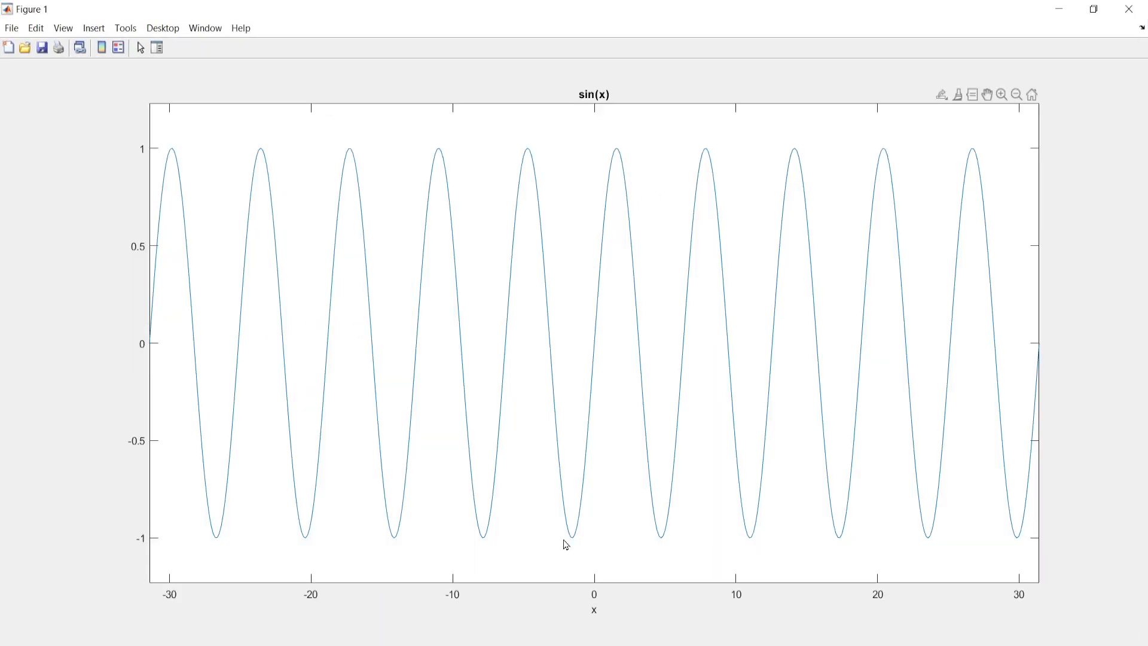
mouse_move(599, 616)
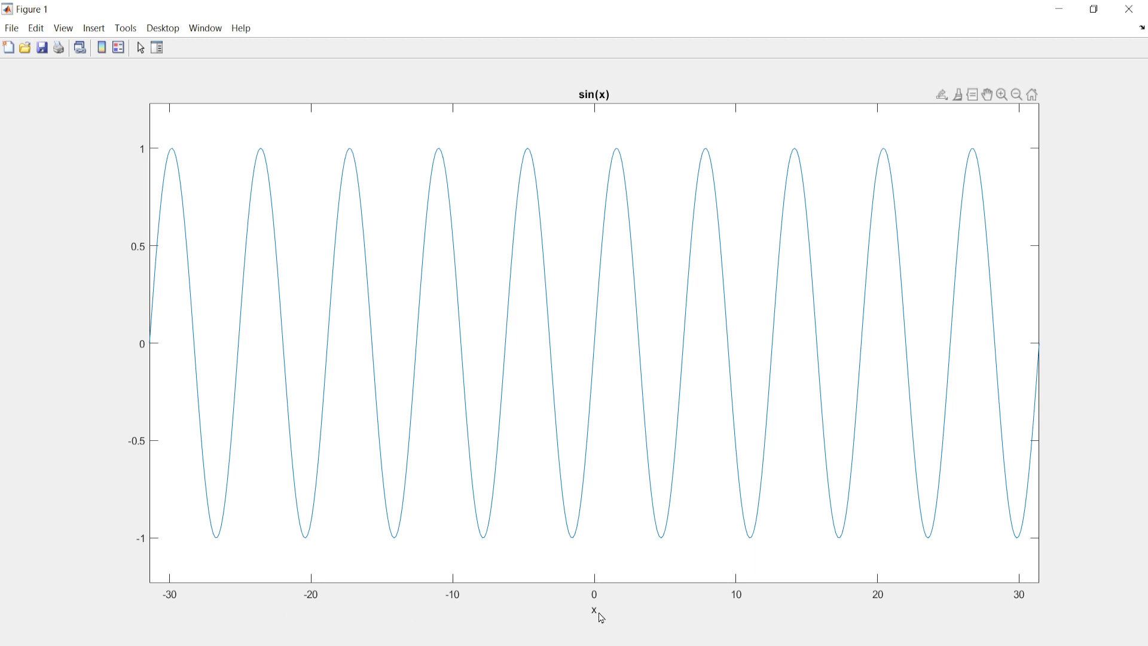
mouse_move(629, 484)
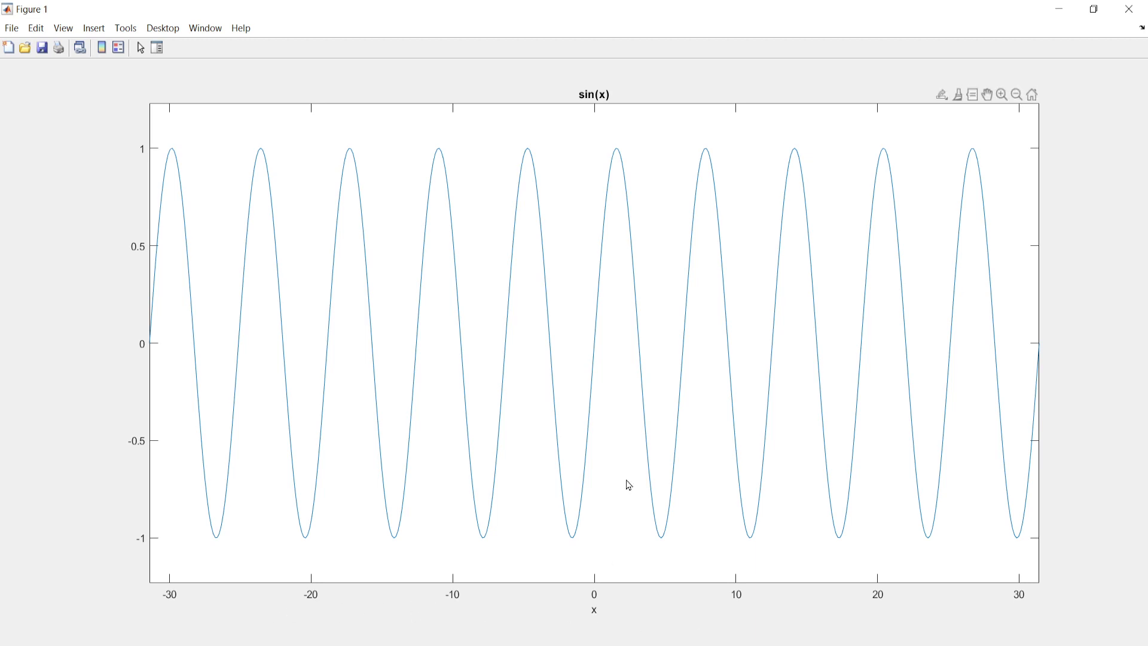
mouse_move(737, 115)
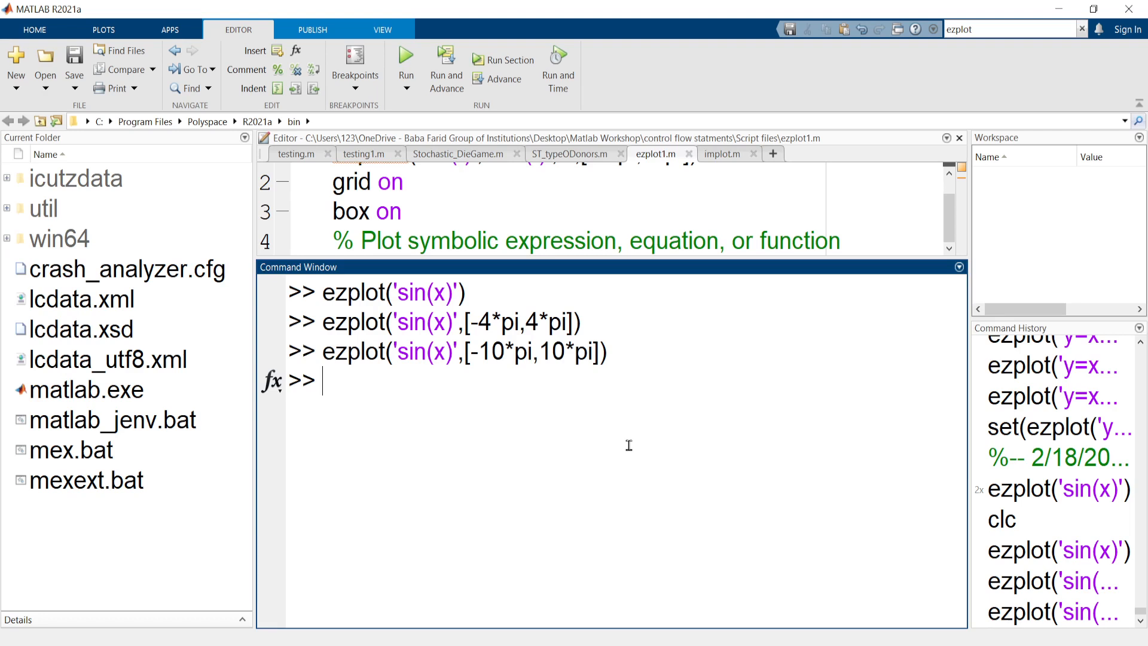
Step: Edit the previous sine command into ezplot('y=x^2',[-10,10]) to plot the parabola
text(ezplot('sin(x)',[-10*pi,10*pi]))
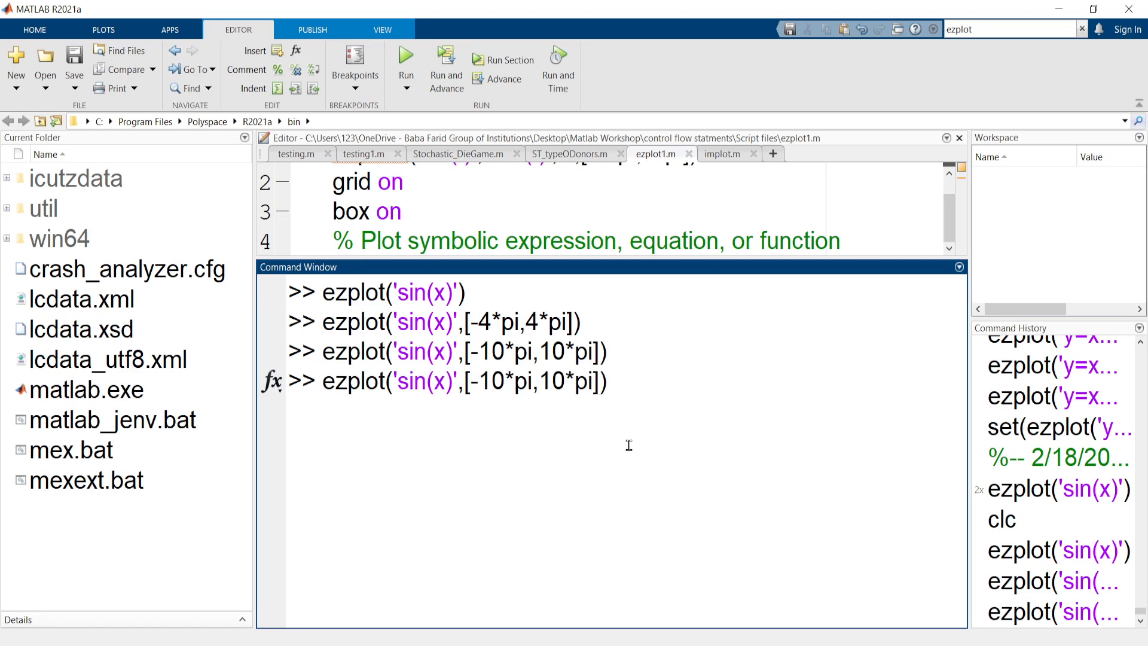
double_click(426, 381)
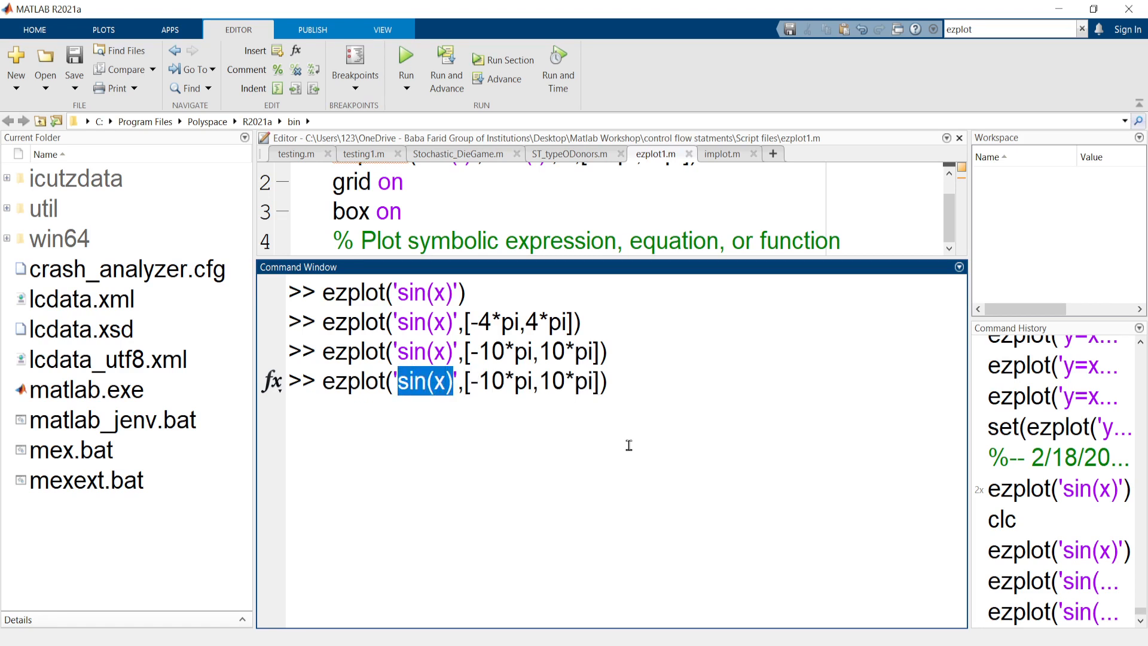
text(y=)
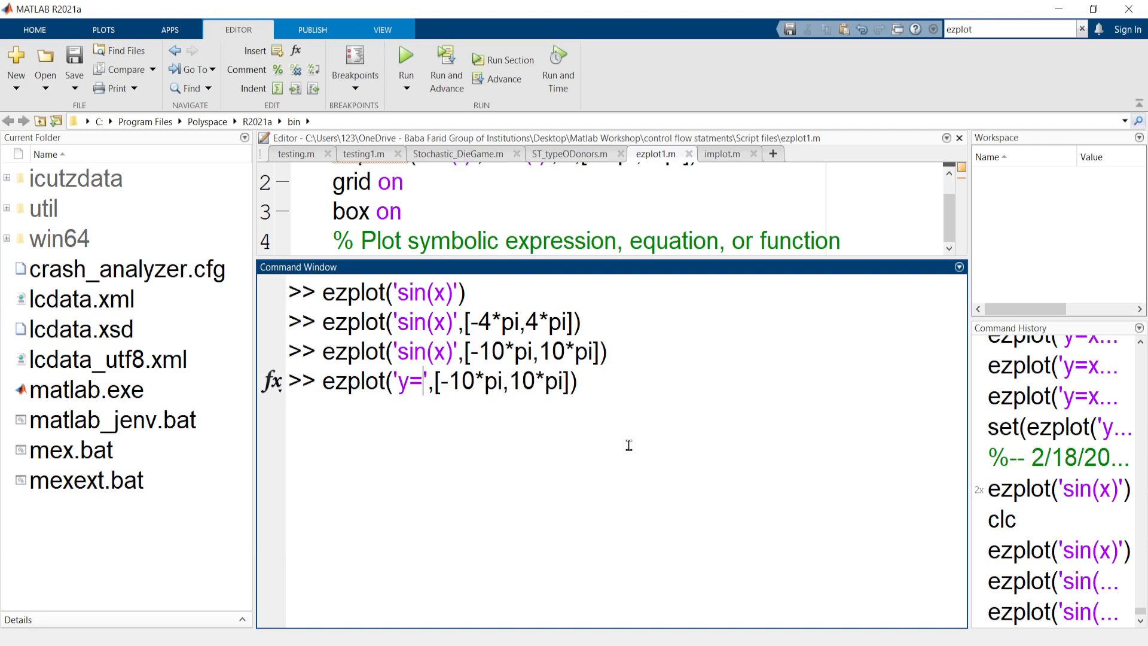
text(x^2)
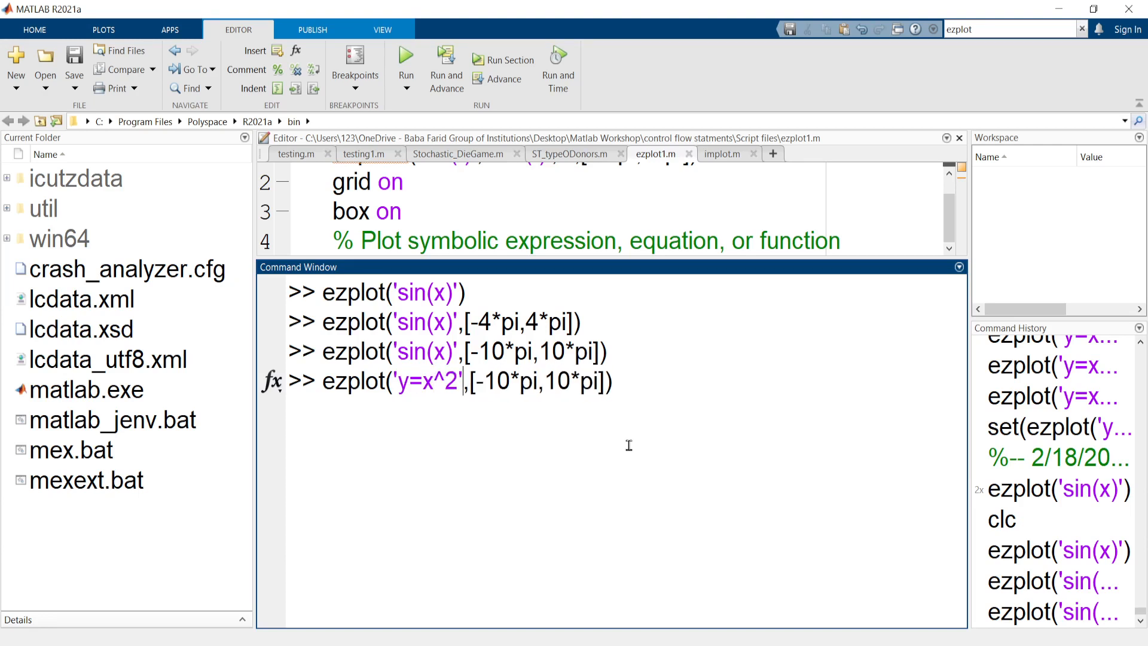
double_click(490, 381)
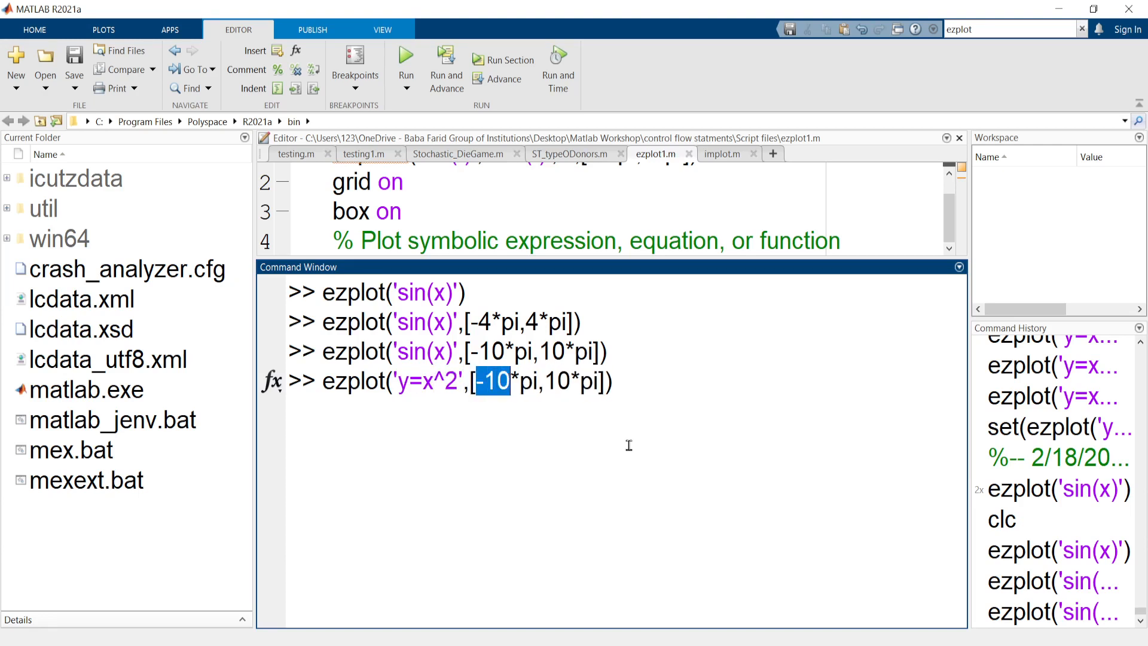
text(-10)
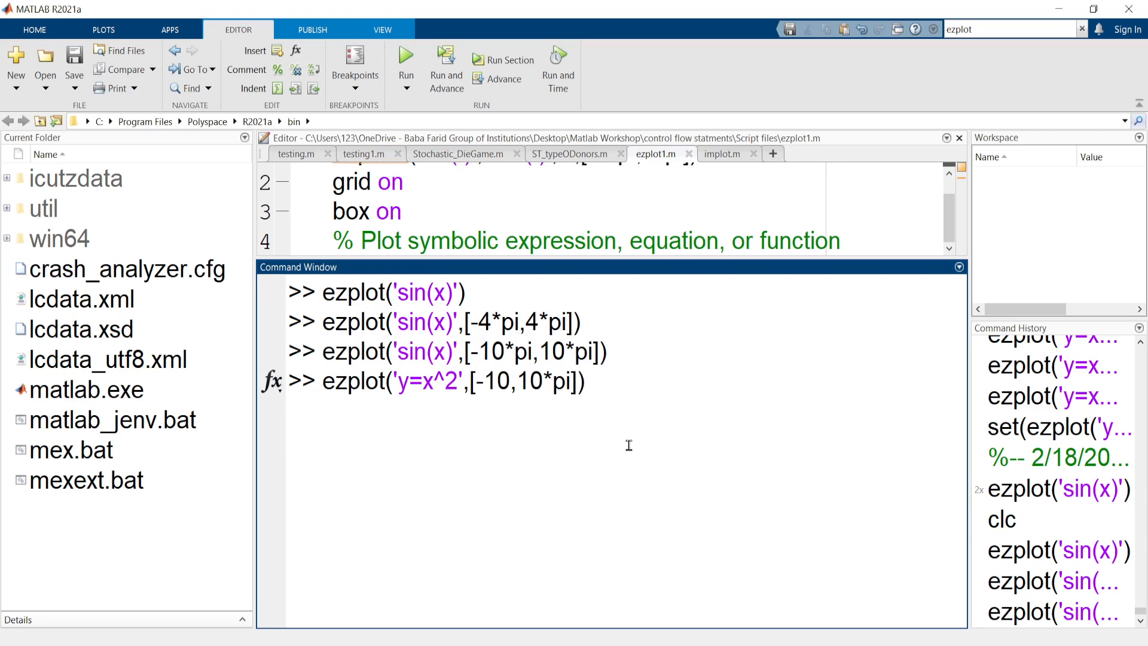
double_click(518, 381)
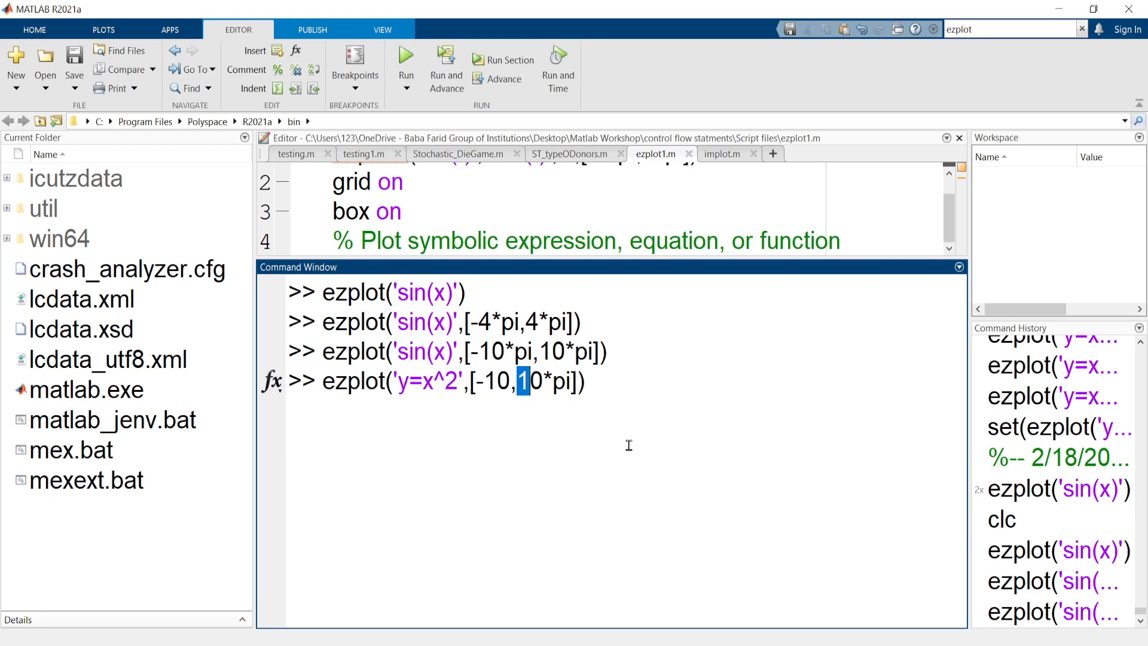
key(Delete)
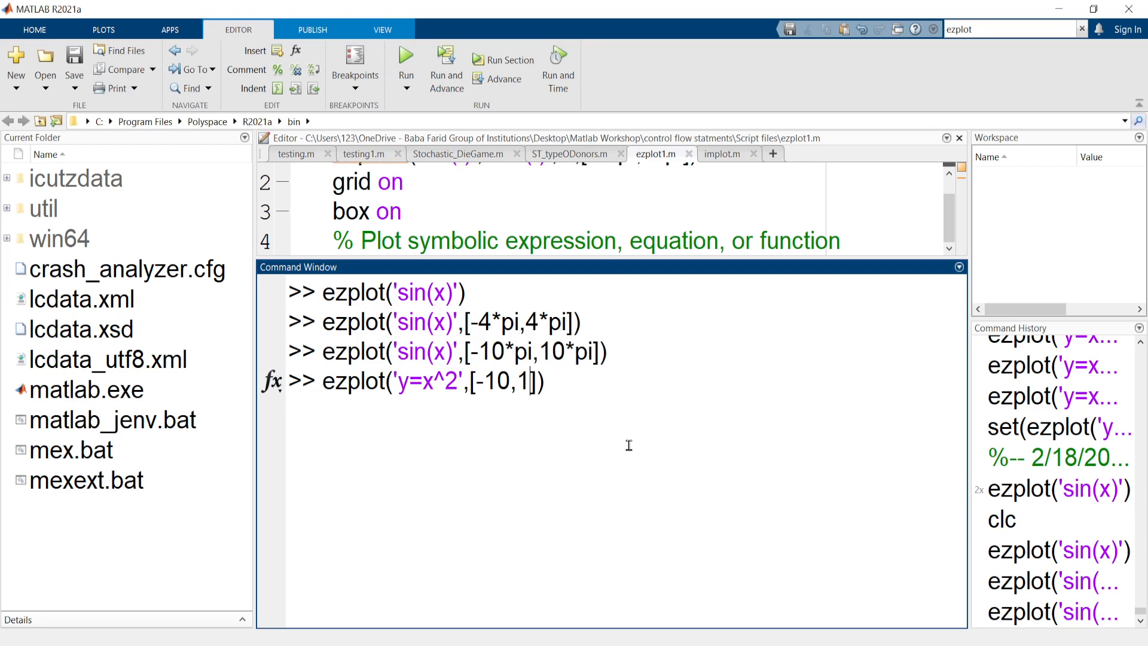
text(0)
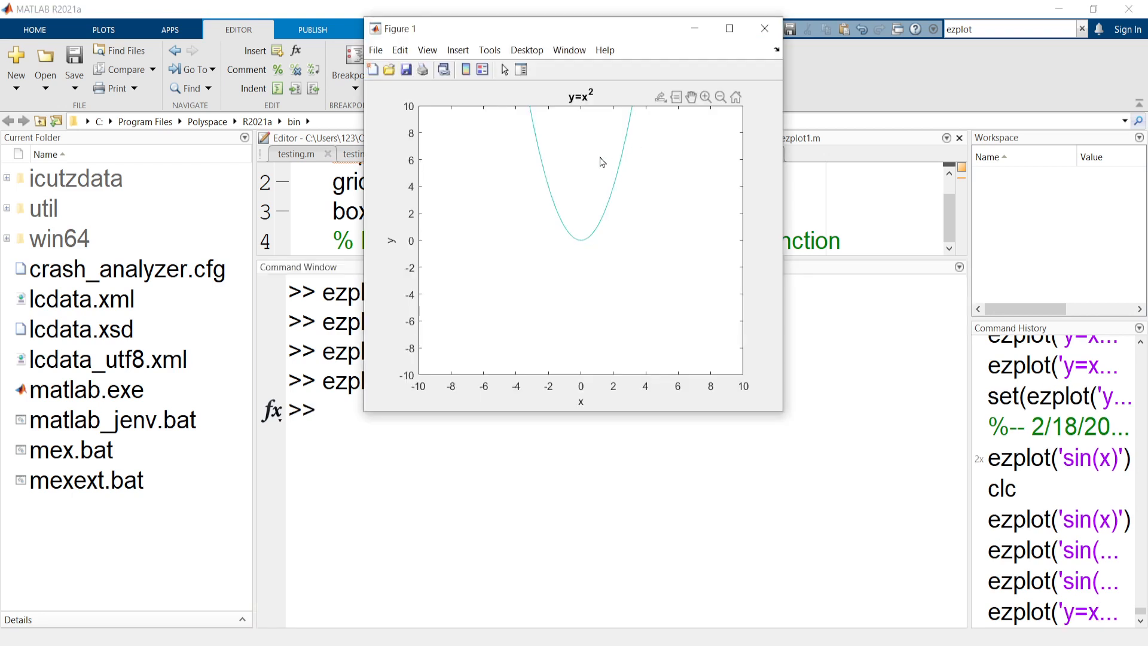
mouse_move(581, 113)
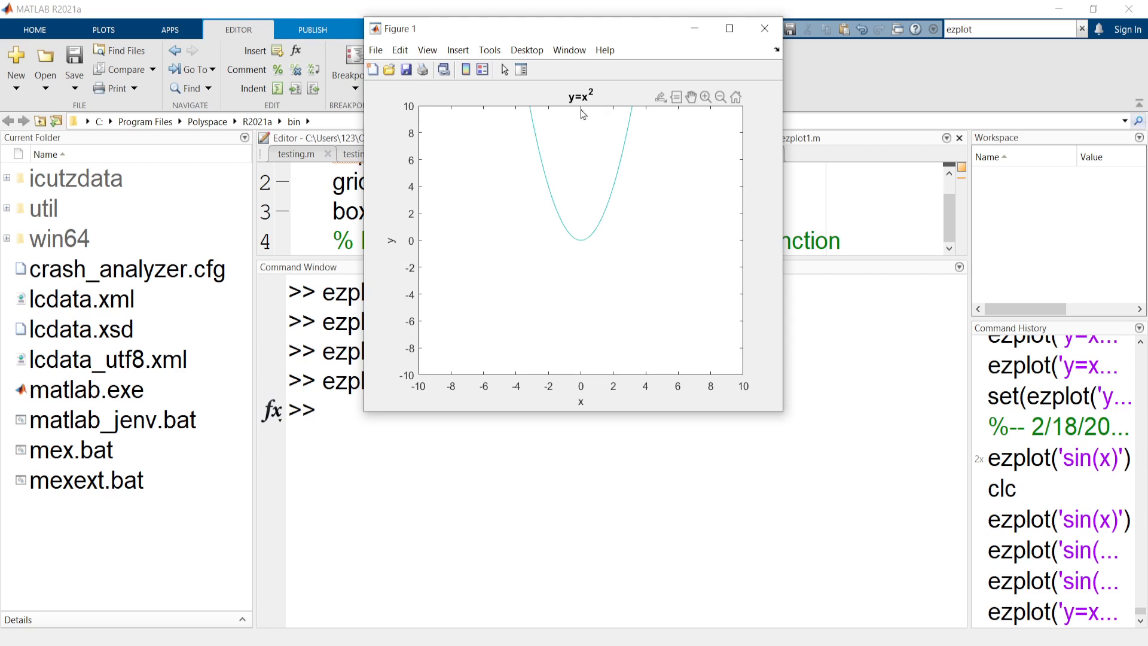
Step: Maximize the Figure 1 window showing the y=x^2 parabola
click(728, 29)
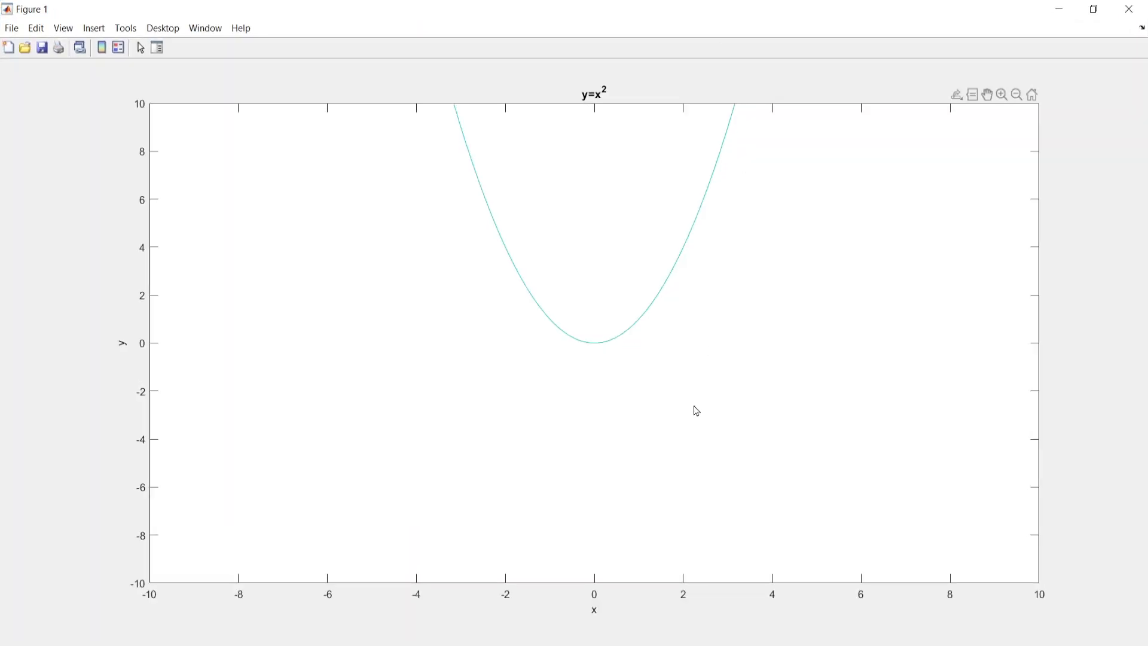
mouse_move(598, 600)
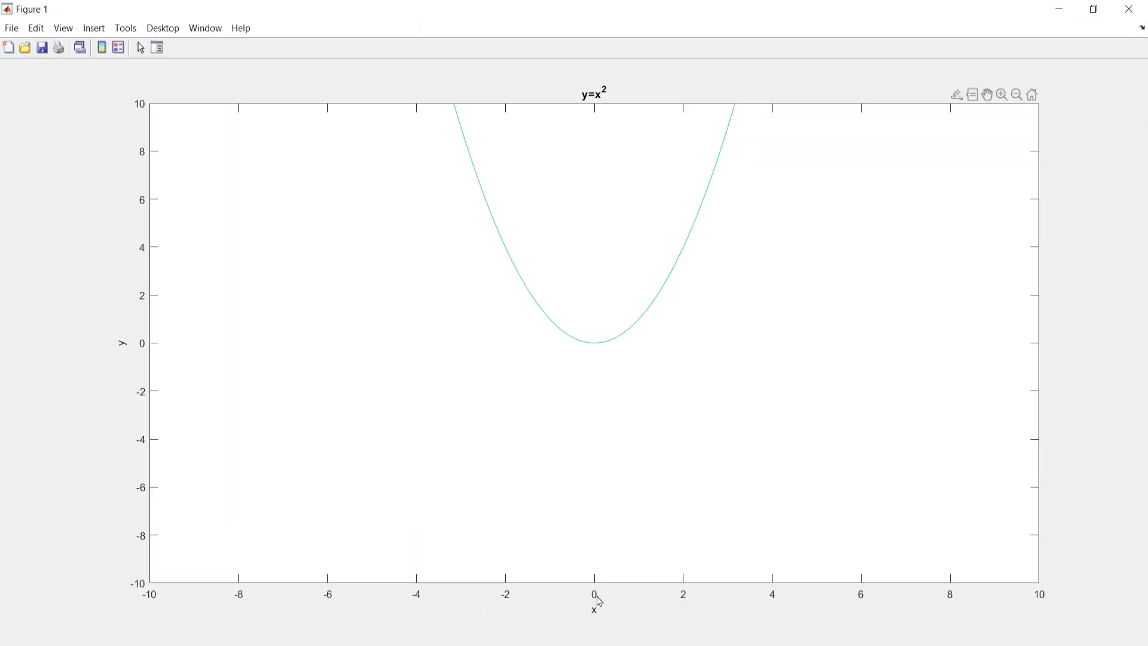
mouse_move(144, 377)
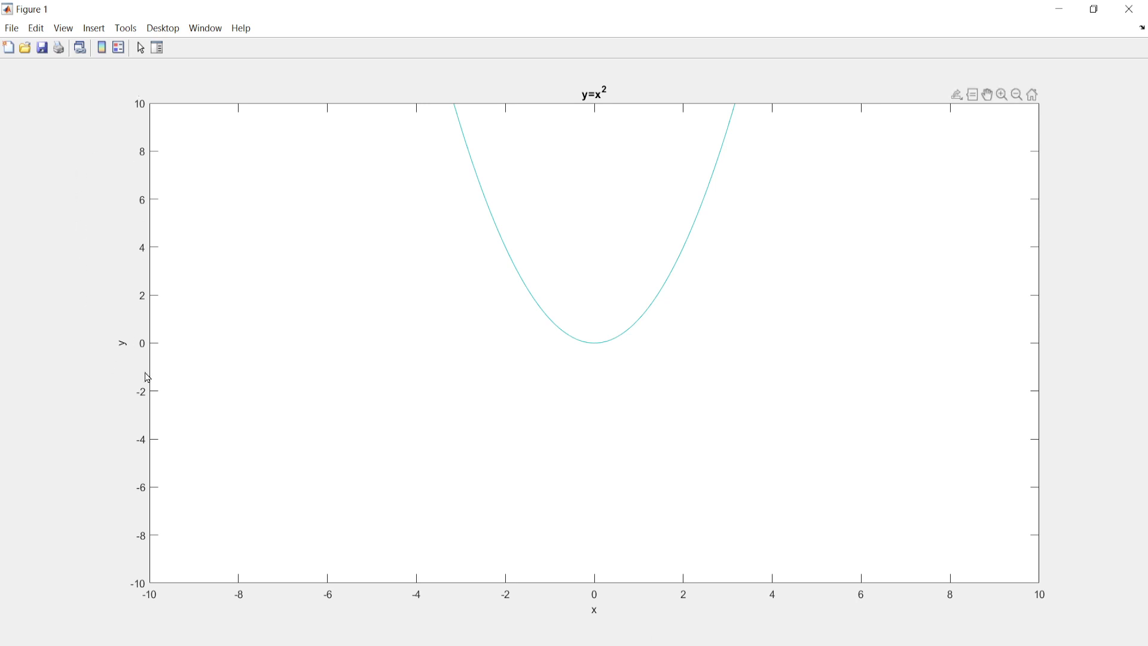
mouse_move(131, 186)
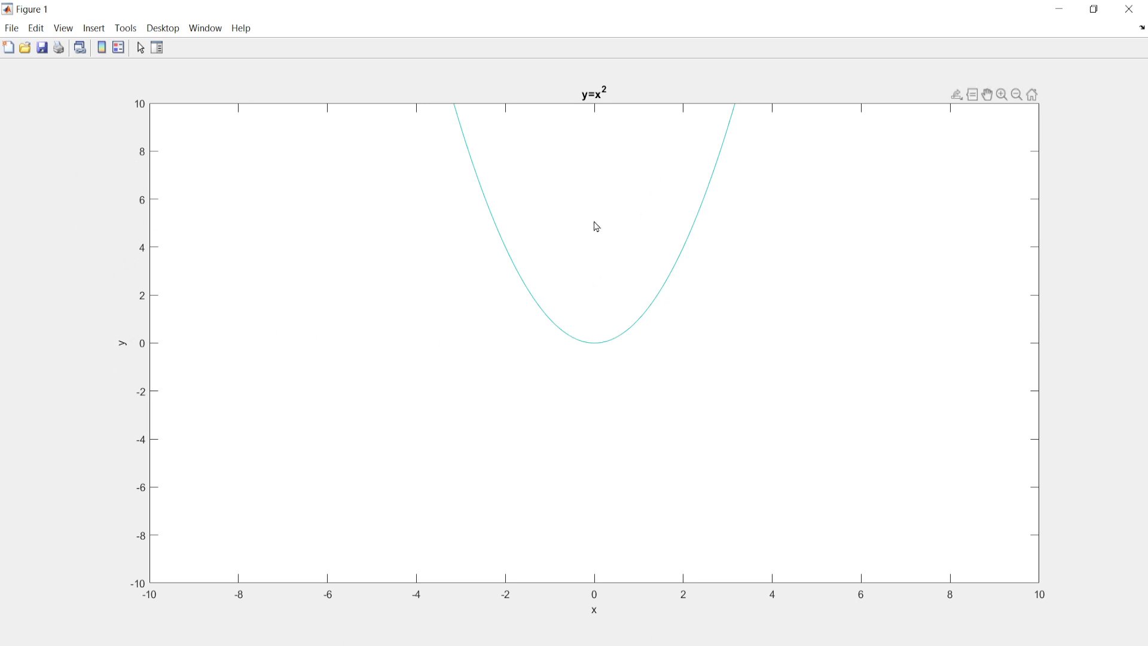
mouse_move(613, 103)
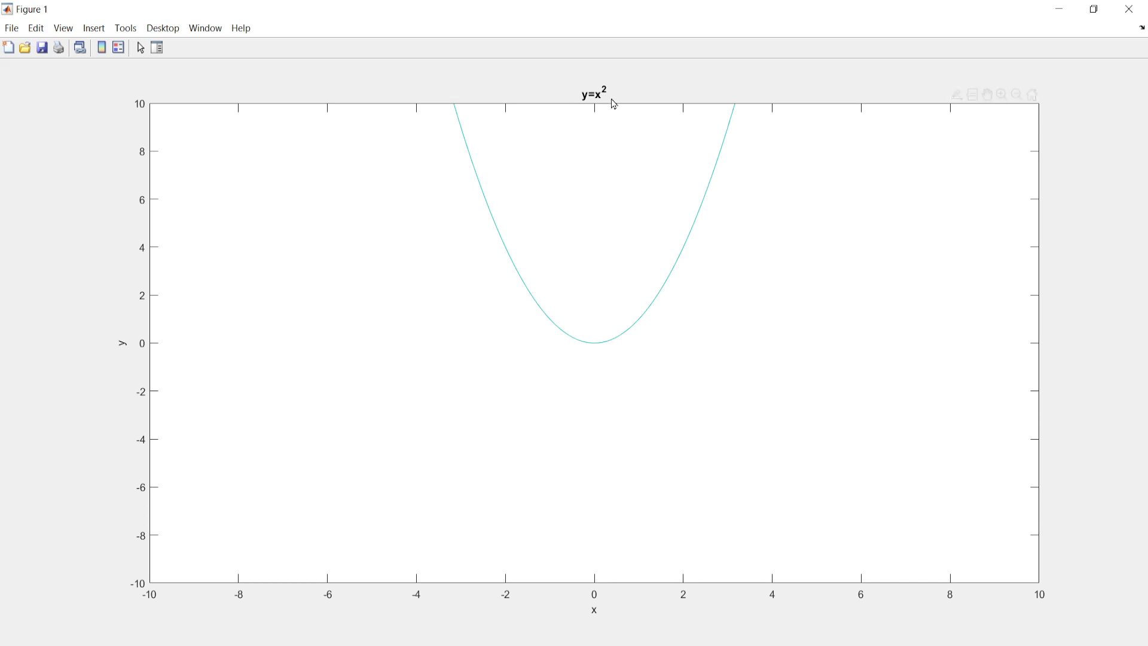
mouse_move(496, 270)
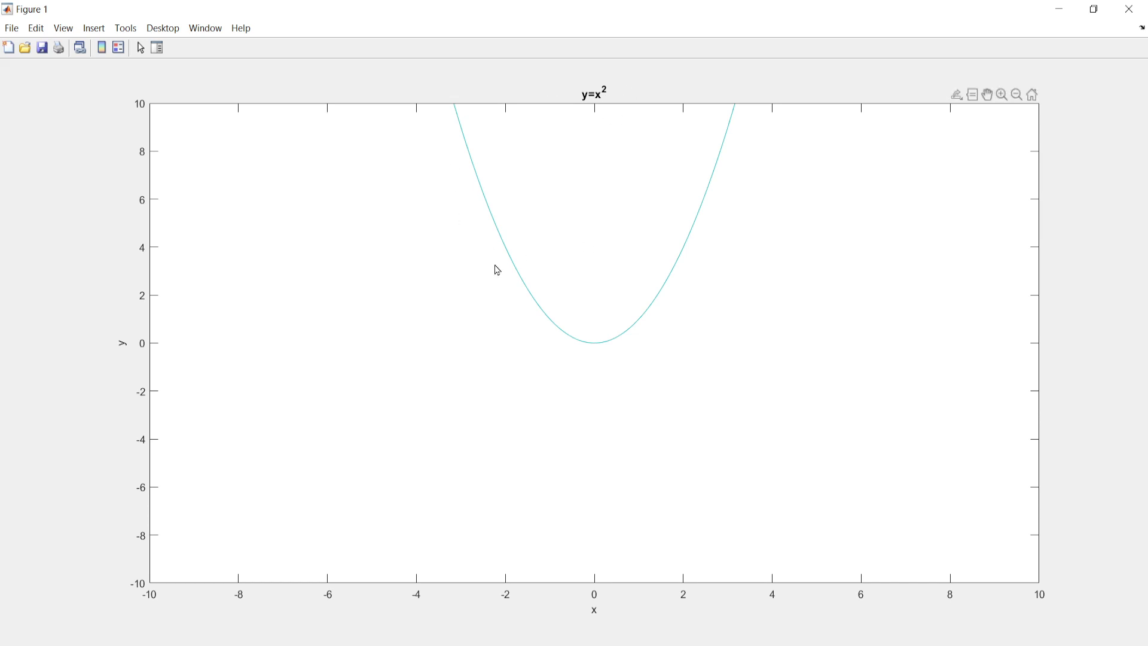
mouse_move(616, 147)
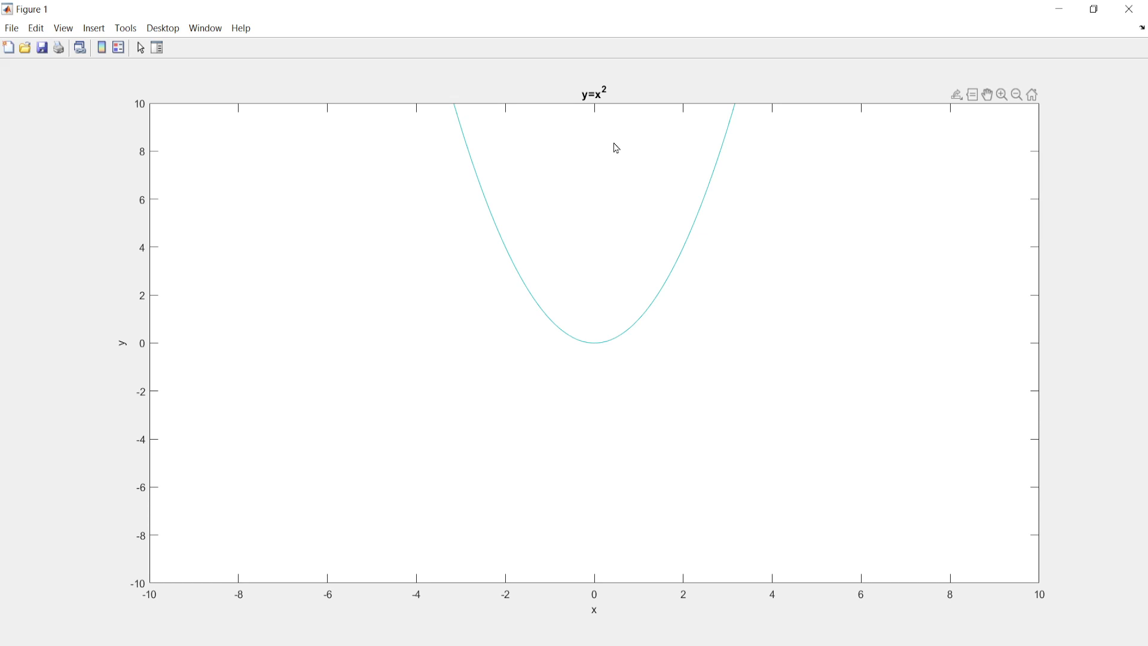
mouse_move(716, 473)
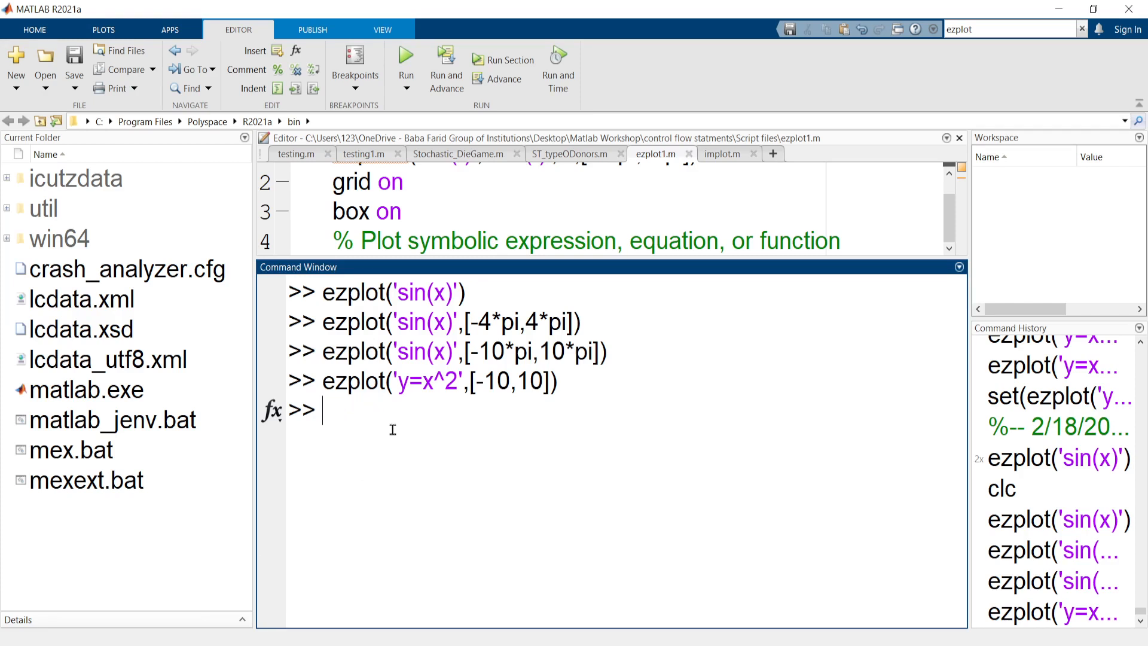
Step: Run grid on to add grid lines to the parabola figure
text(grid on)
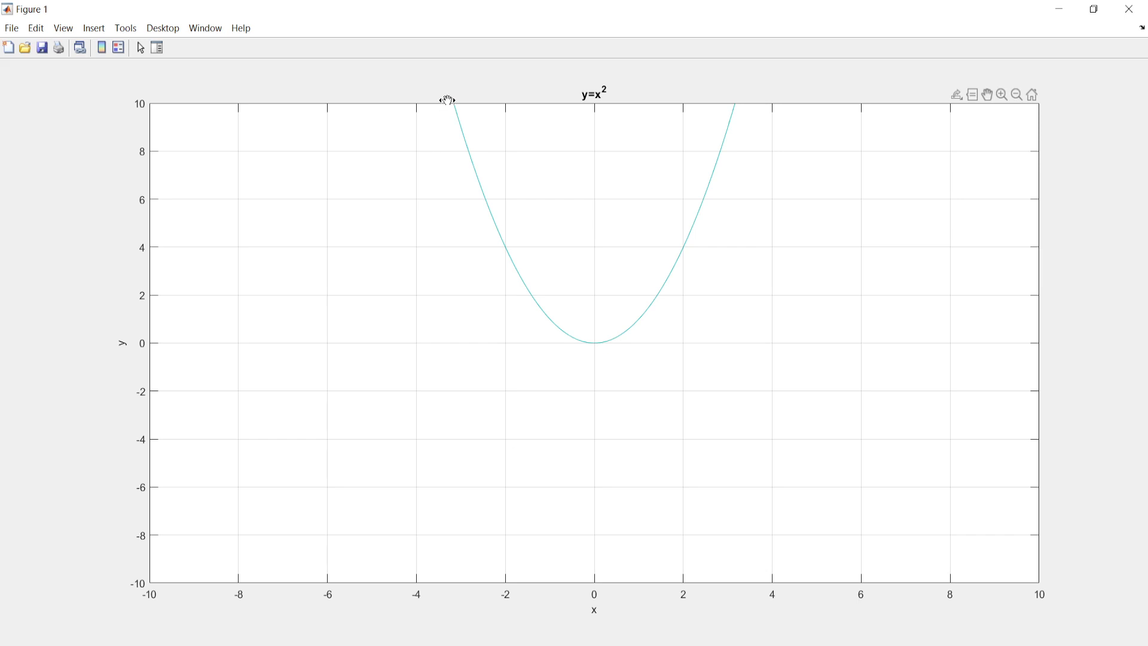
mouse_move(426, 563)
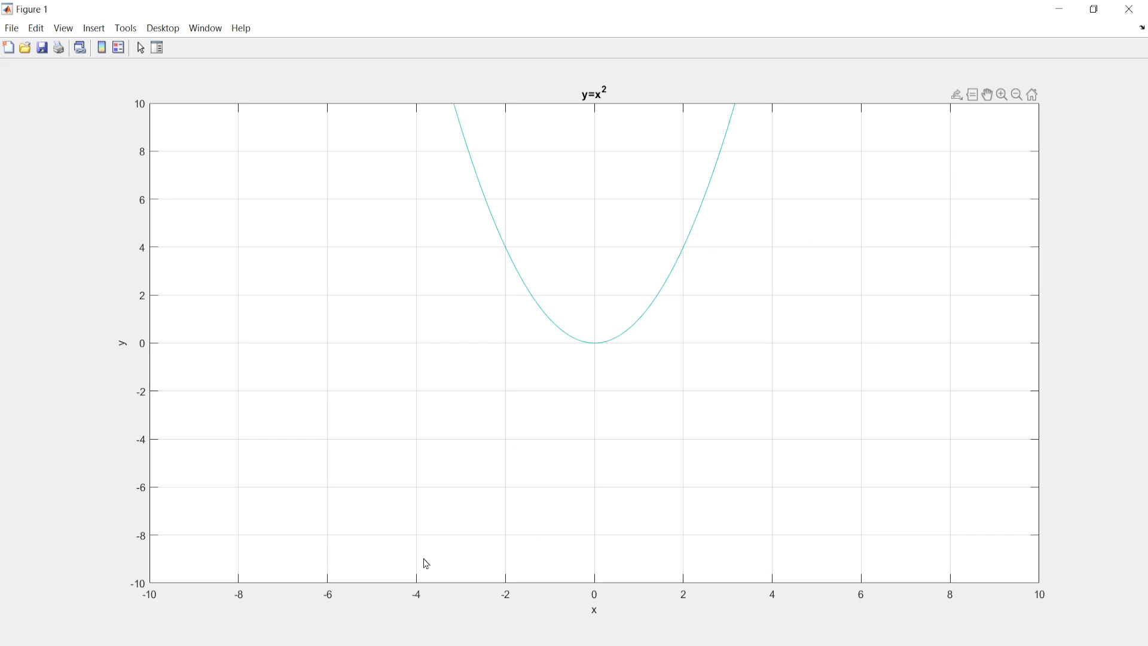
mouse_move(1034, 580)
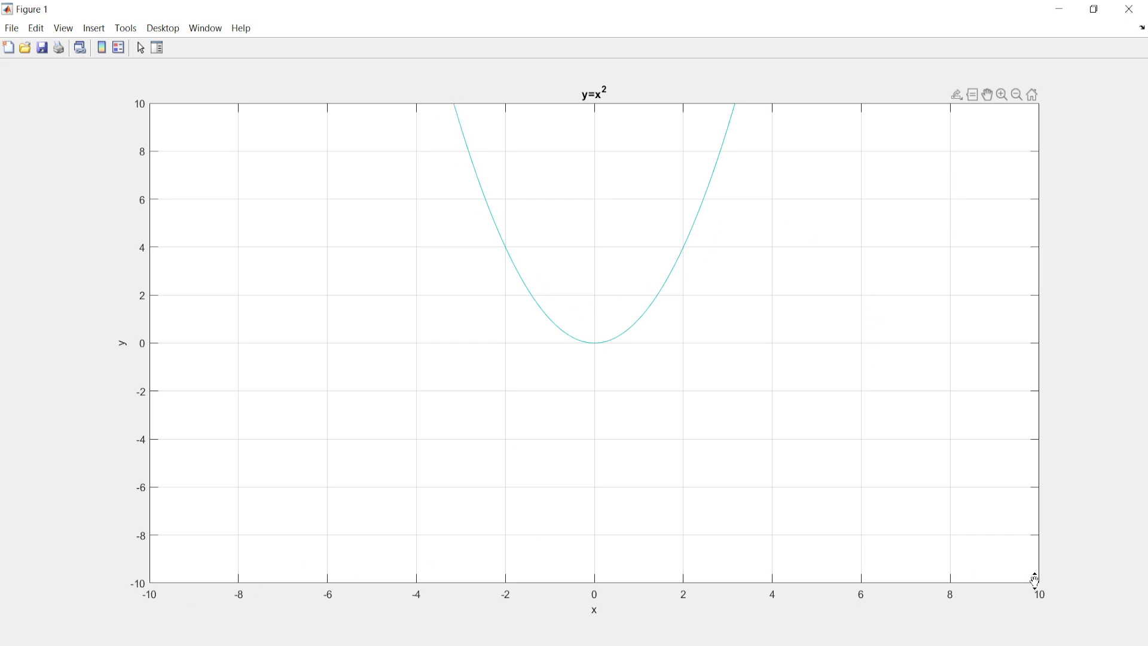
mouse_move(939, 71)
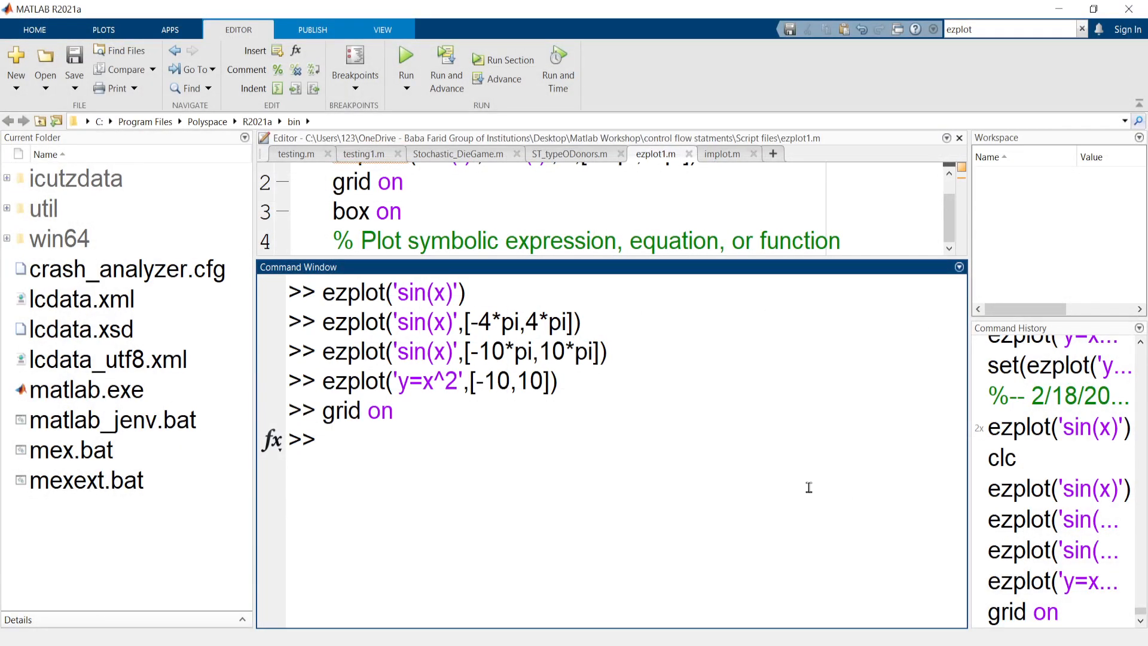
Step: Rerun the parabola command with range [-5,5] and maximize the new figure
text(ezplot('y=x^2',[-10,10]))
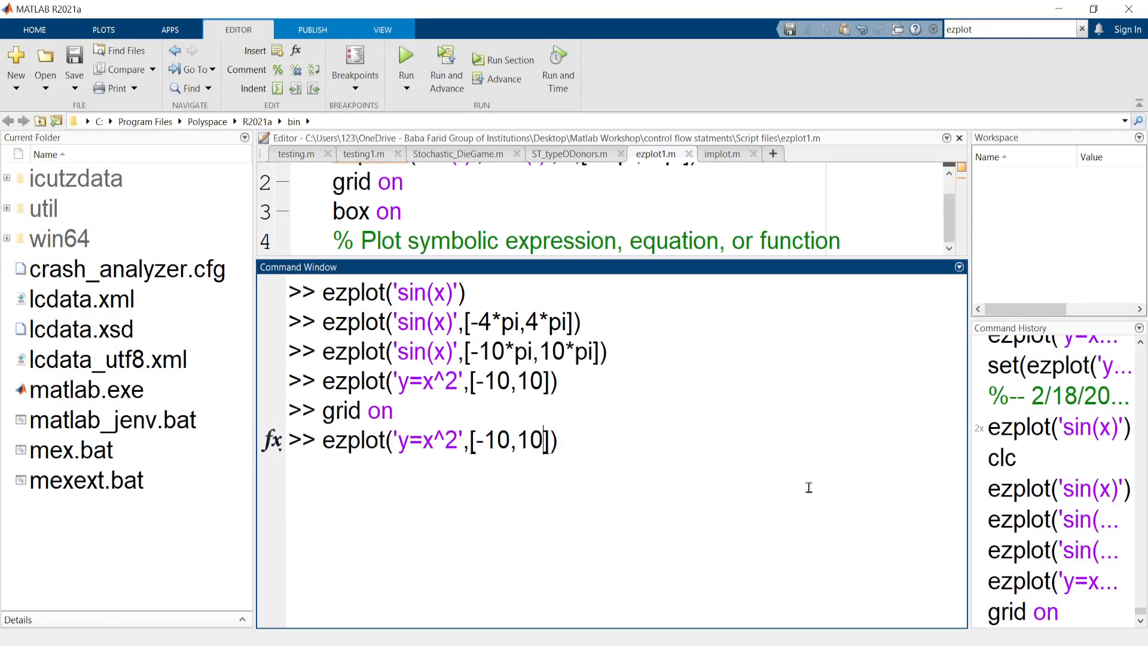
key(Backspace)
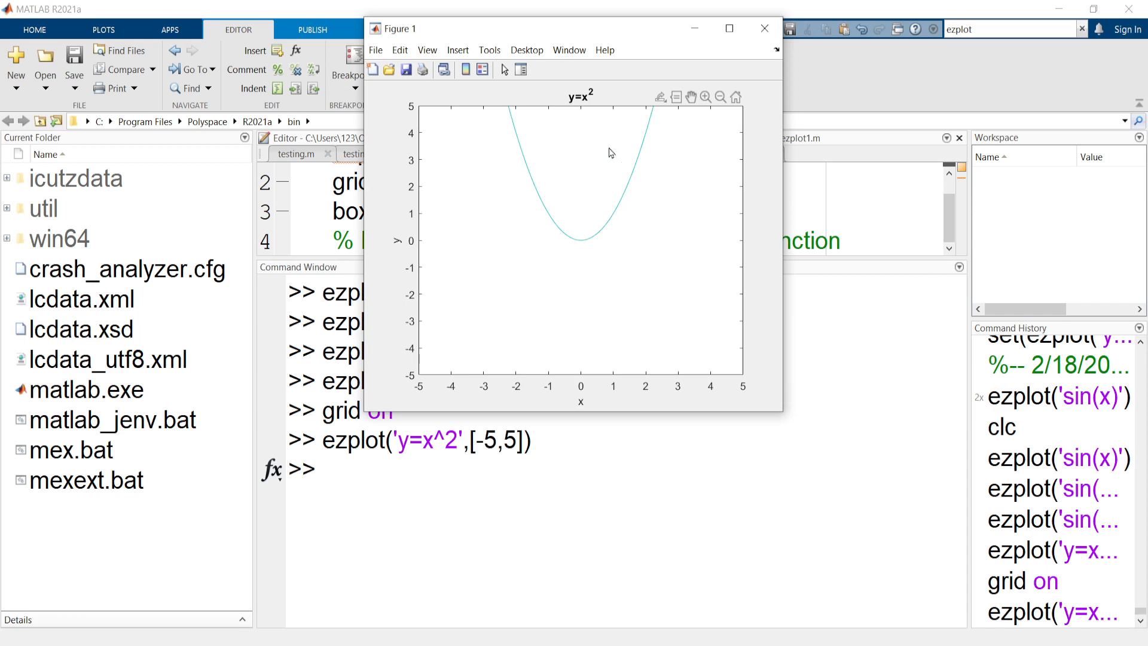
click(727, 28)
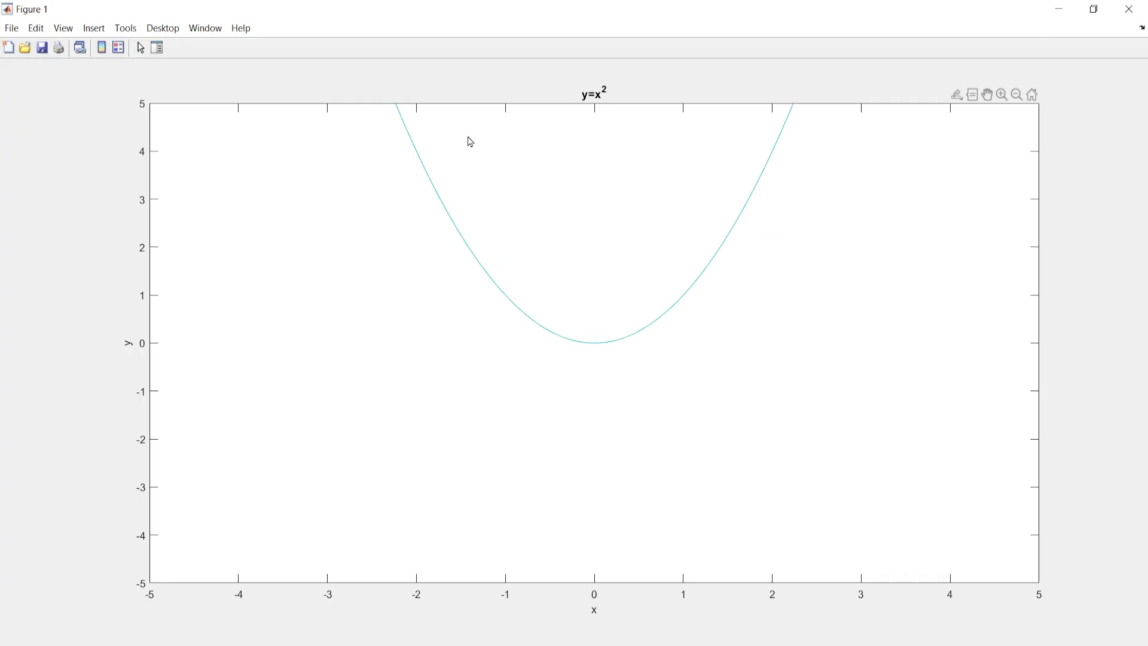
mouse_move(160, 610)
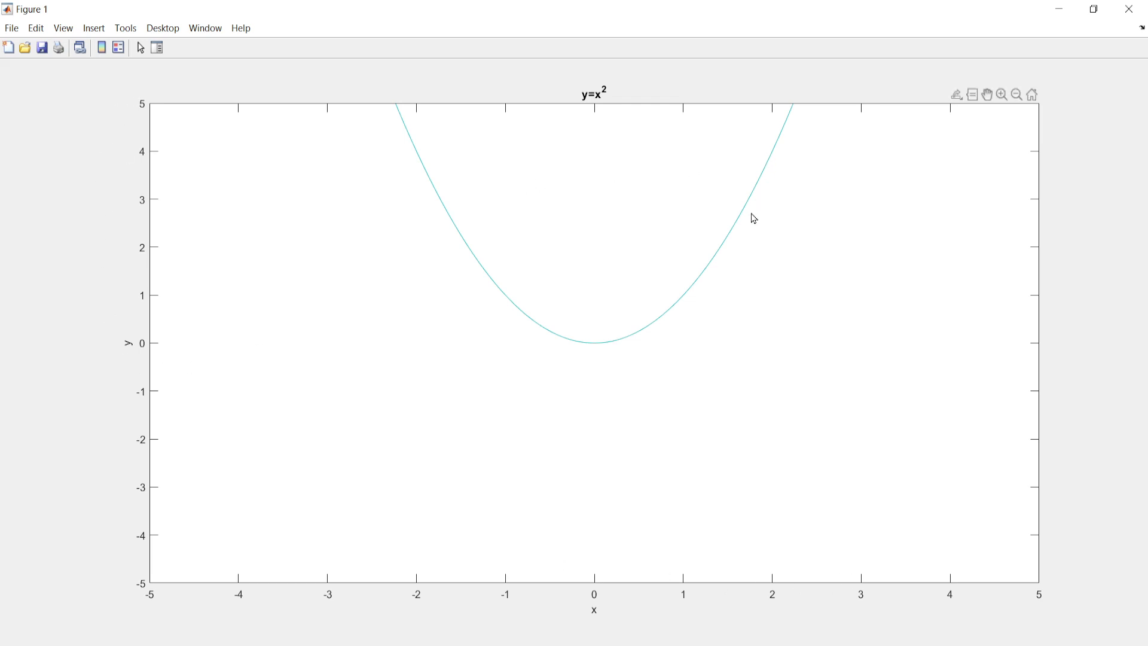
mouse_move(141, 170)
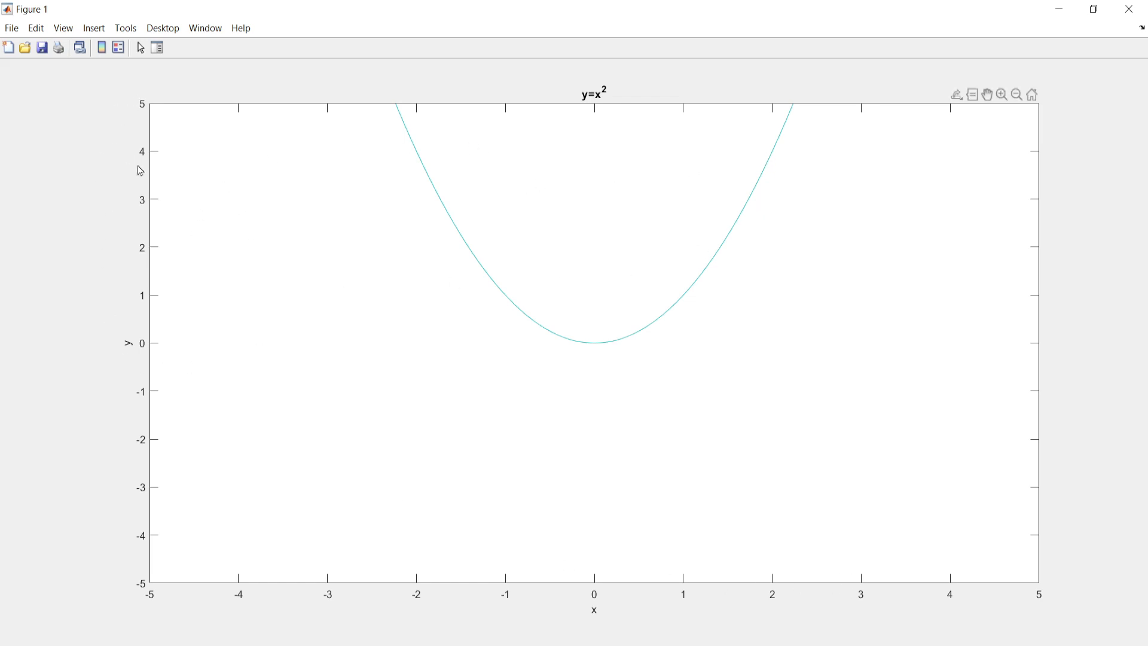
mouse_move(201, 388)
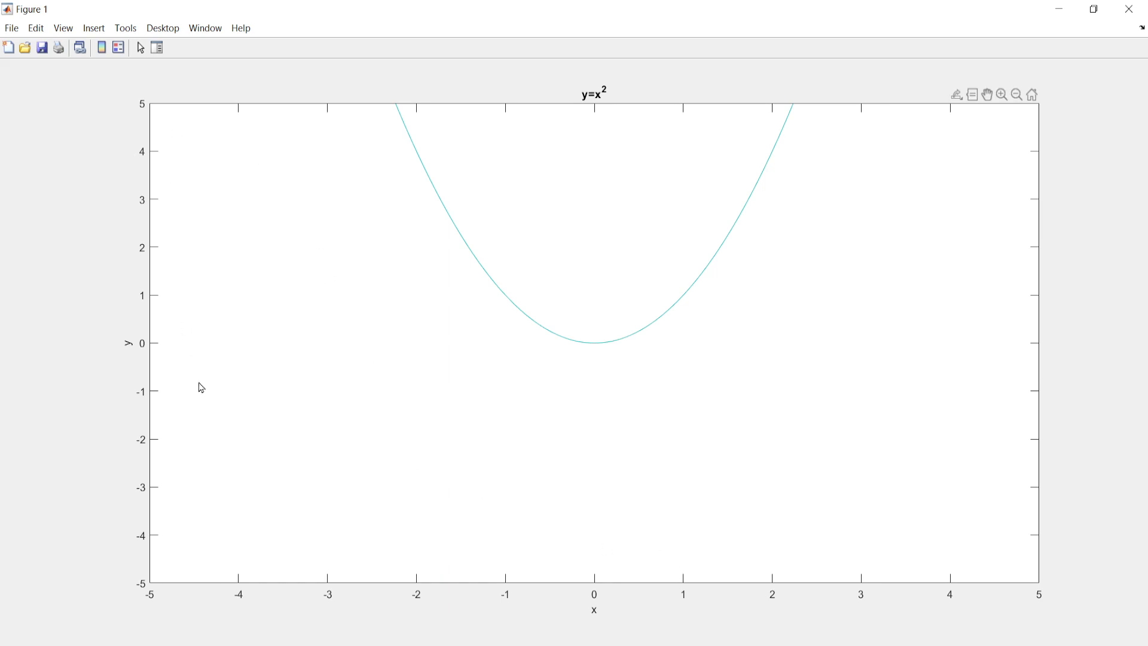
mouse_move(924, 101)
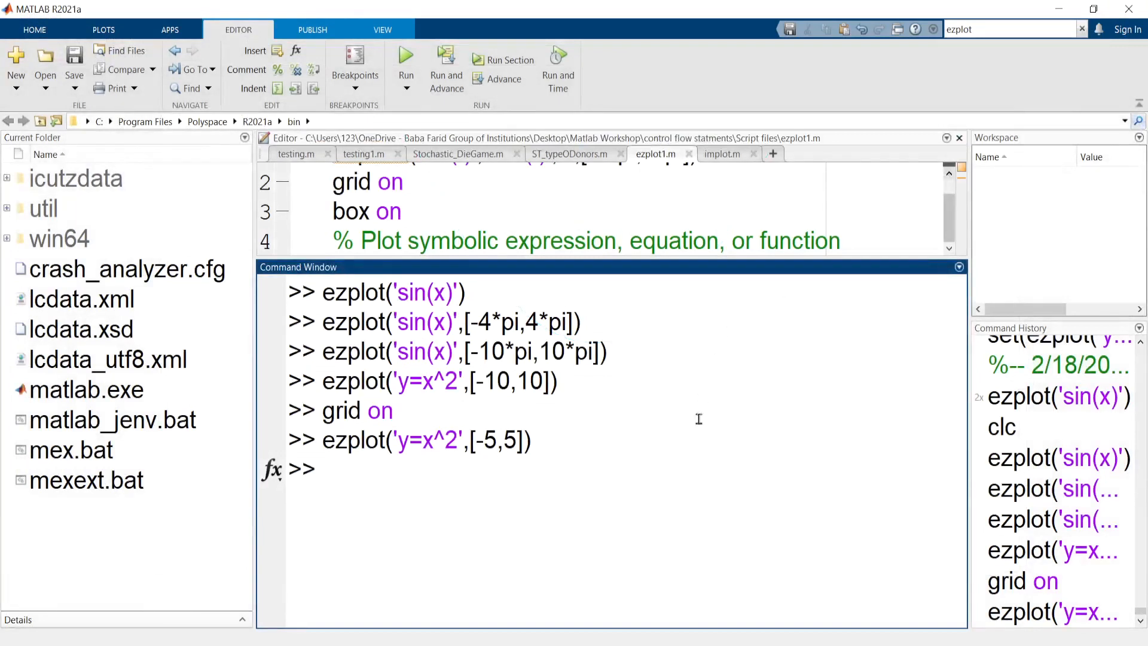
mouse_move(458, 474)
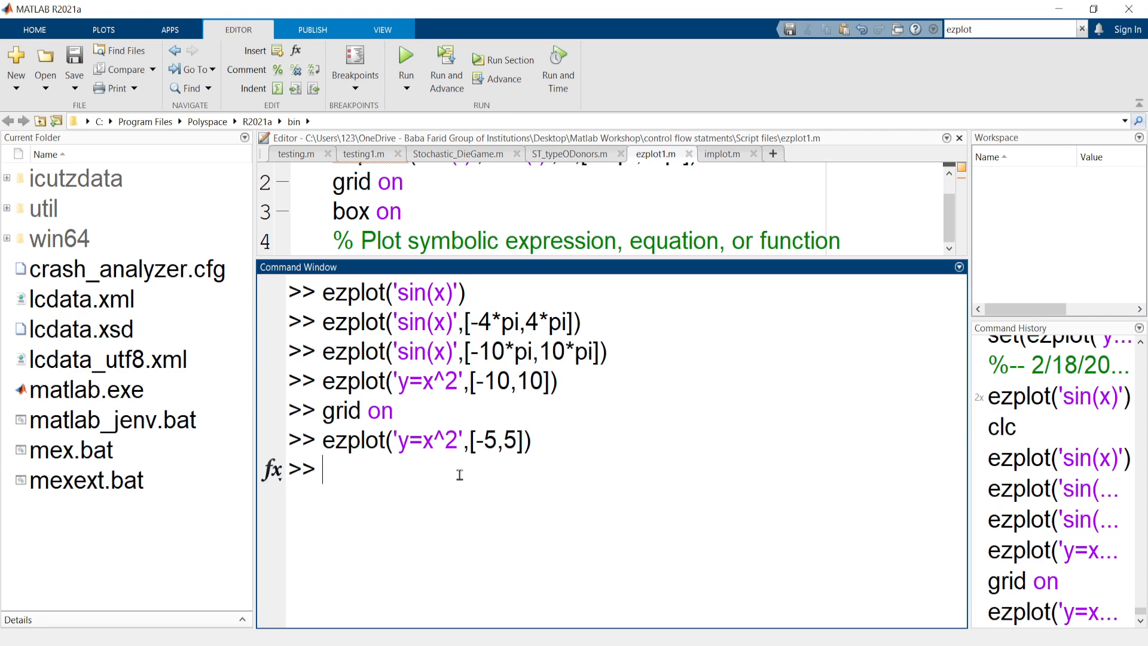
Step: Start the command set(ezplot('y=x^2',[-5,5]), wrapping the parabola plot in set
text(set)
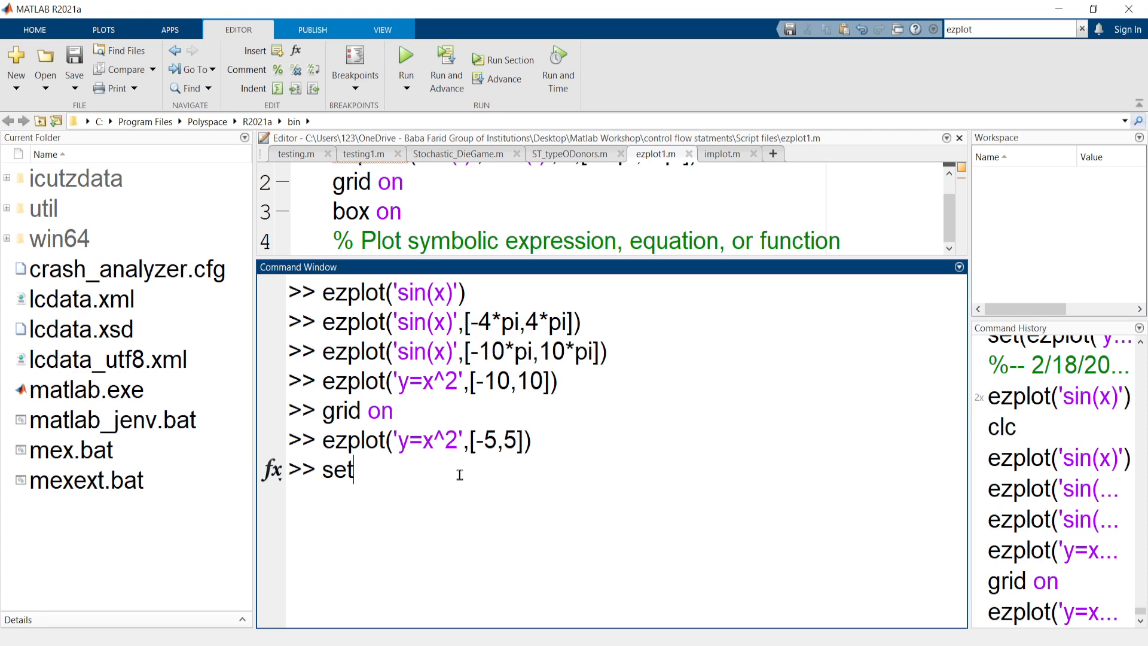
text())
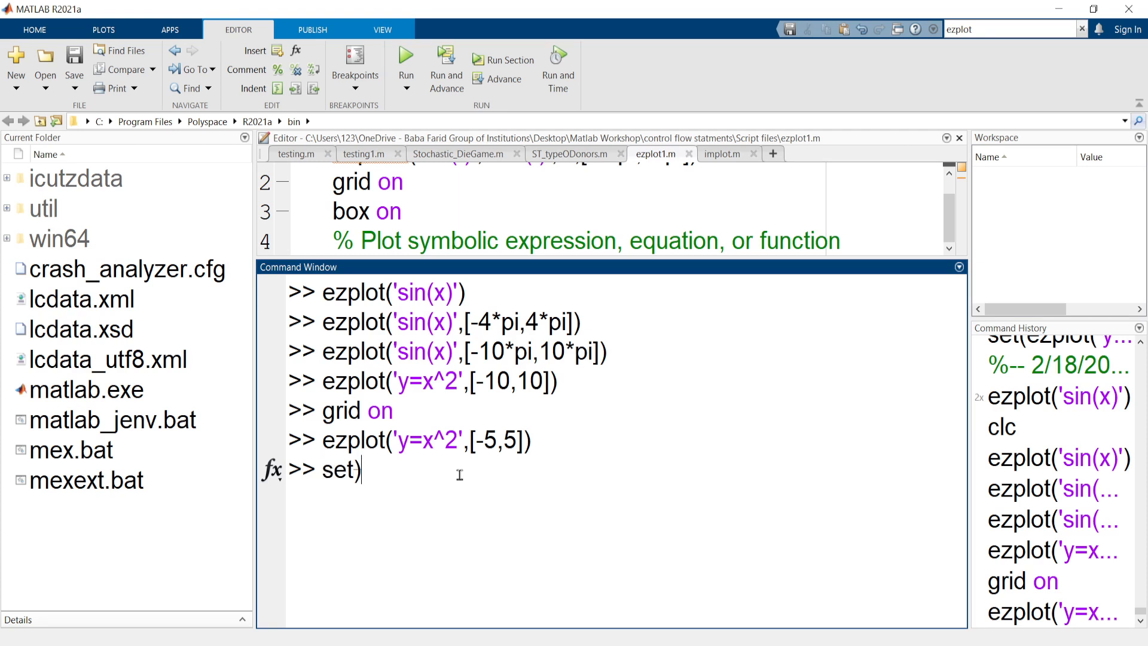
text(()
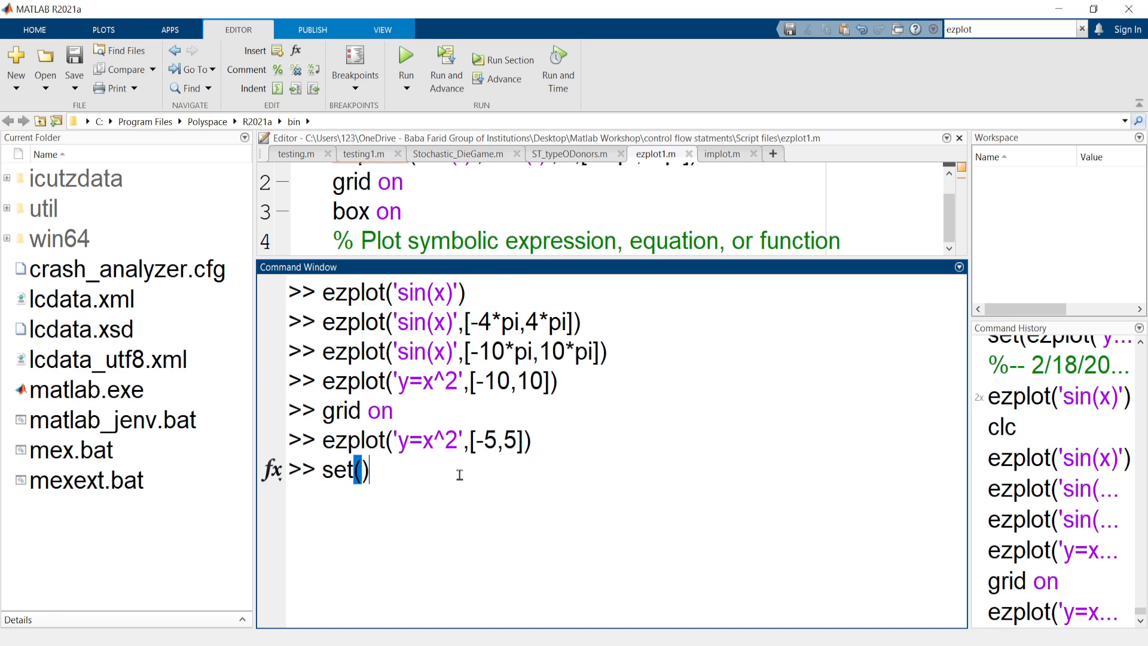
text(ezplot()
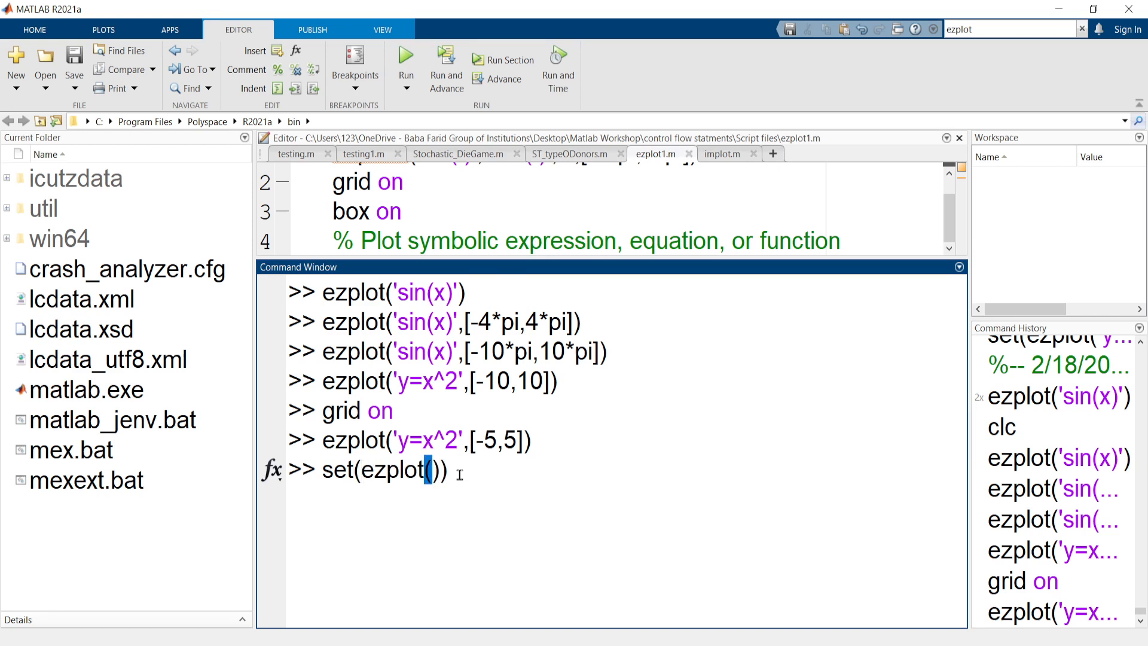
text(")
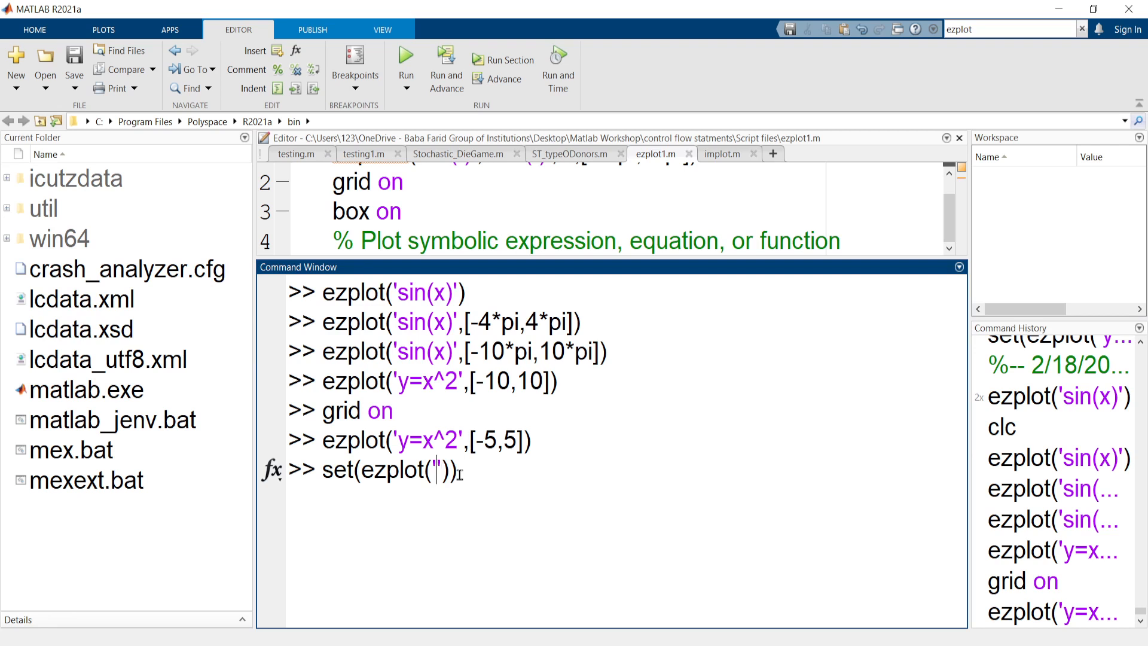
text(yx)
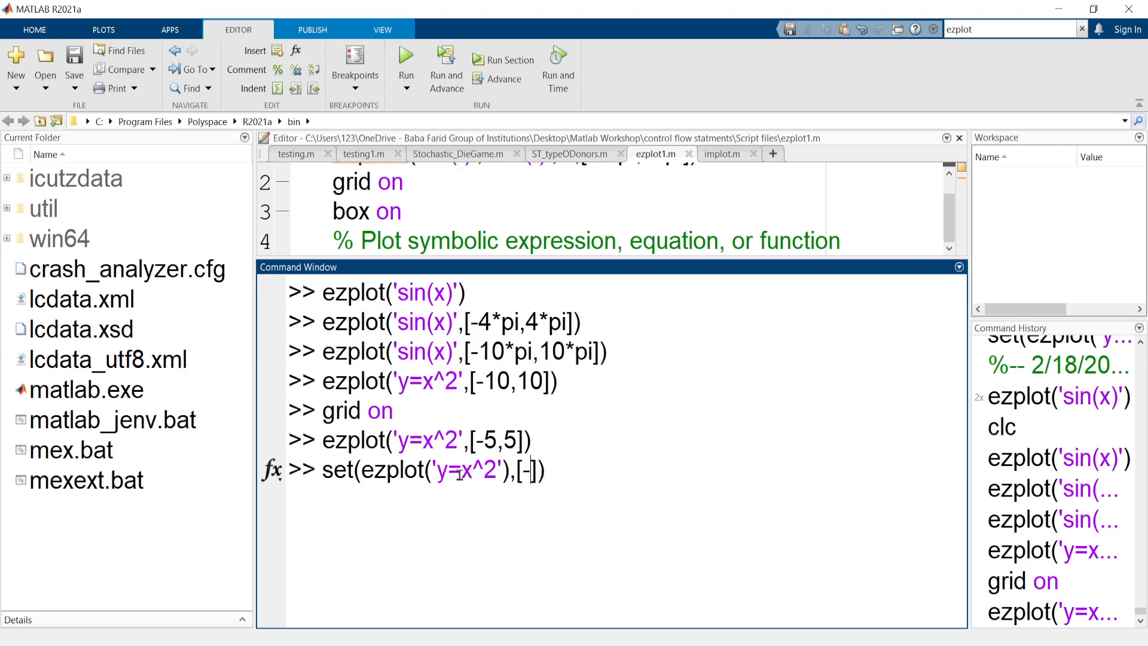
text(-5)
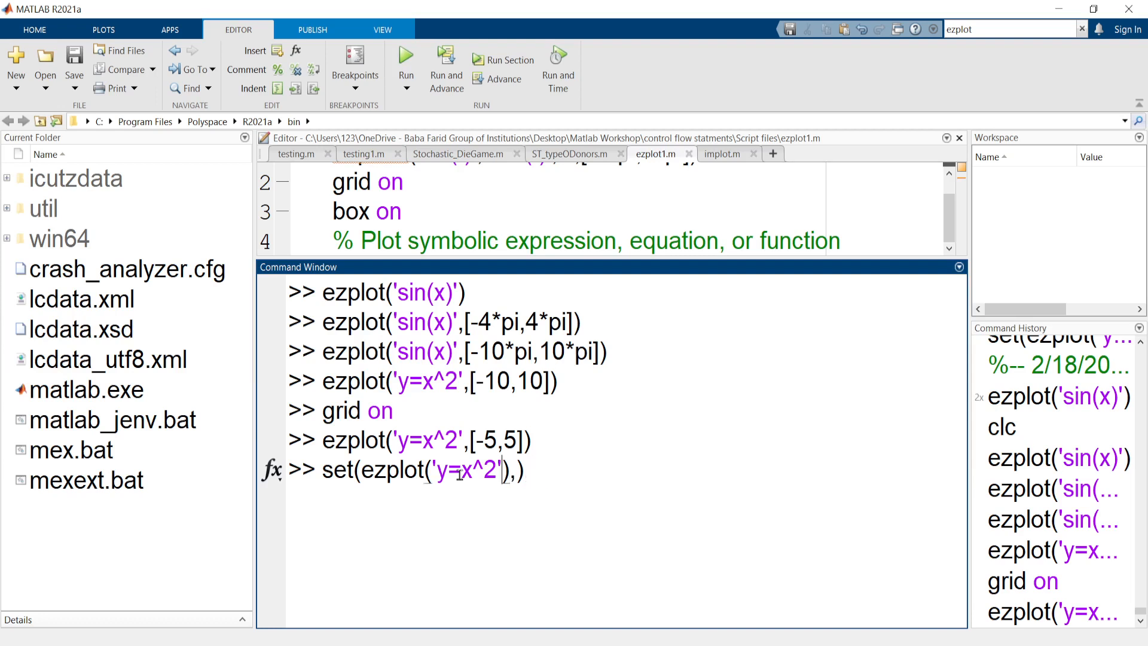
text(,[-5,5])
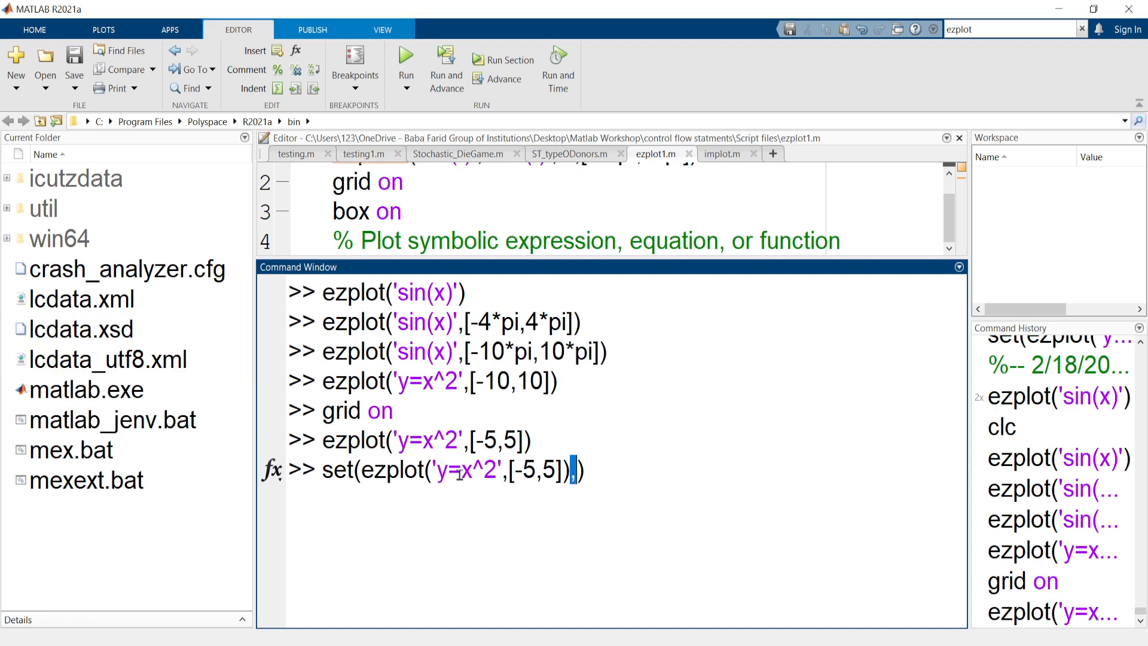
Step: Finish the set call with 'Color','r' and 'LineWidth',2 properties
text(,)
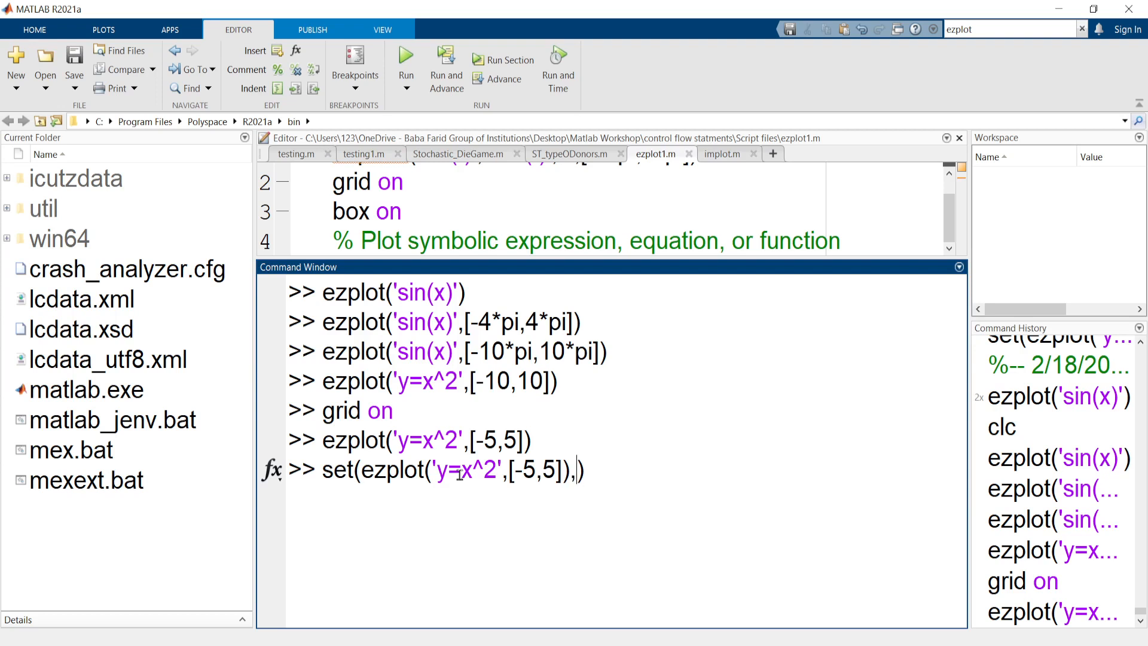
text('Color')
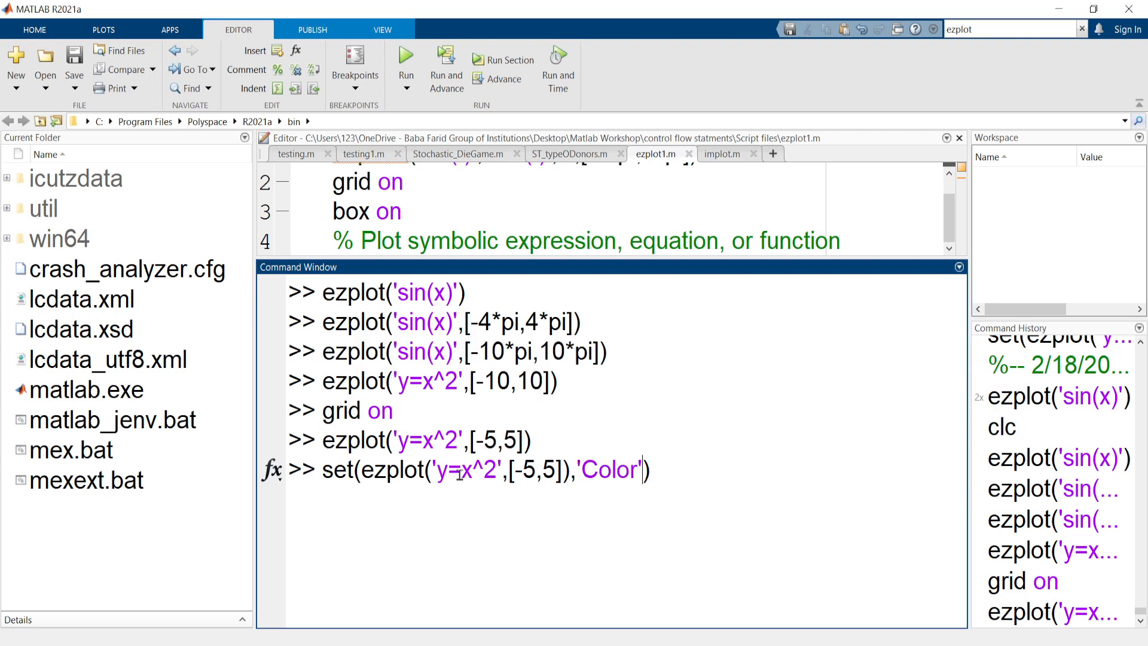
text(,')
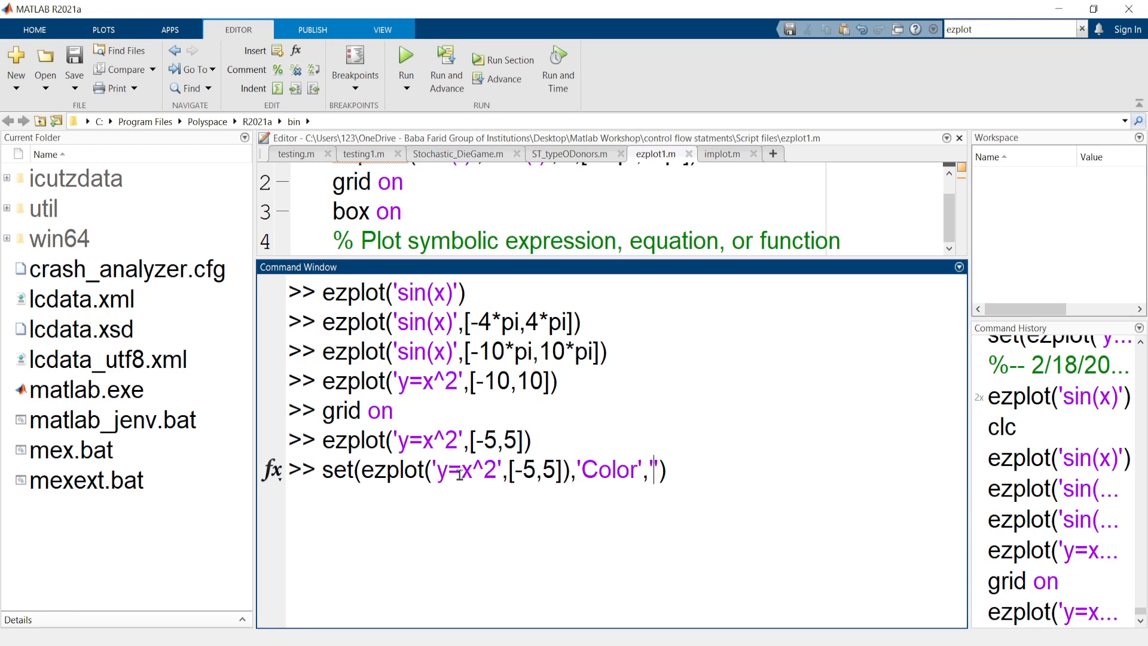
text(r',)
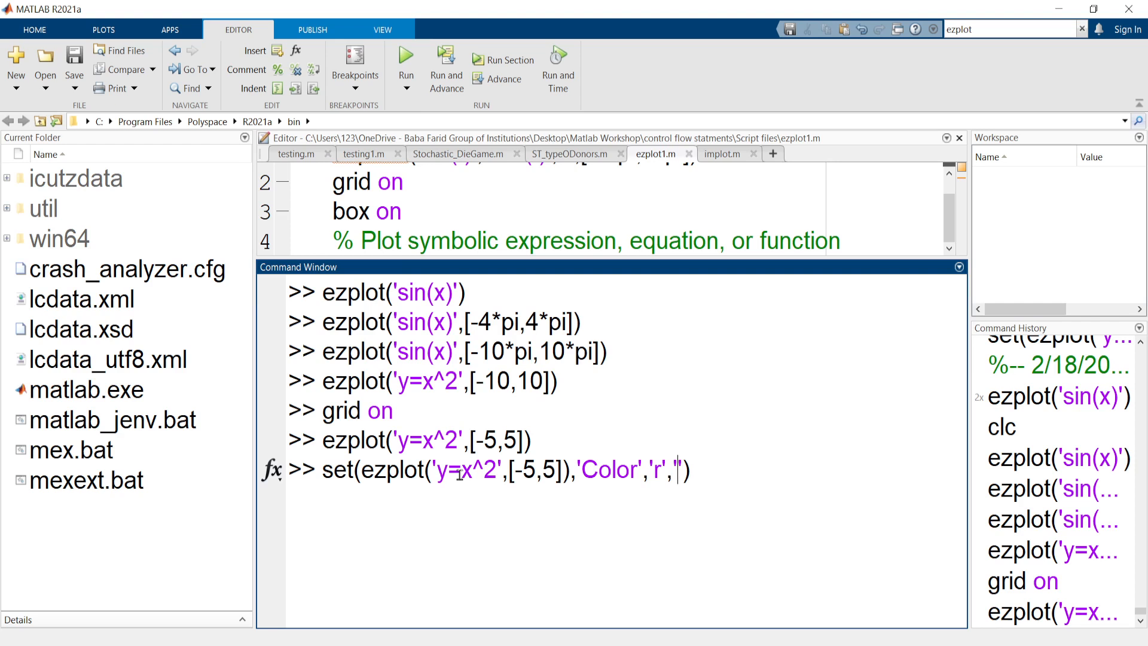
text(Line)
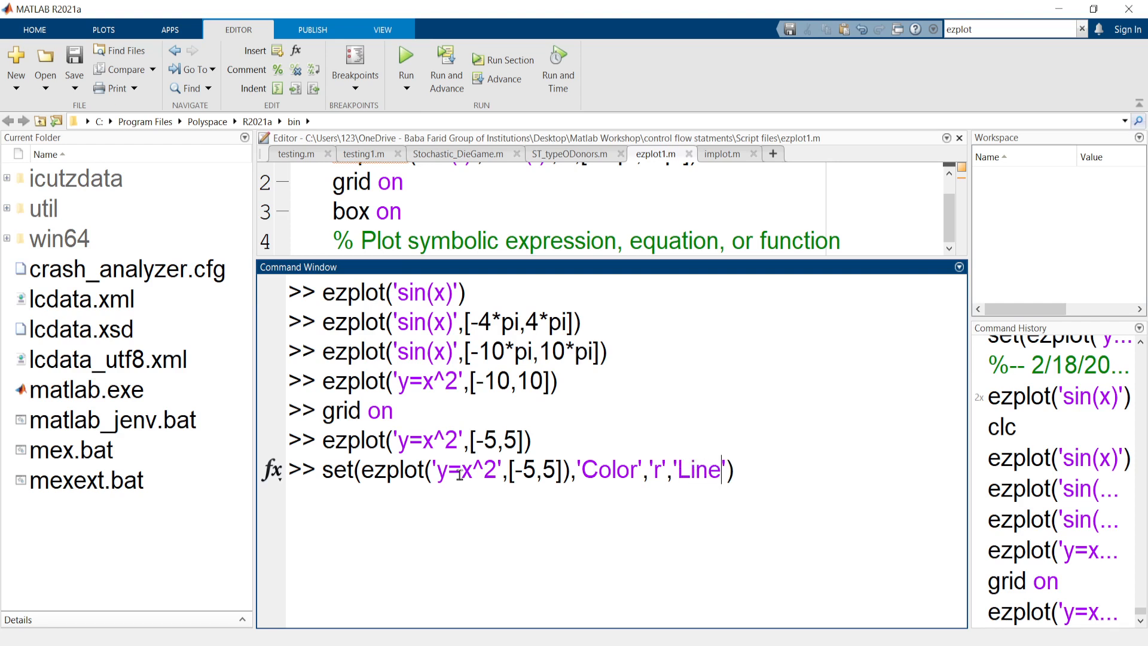
text(Widt)
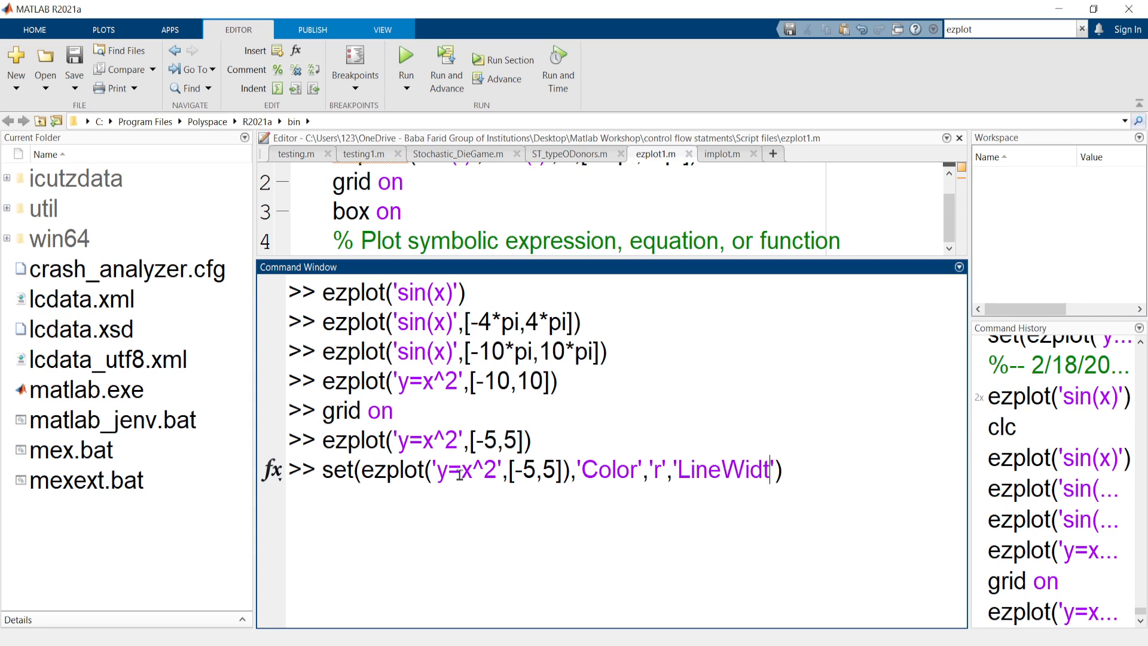
text(h)
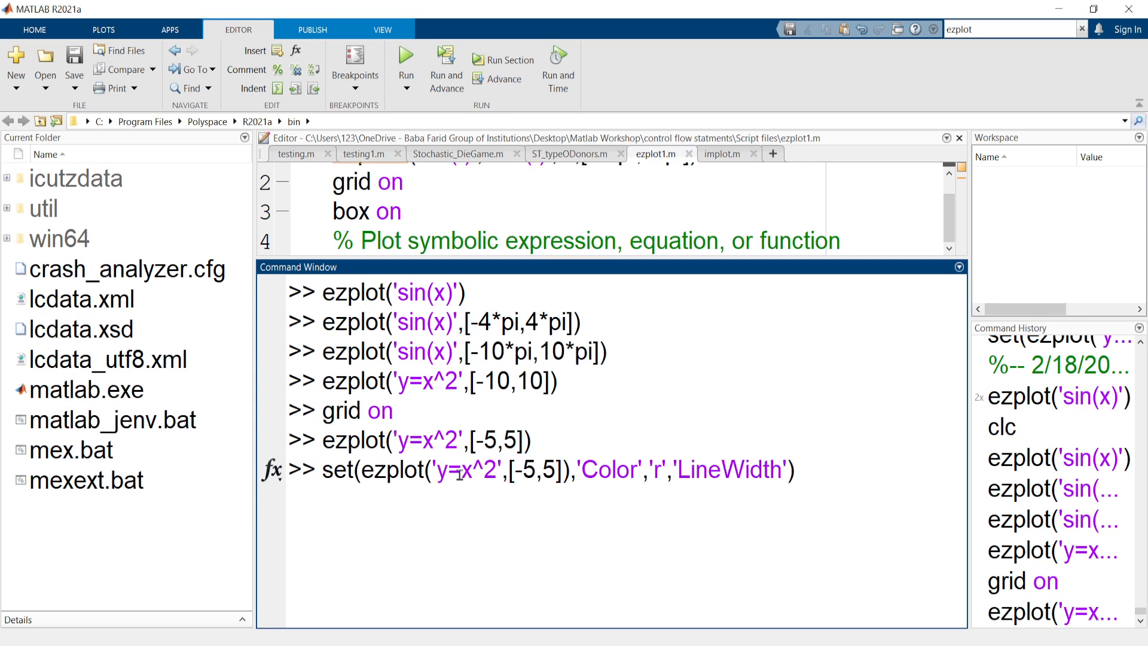
text(,)
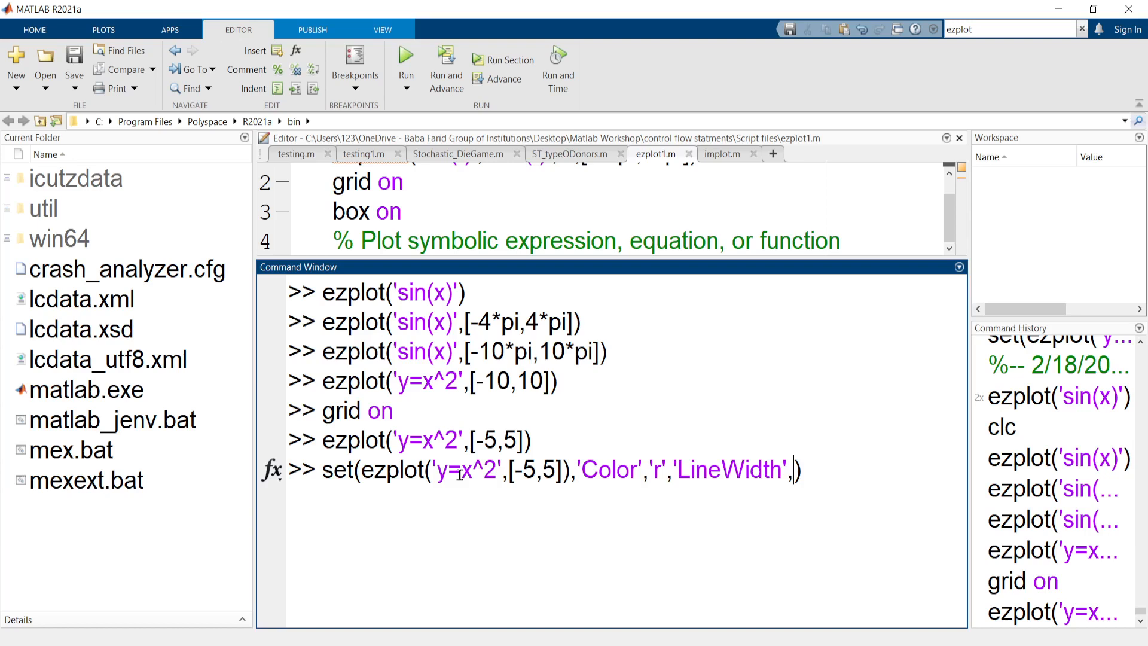
text(2))
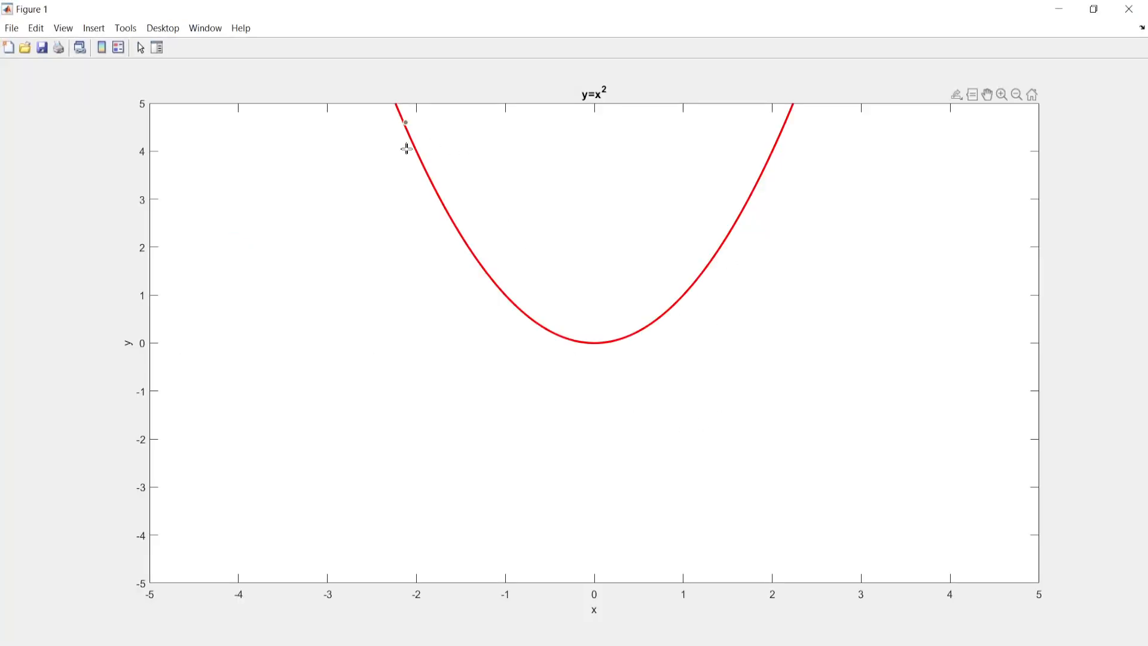
mouse_move(675, 313)
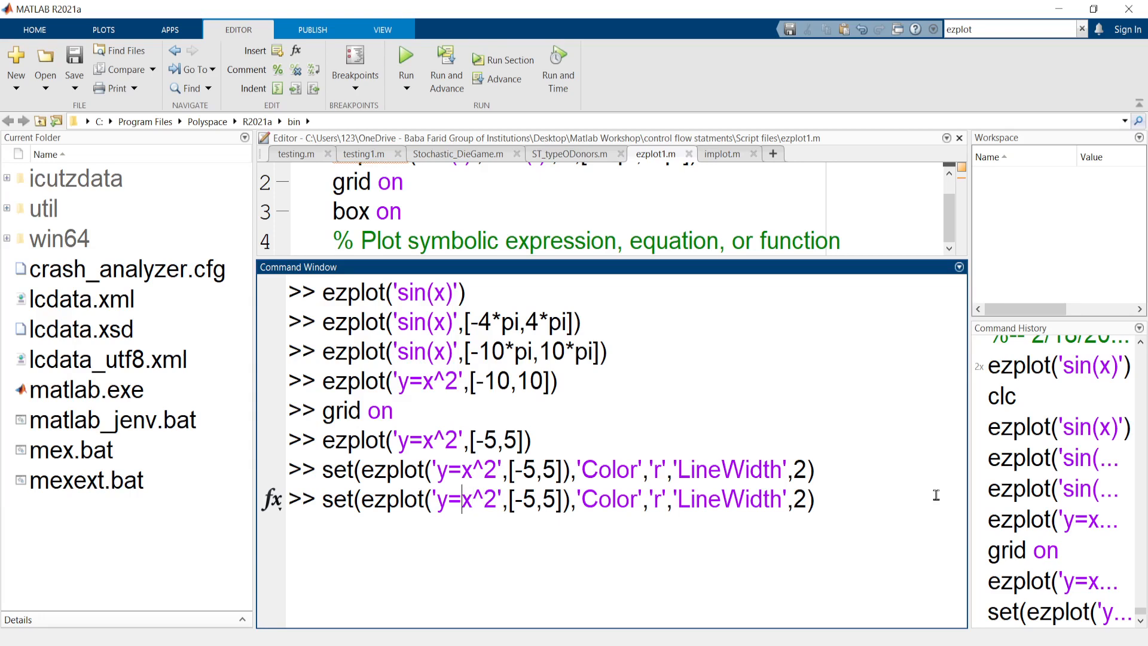
Step: Edit the recalled command to y=-x^2, plot the inverted red parabola, and close its figure
text(-)
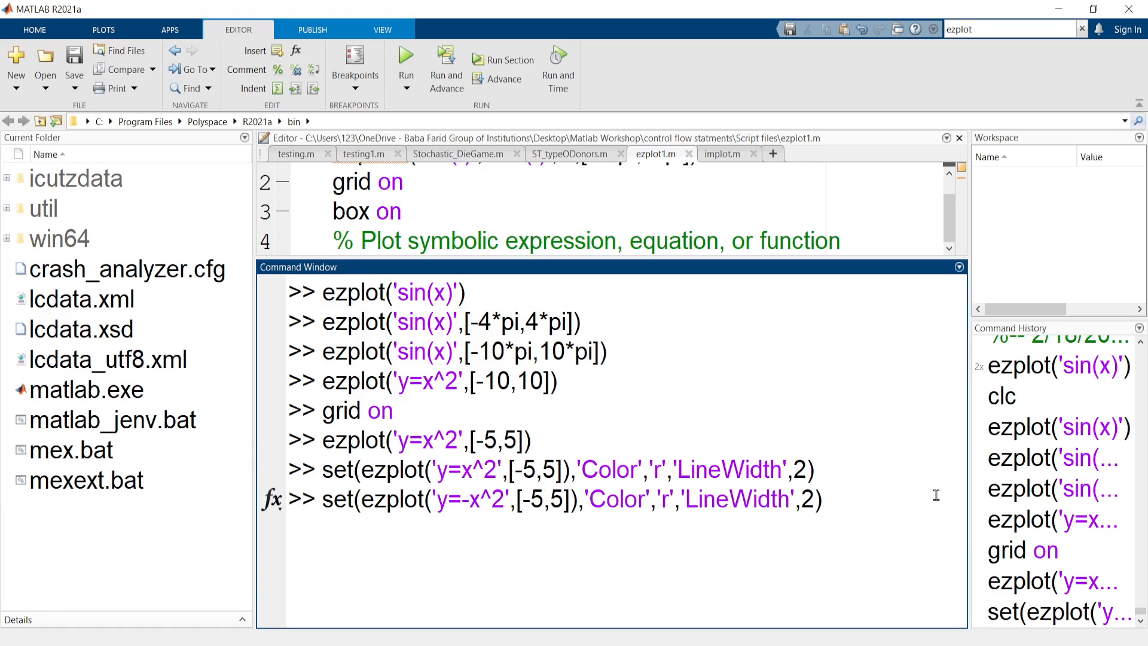
key(enter)
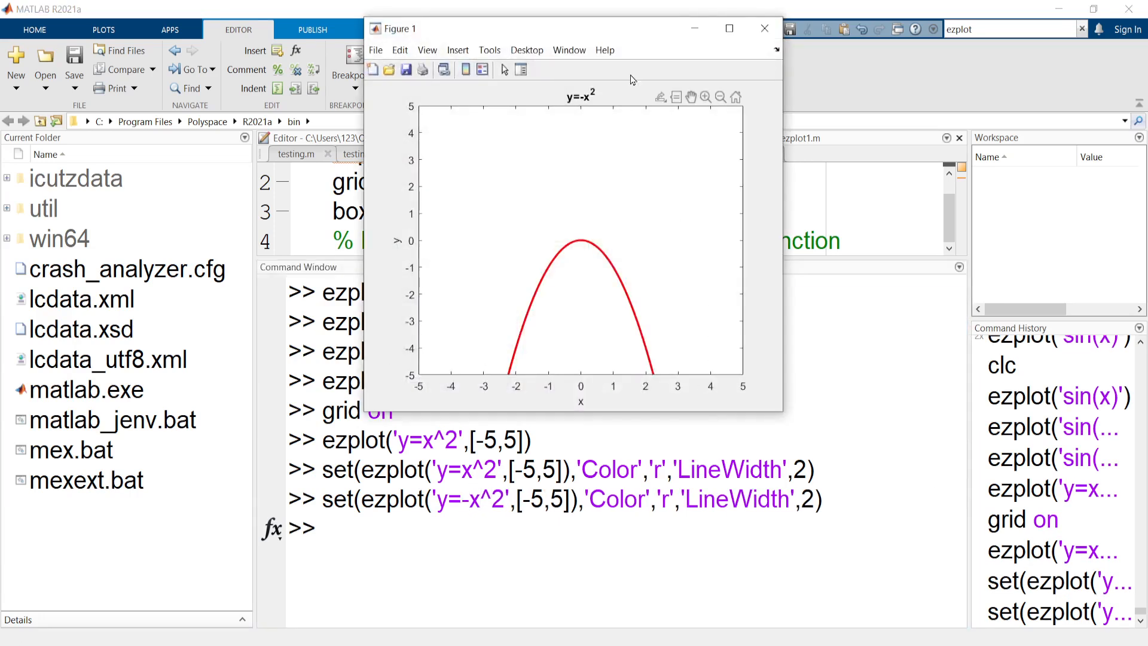
mouse_move(673, 335)
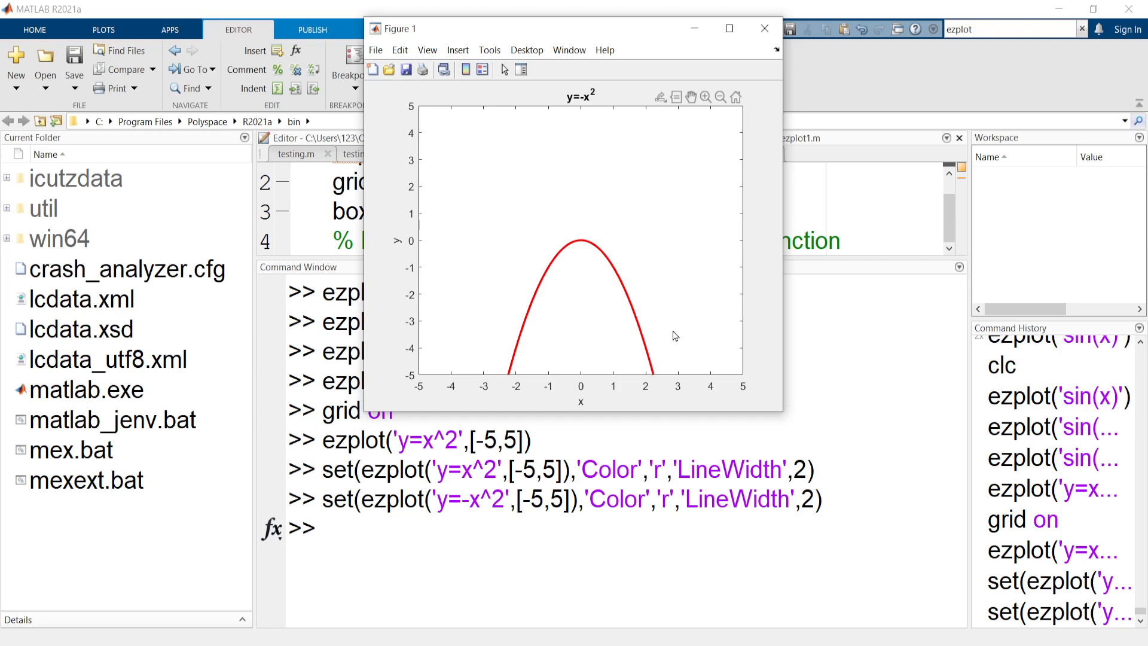
click(764, 28)
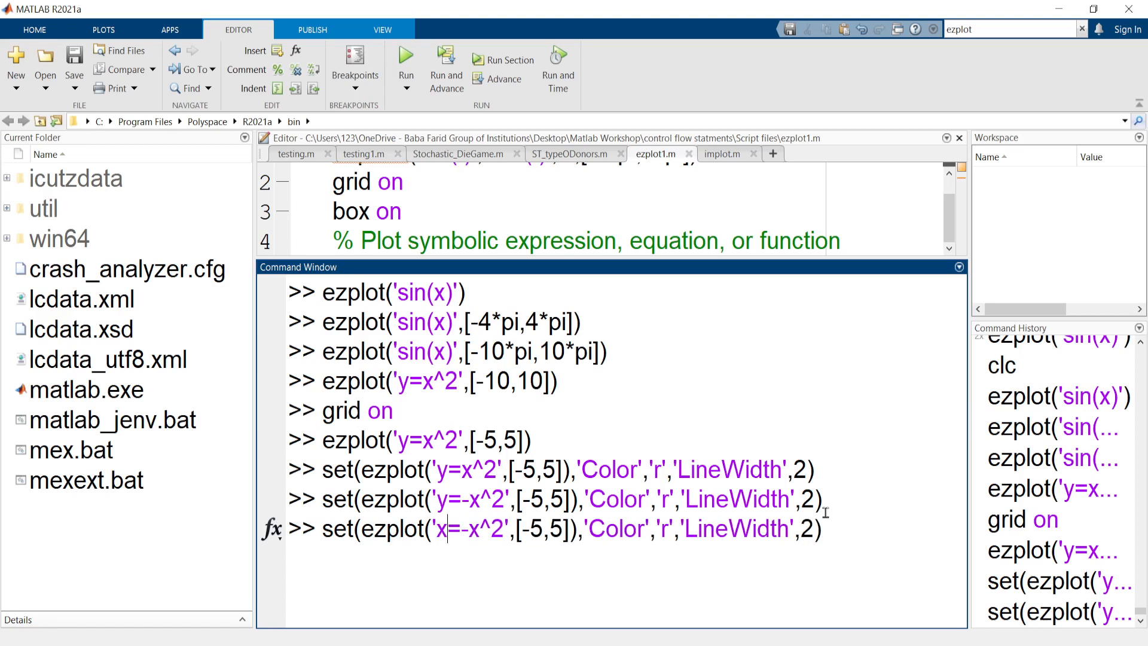
Step: Plot the red sideways parabolas x=-y^2 and x=y^2, closing each figure
key(Backspace)
text(y)
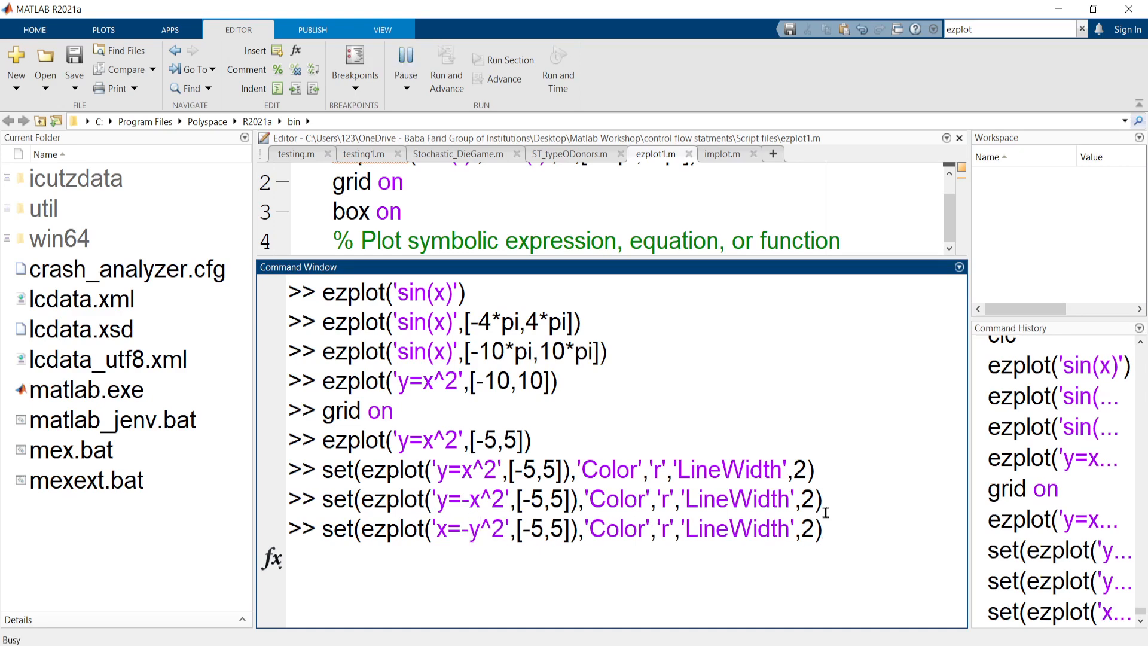
key(enter)
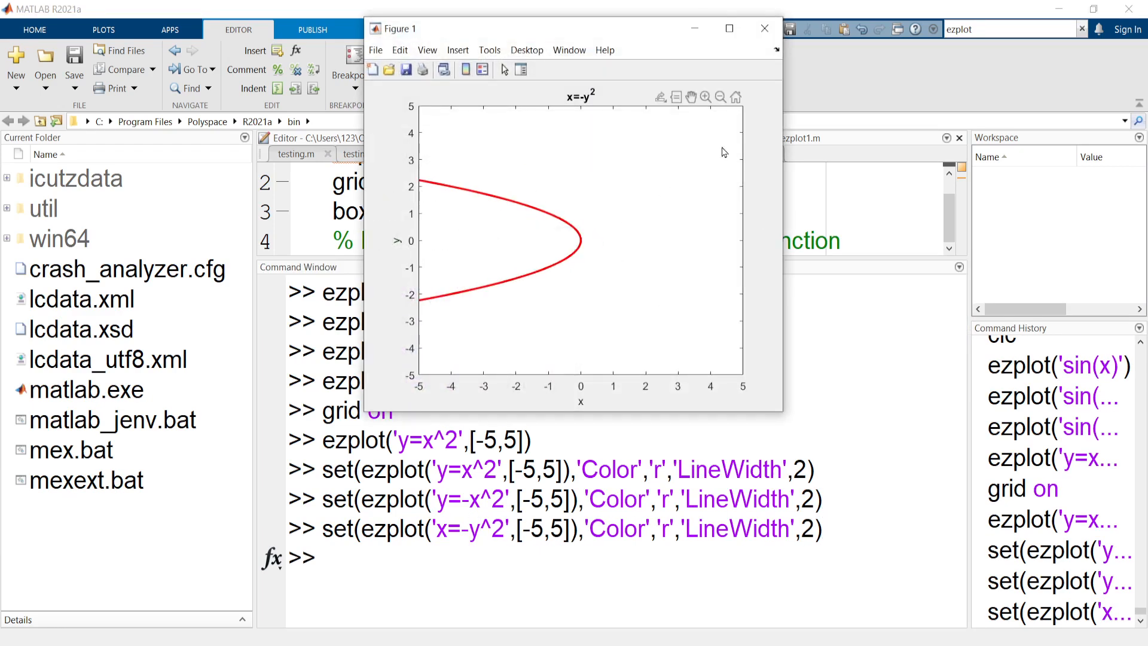
click(764, 28)
text(set(ezplot('x=y^2',[-5,5]),'Color','r','LineWidth',2))
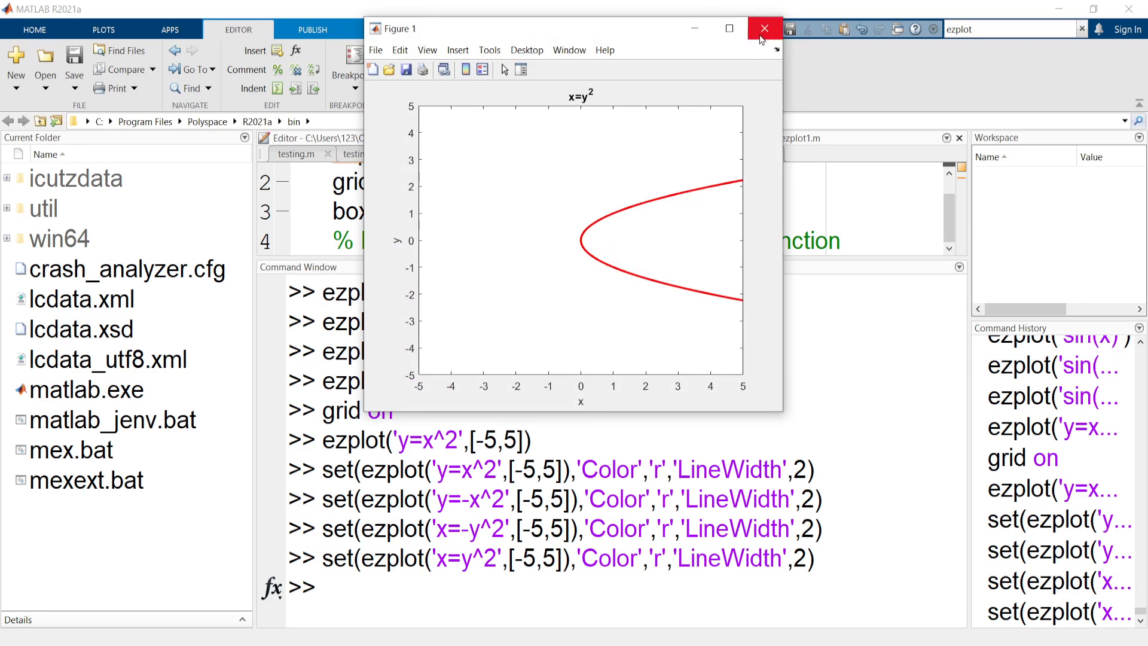
click(764, 28)
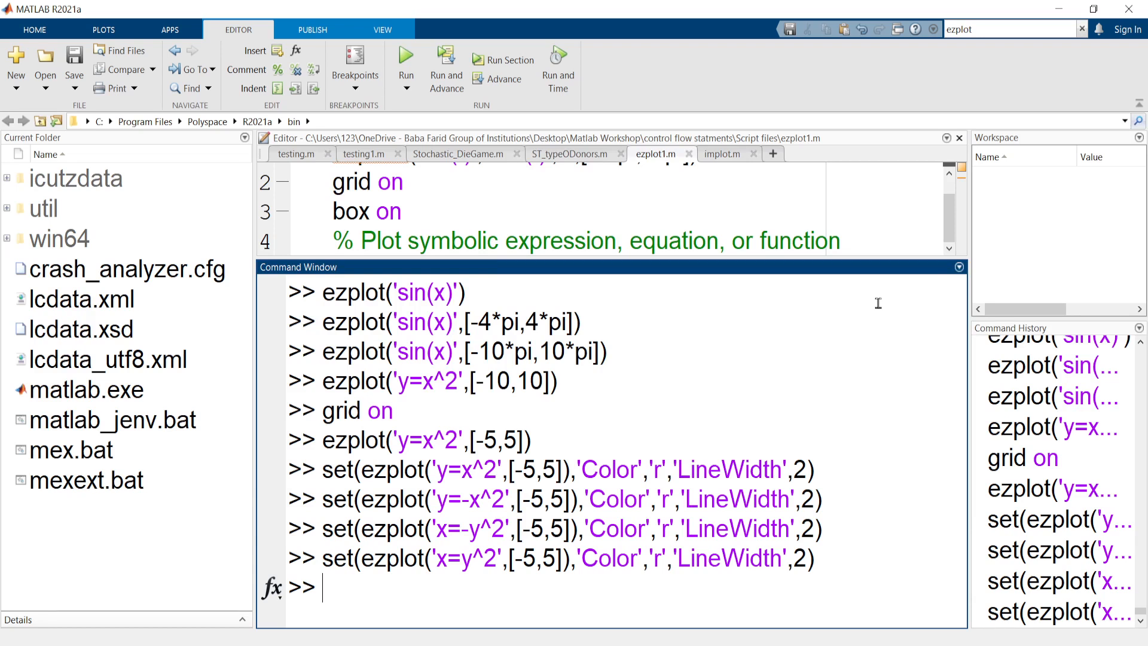
Step: Edit the ezplot command to the hyperbola x^2/4-y^2/25-1 on [-5,5], then close its figure
text(set(ezplot('x=y^2',[-5,5]),'Color','r','LineWidth',2))
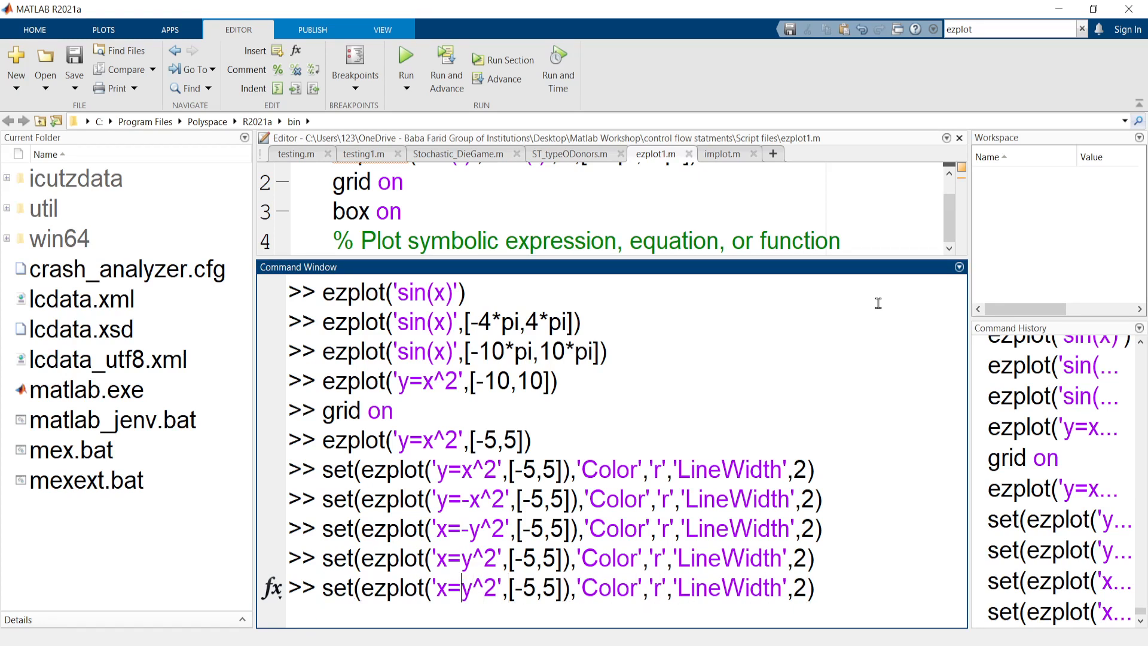
key(Backspace)
text(^2)
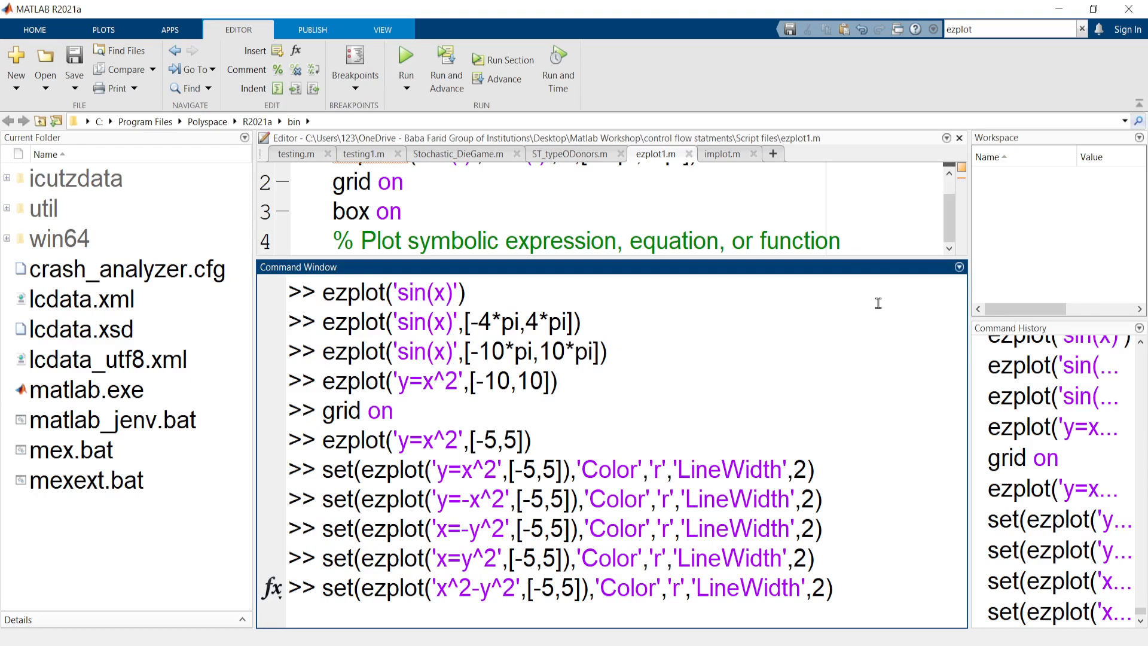
text(-)
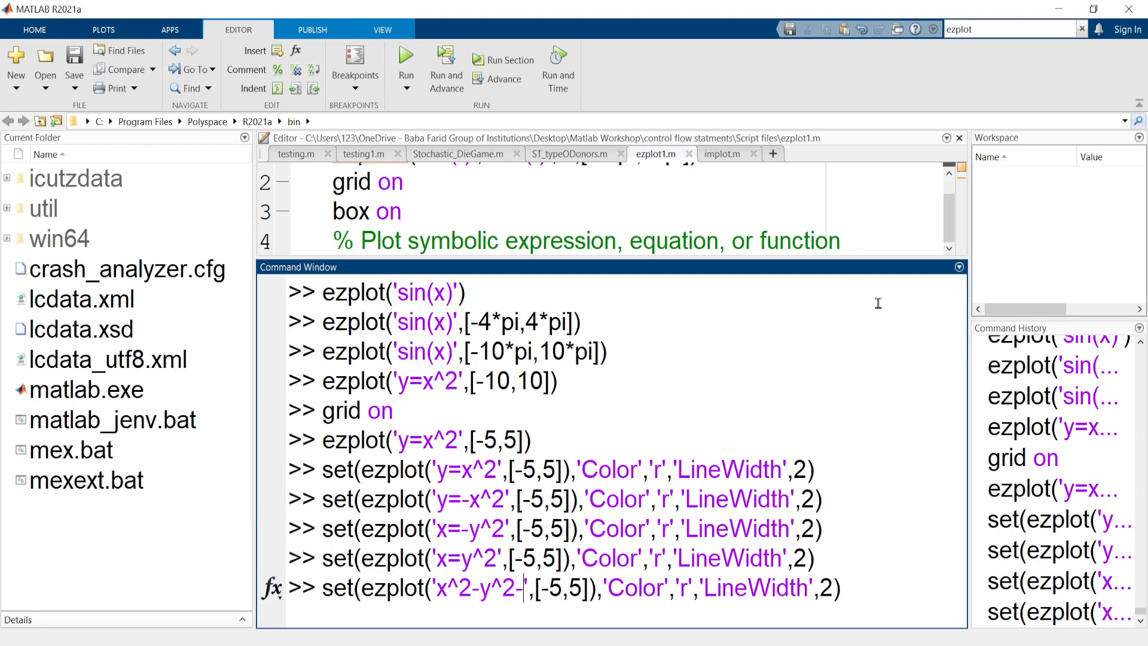
text(1)
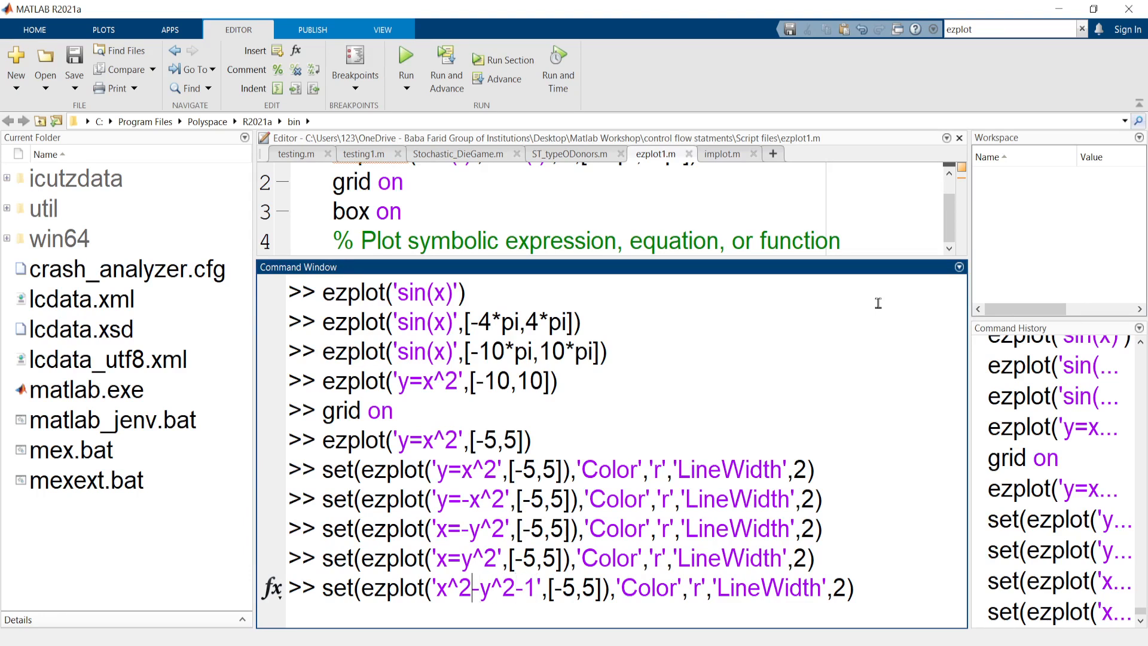
text(/4)
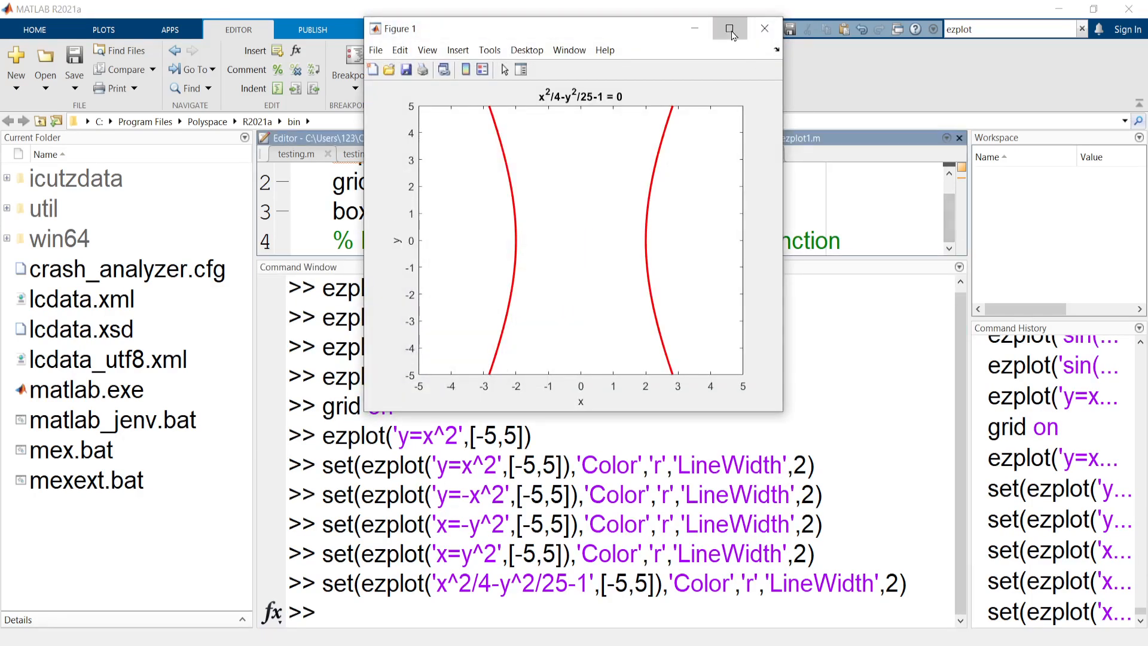
click(730, 28)
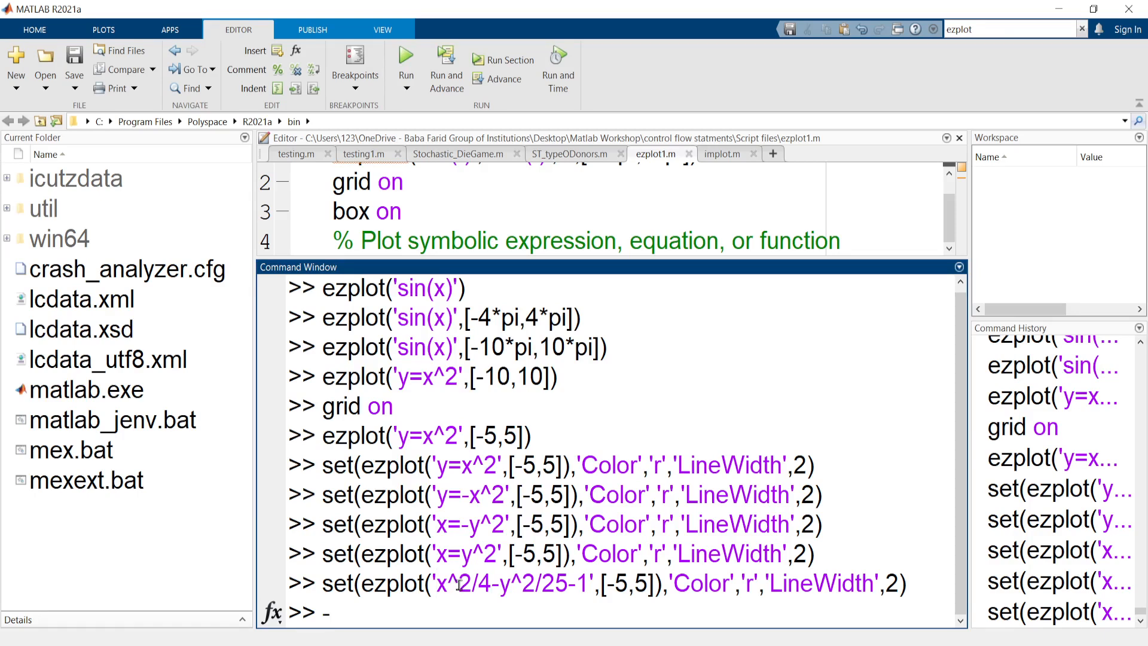
mouse_move(457, 583)
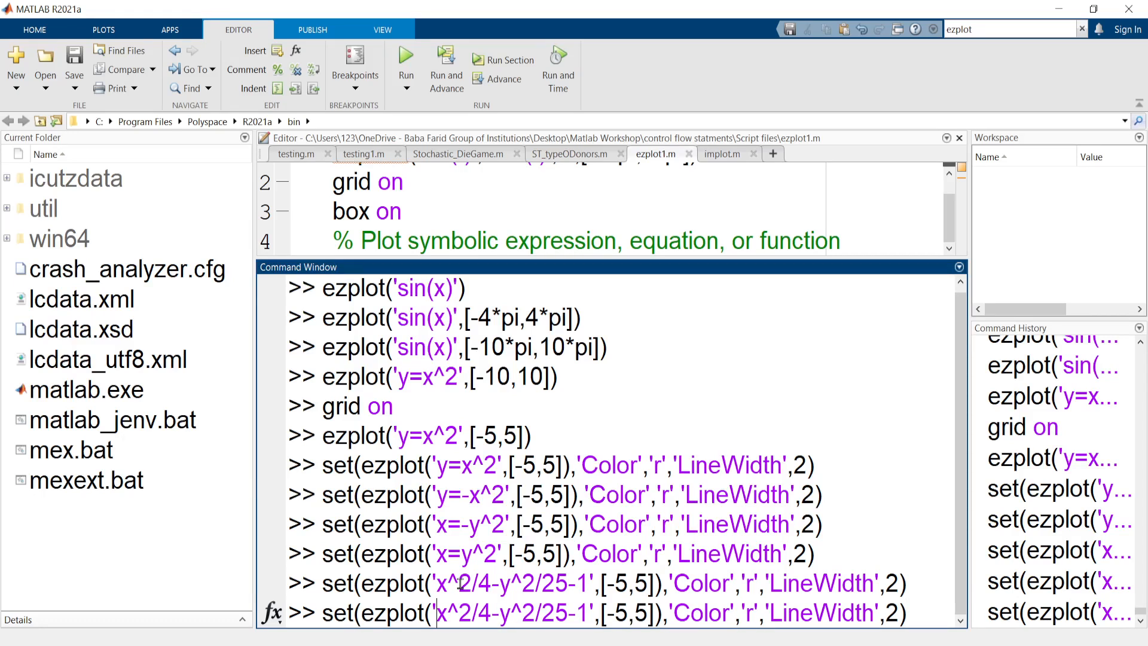
Step: Plot -x^2/4+y^2/25-1 in red and close the nearly empty figure
text(-)
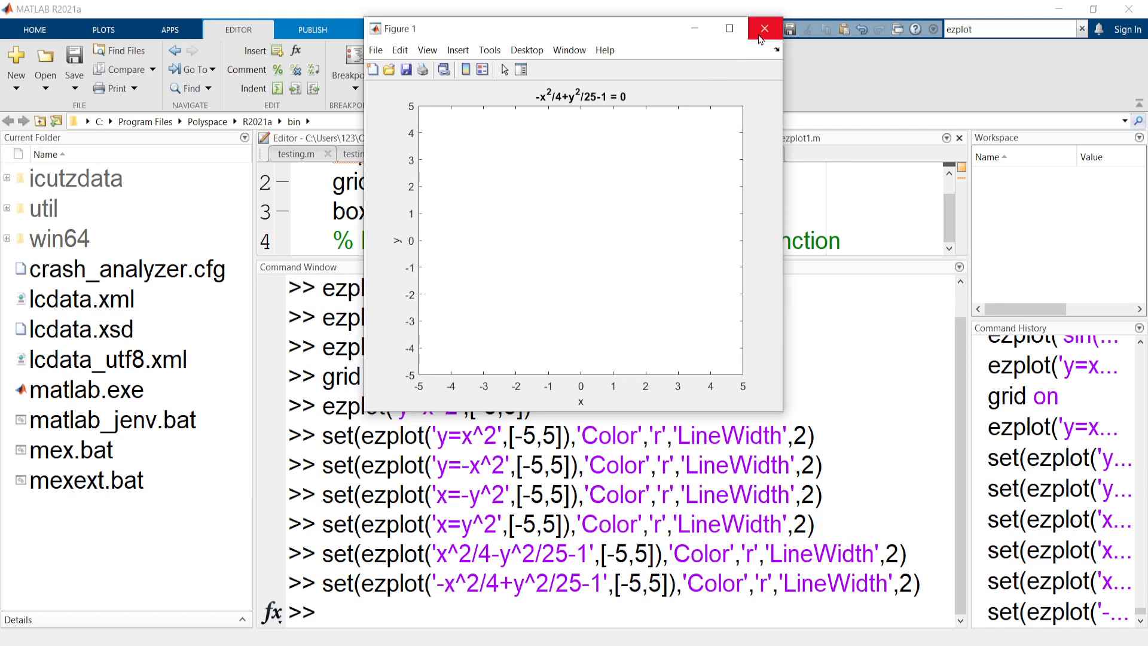
click(764, 29)
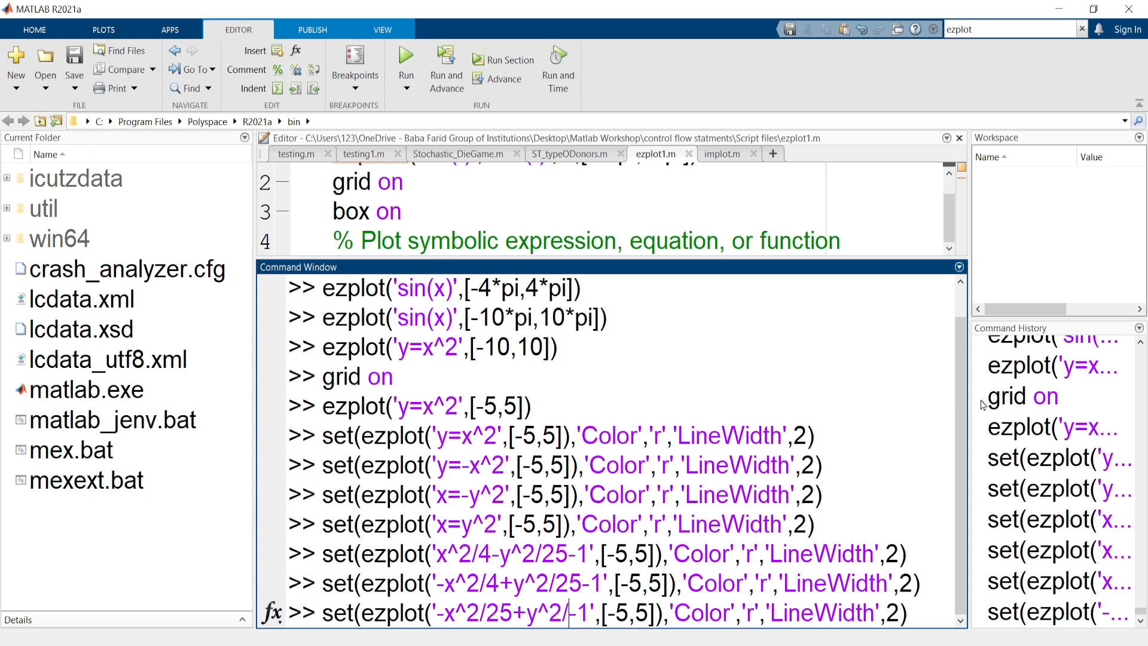
Step: Run the edited command to plot the up-down hyperbola -x^2/25+y^2/9-1
text(9)
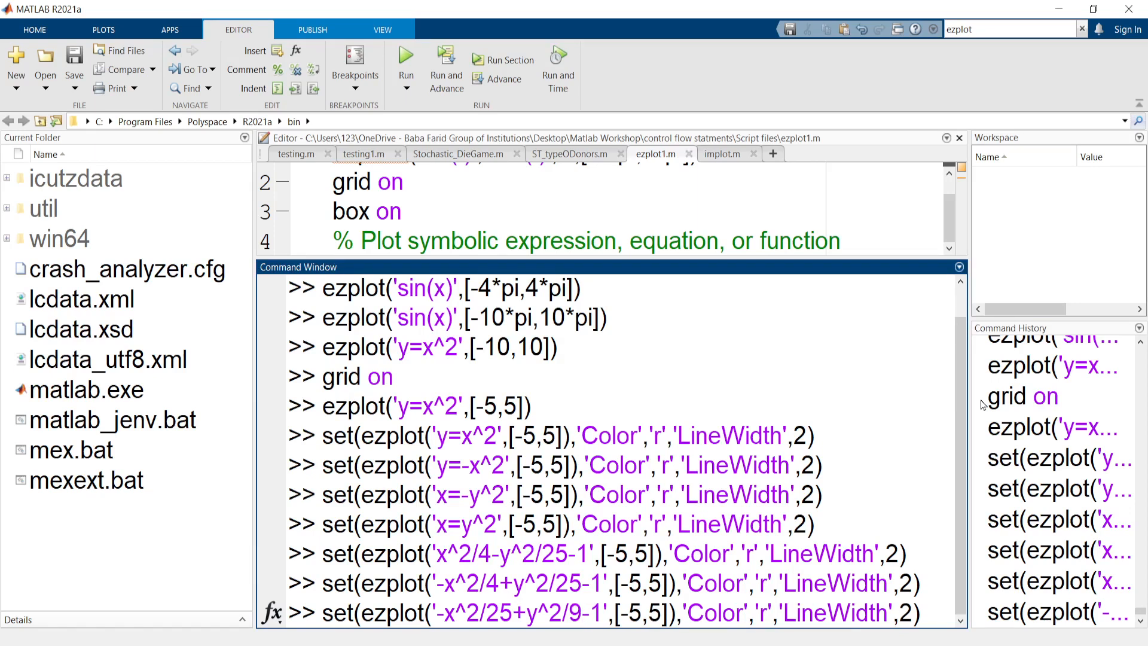
key(enter)
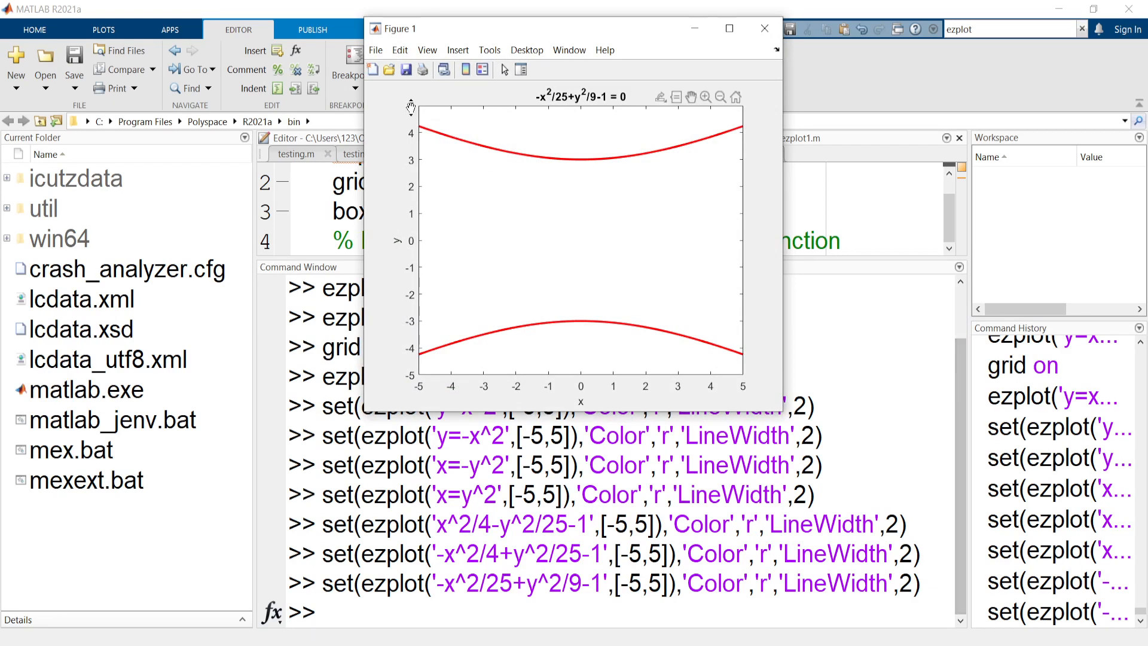
click(728, 29)
text(set(ezplot('x^2/25+y^2/9-1',[-5,5]),'Color','r','LineWidth',2))
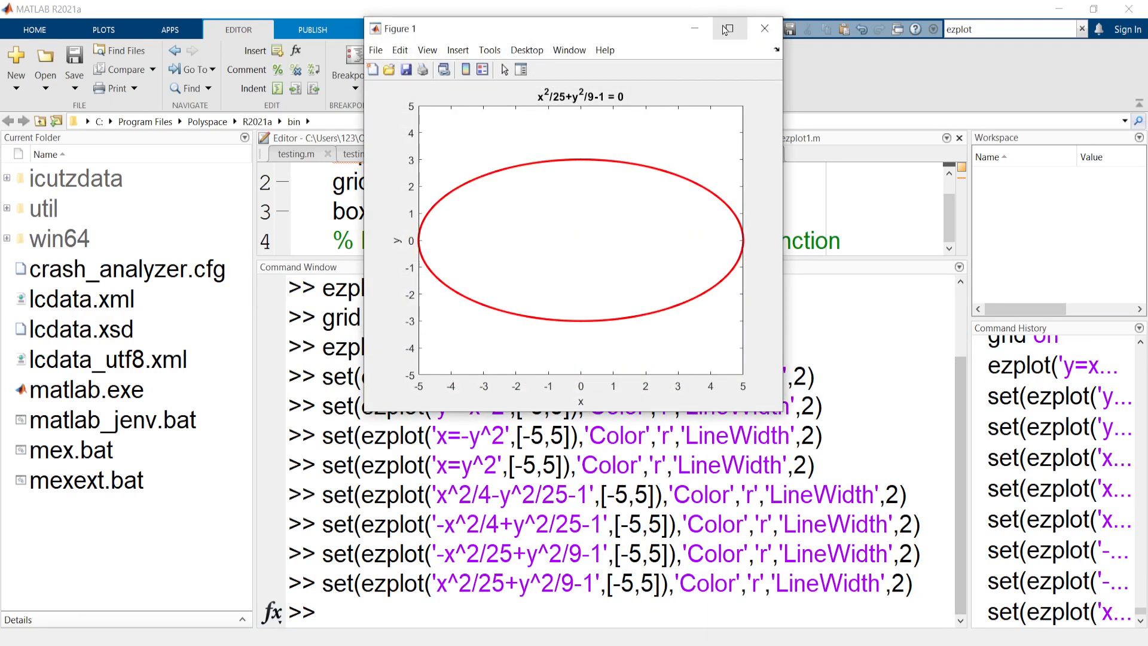
Step: Close the x^2/25+y^2/9-1 ellipse figure
click(728, 28)
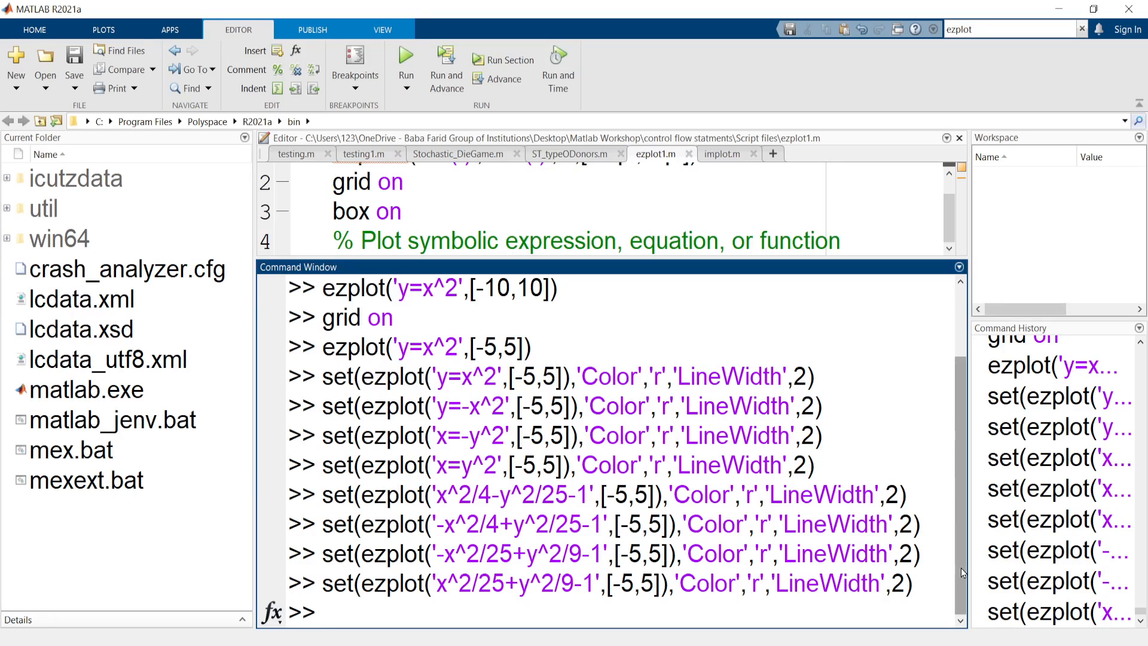
mouse_move(961, 577)
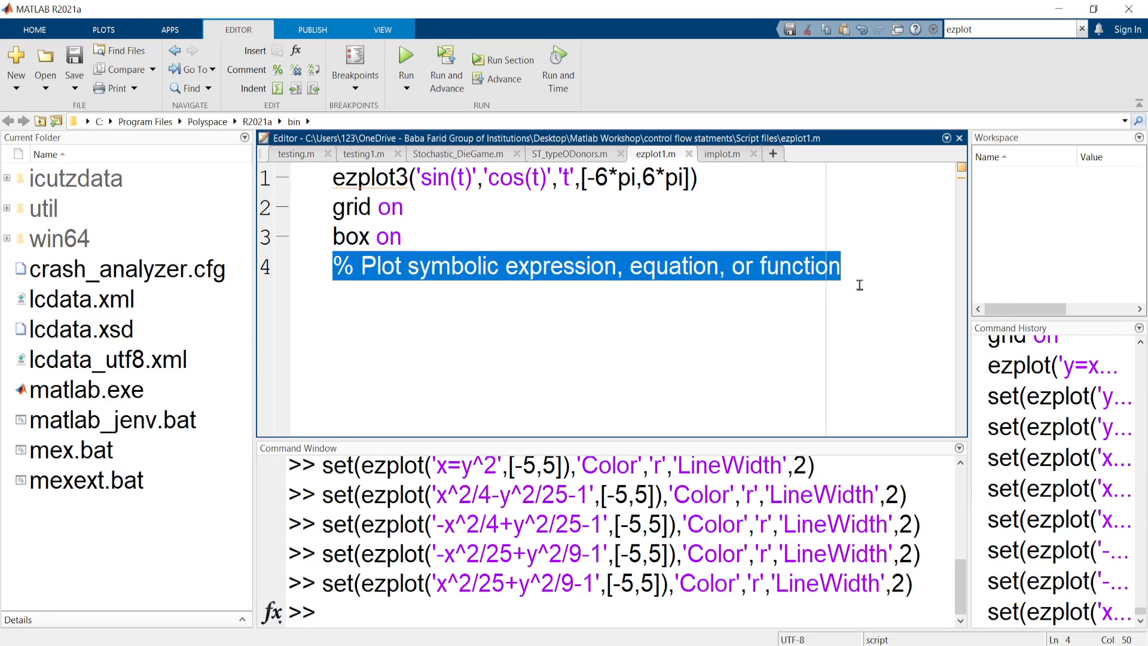
Step: Delete the comment line, then highlight sin(t), cos(t), ezplot3 and grid in ezplot1.m
key(Delete)
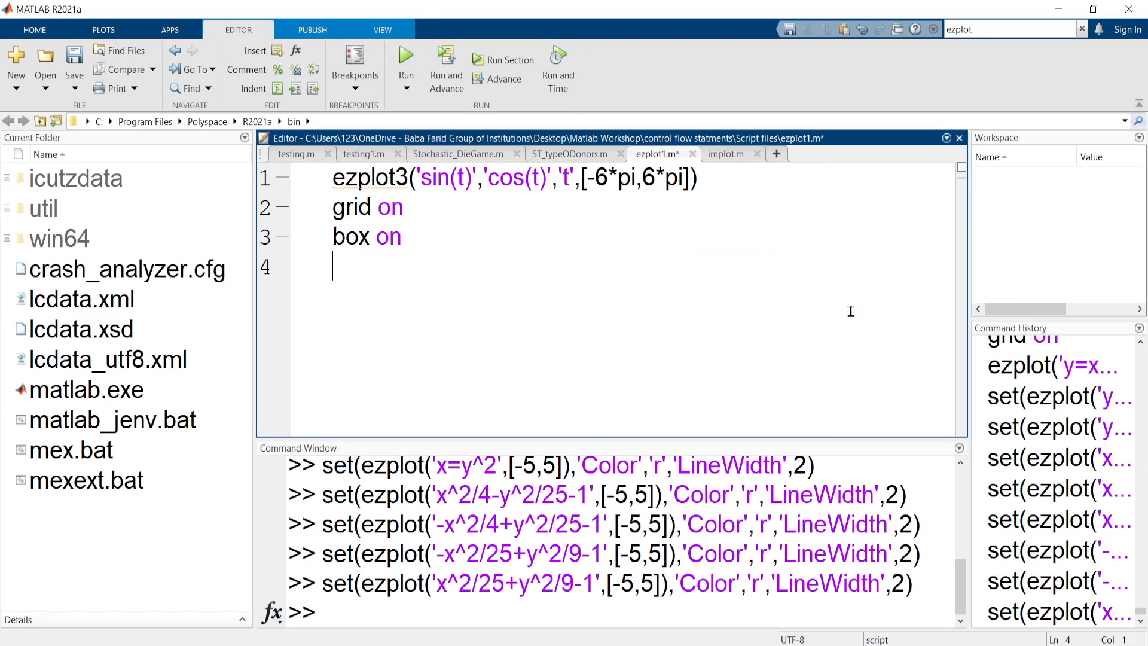
triple_click(513, 177)
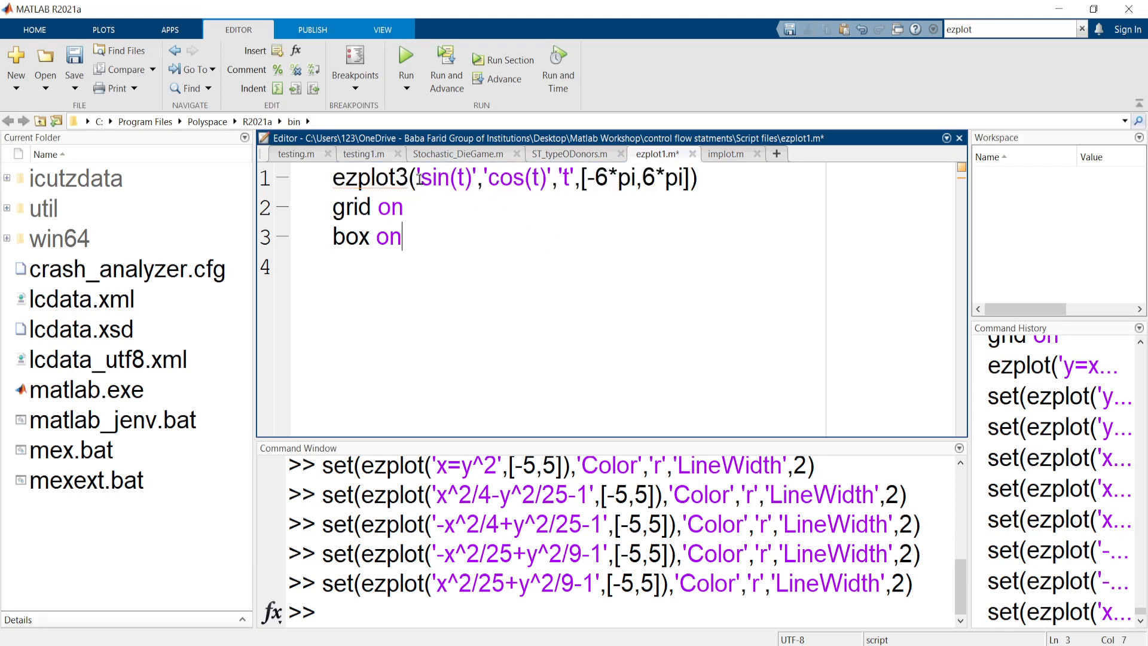
double_click(443, 178)
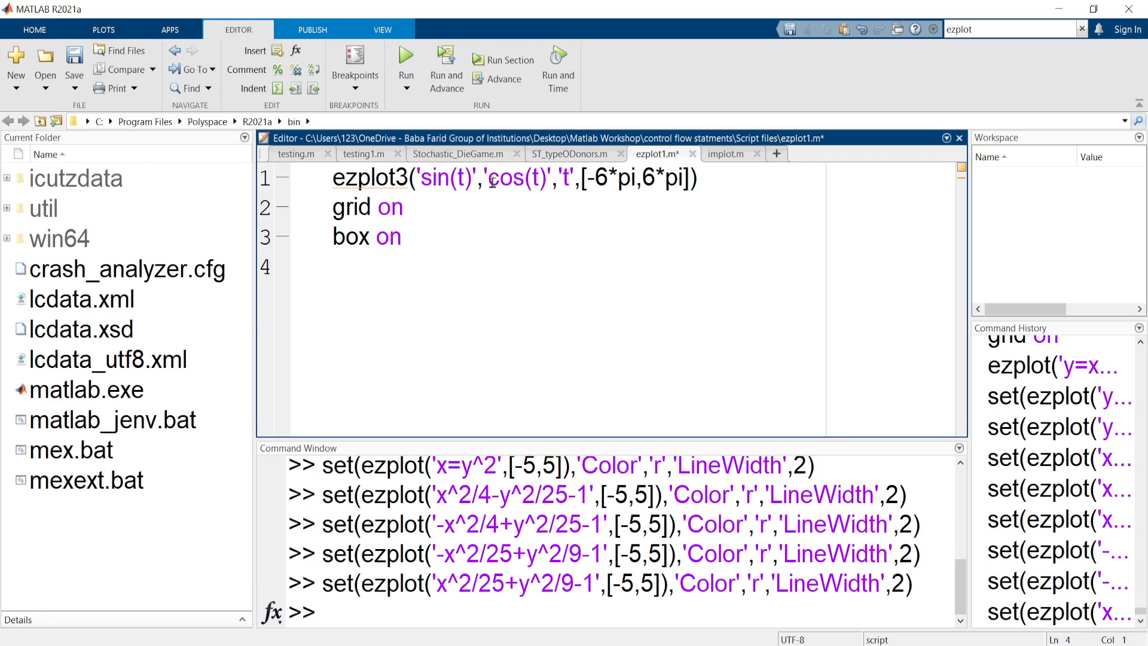
double_click(514, 178)
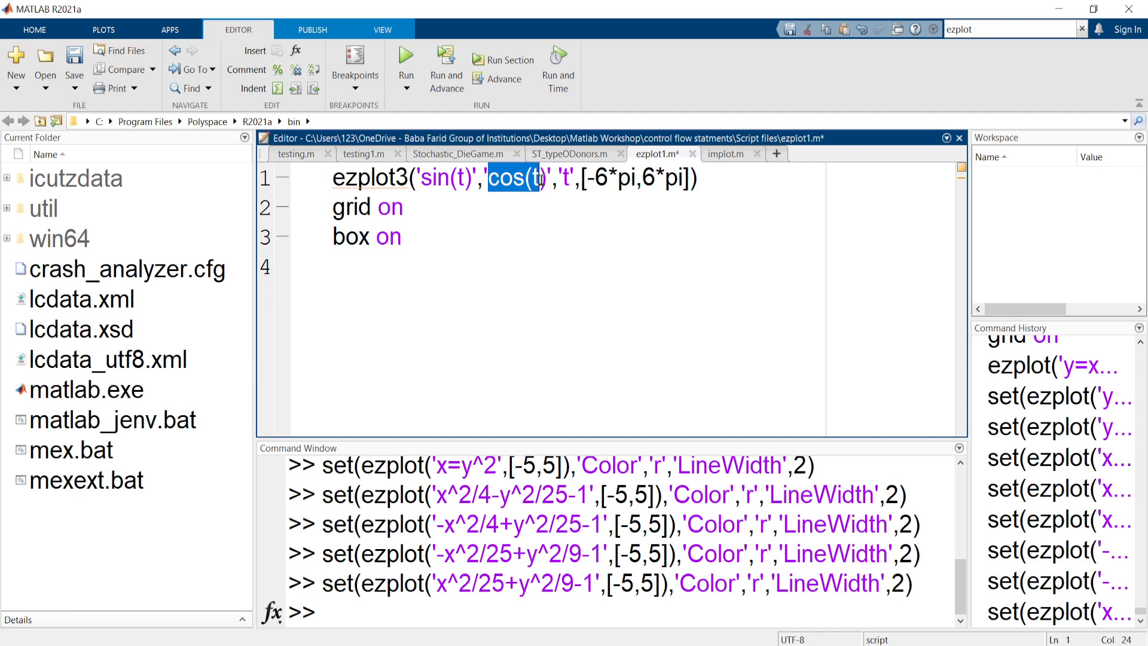
click(567, 178)
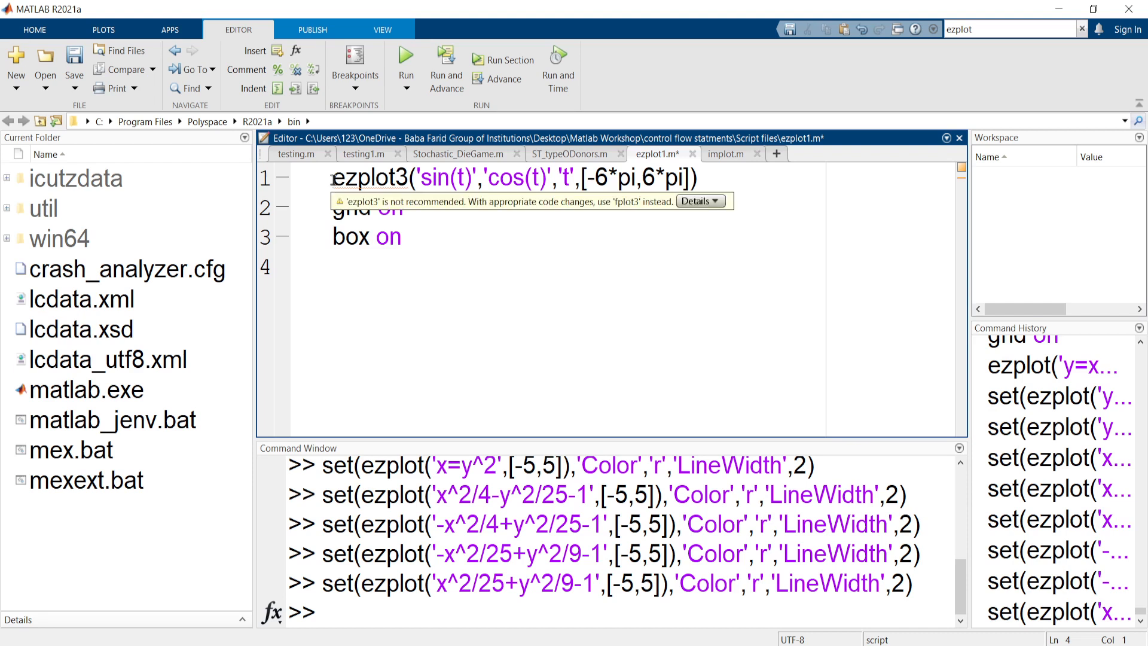
double_click(364, 179)
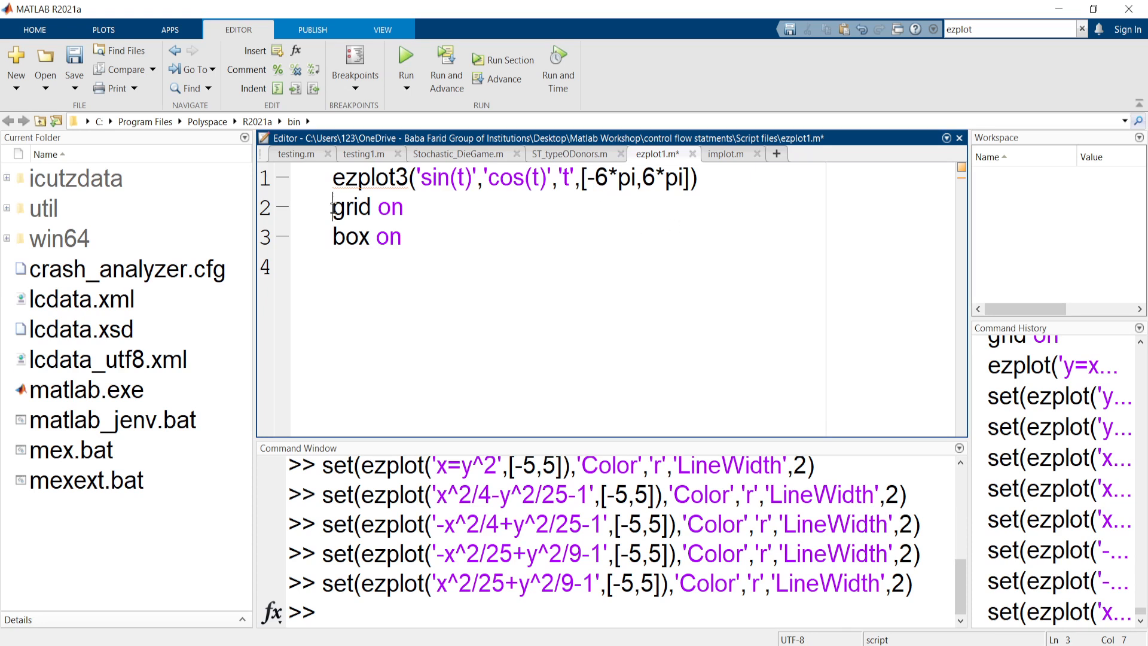
double_click(372, 237)
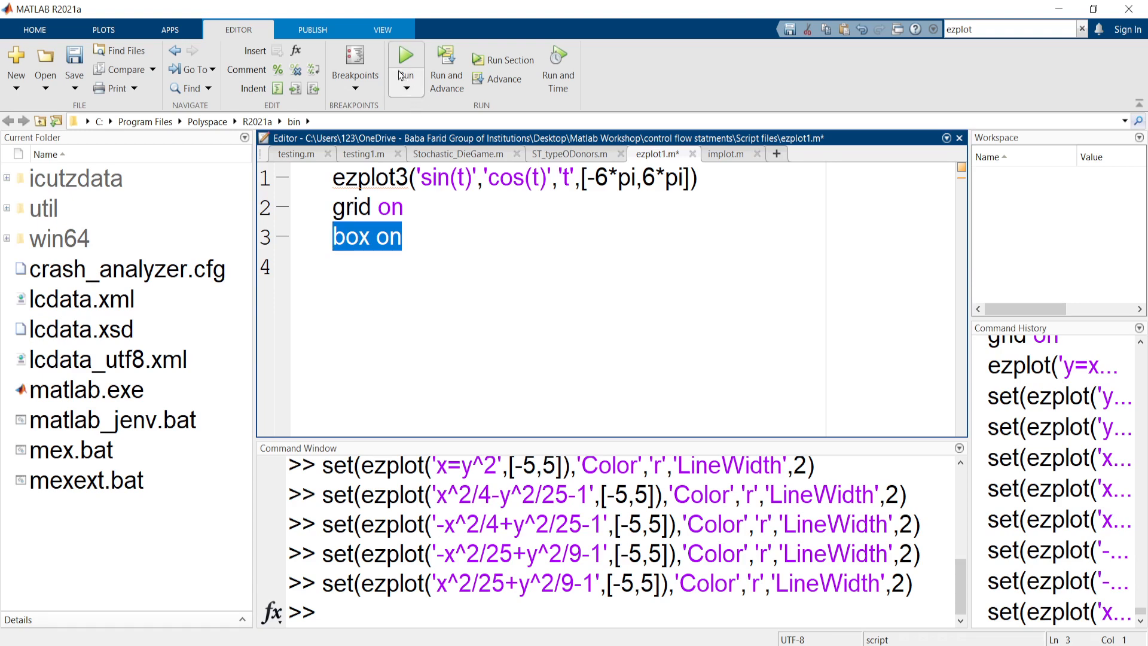
mouse_move(405, 55)
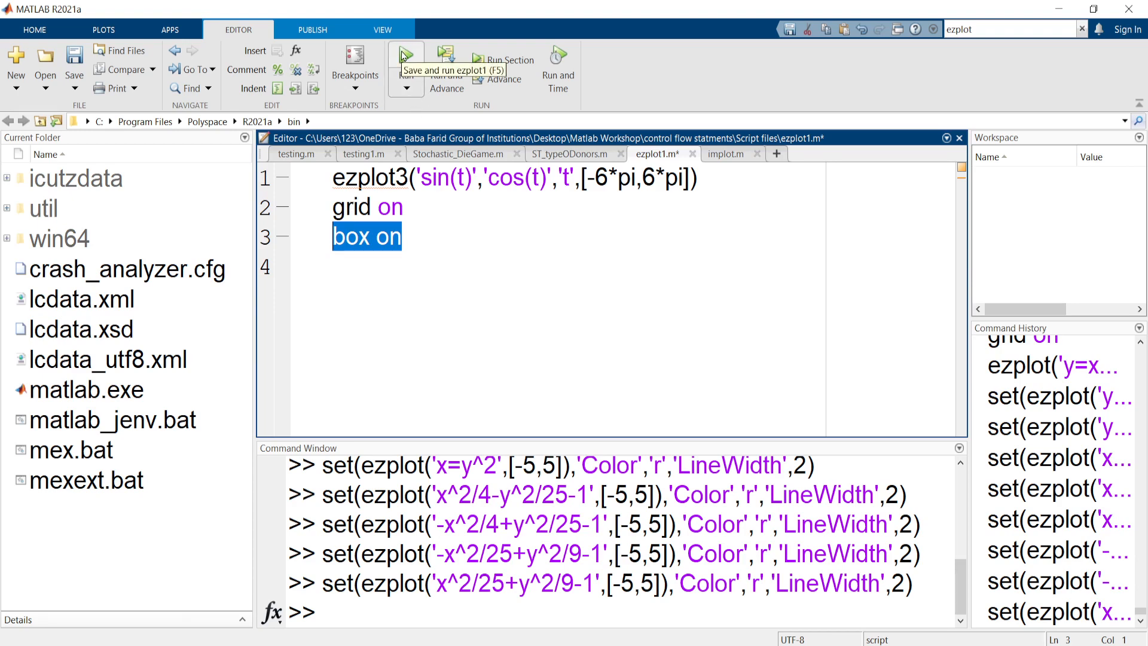
Step: Save and run ezplot1.m to draw the gridded 3D helix
click(404, 55)
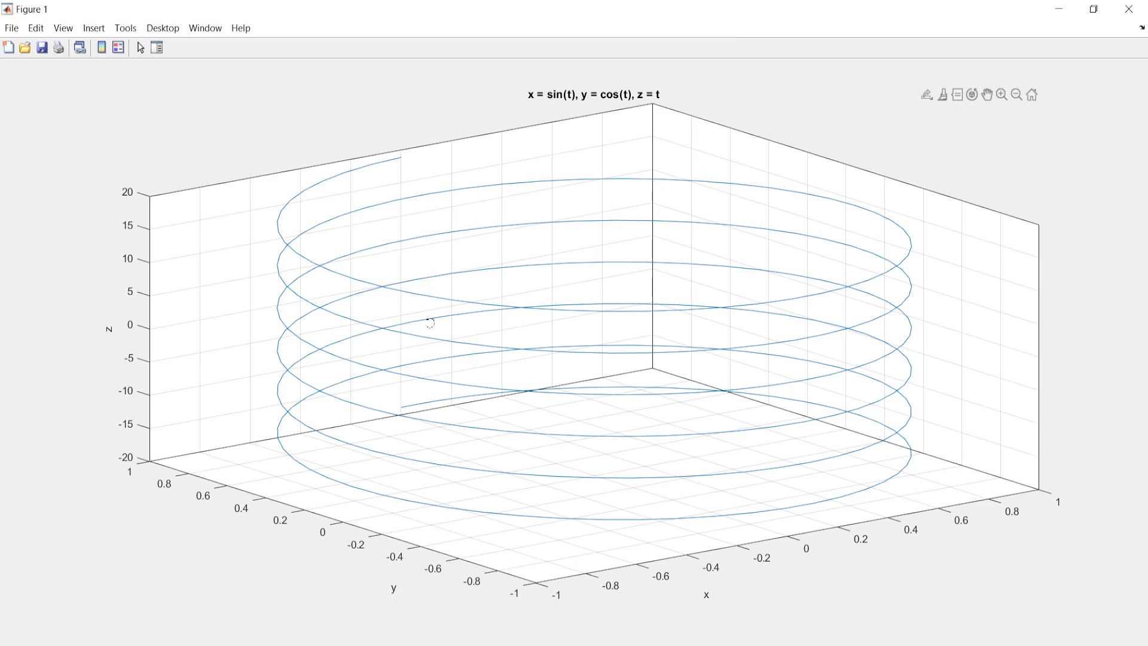
mouse_move(591, 580)
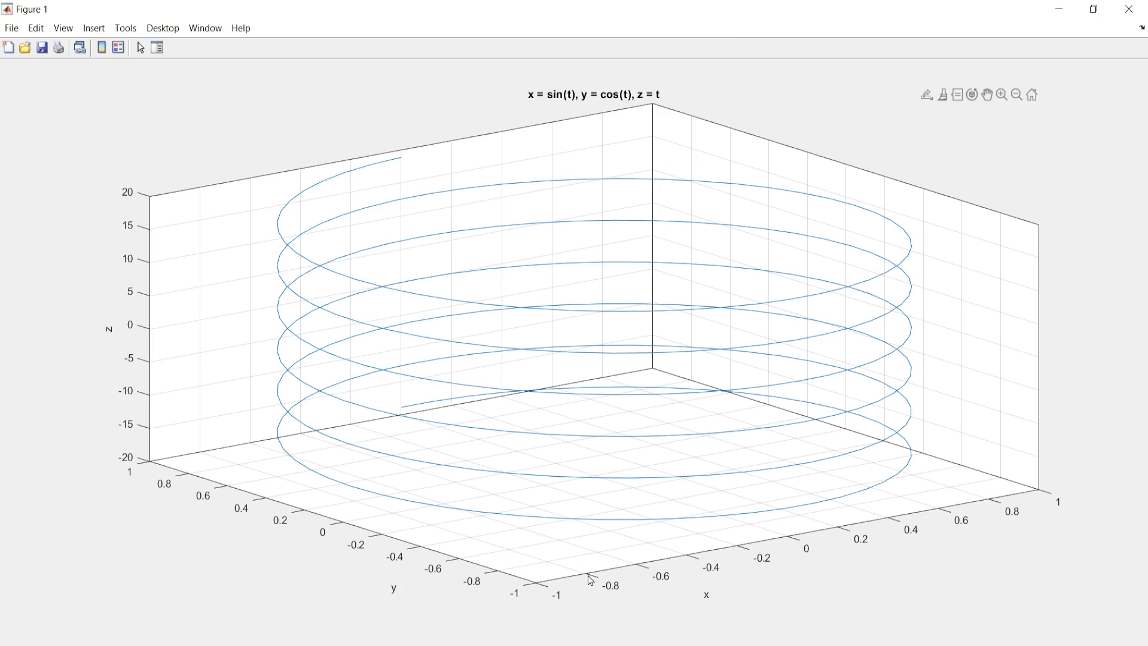
mouse_move(778, 301)
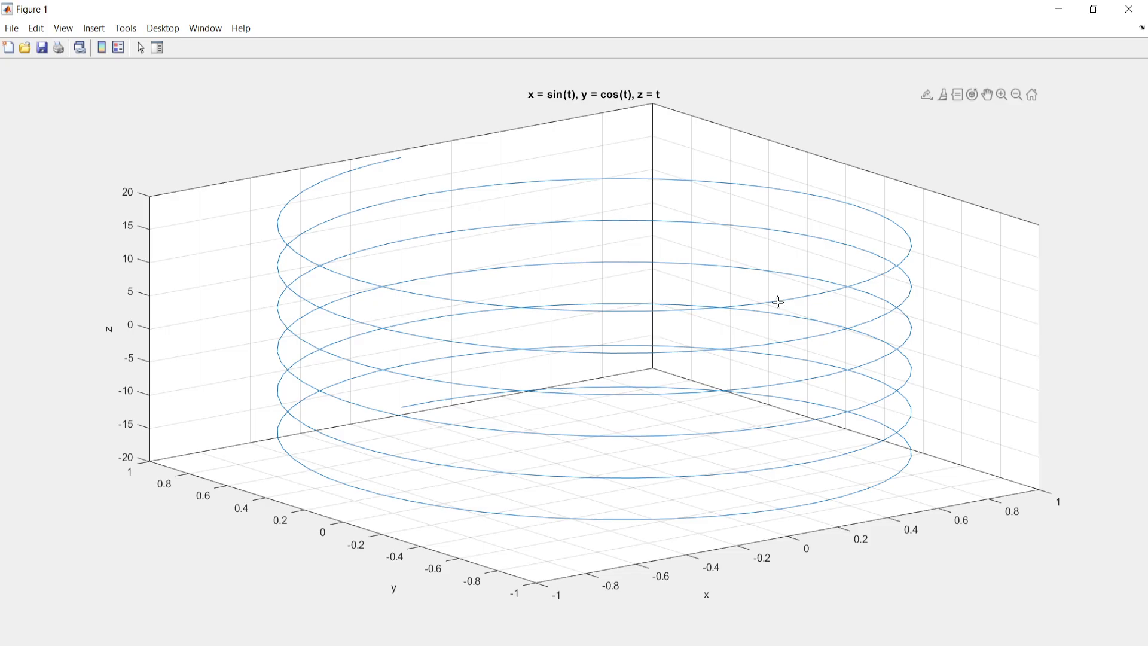